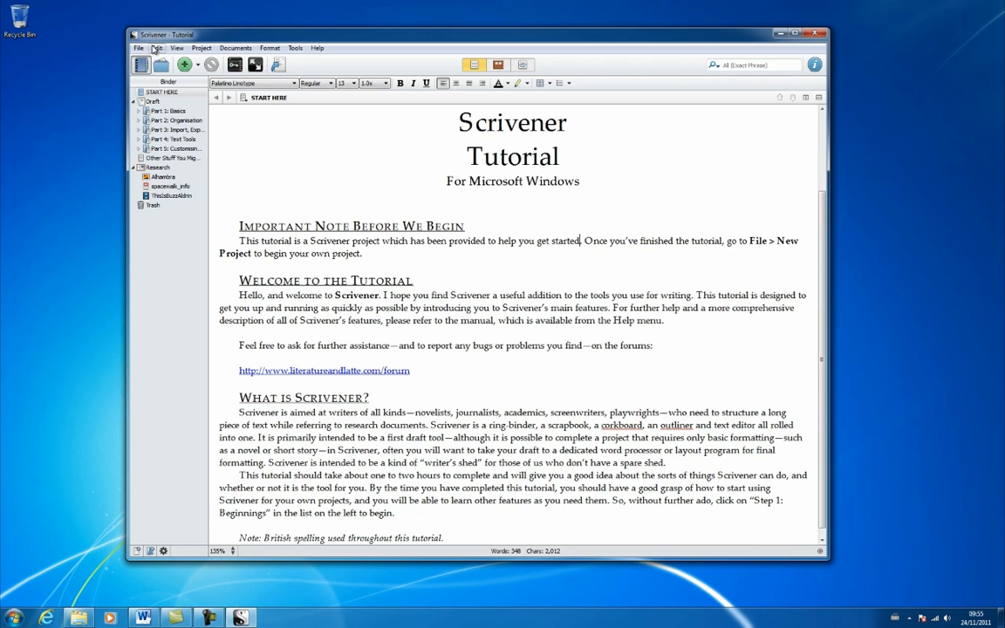
Start a new project and choose the Blank template after browsing Fiction, Scriptwriting and Non-Fiction.
click(143, 47)
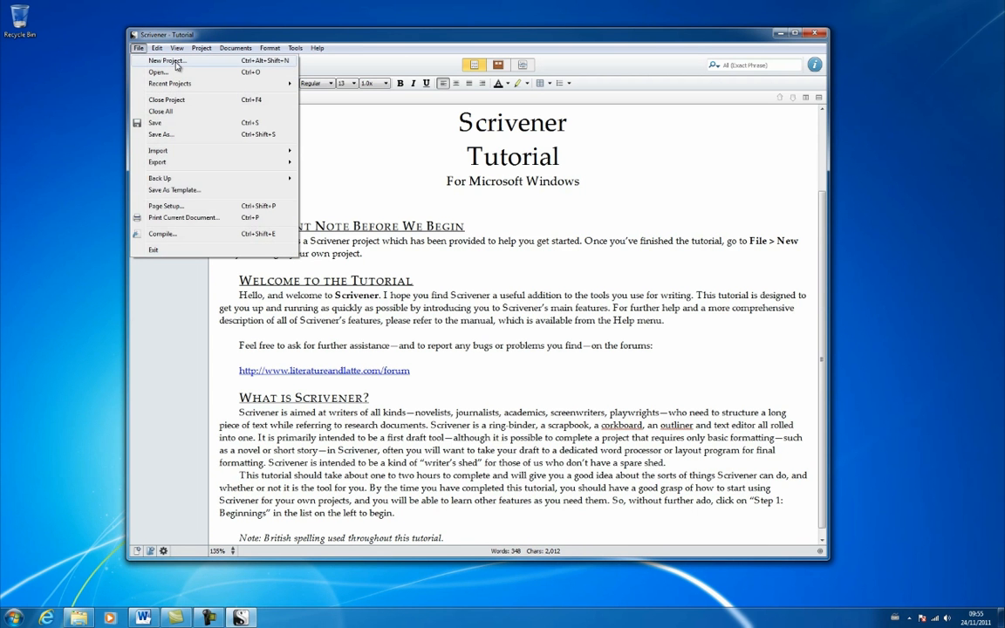
click(164, 59)
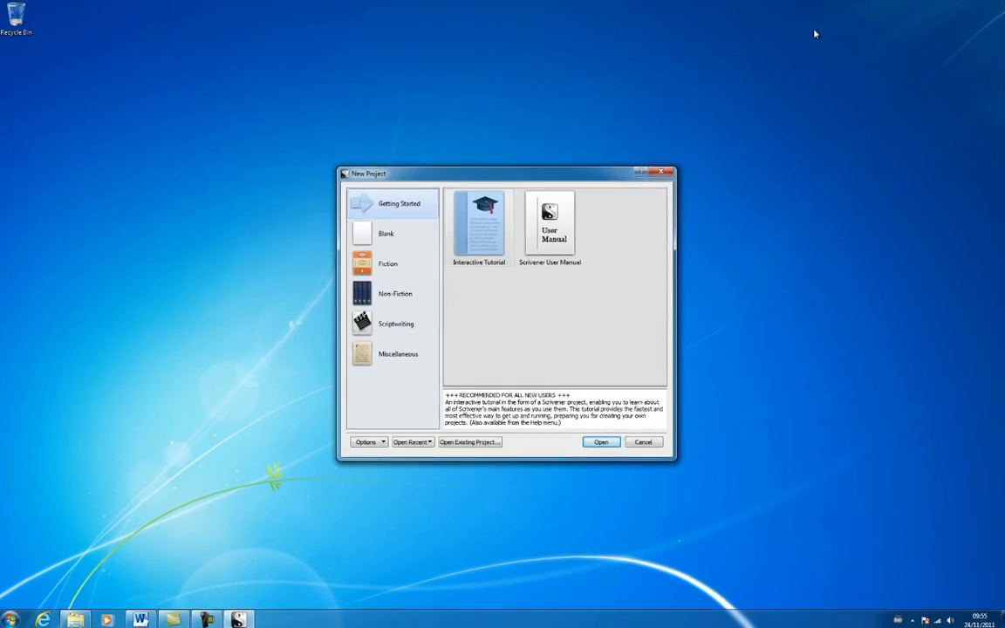
click(386, 266)
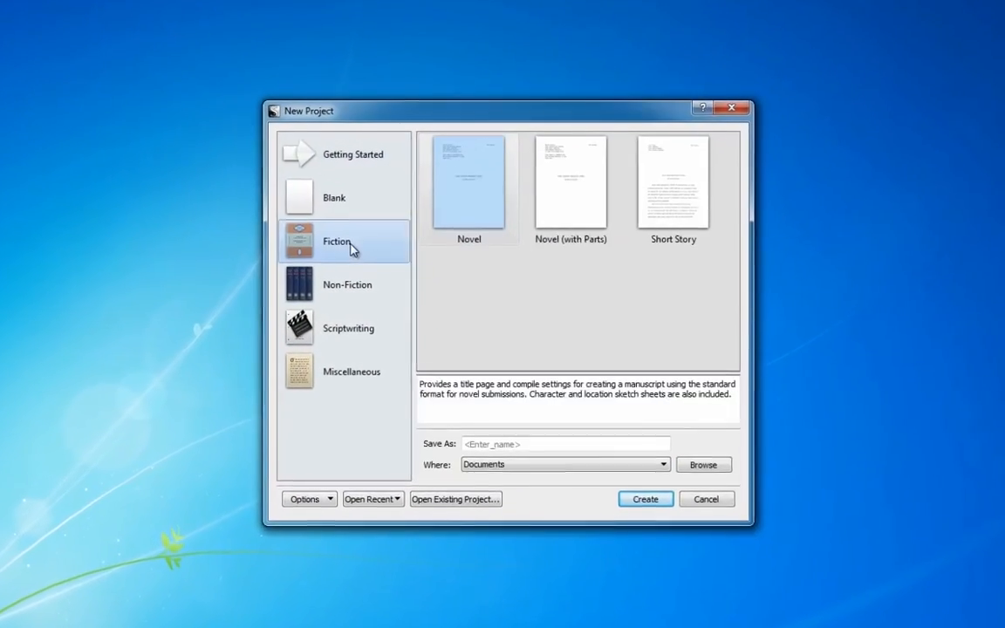
click(349, 328)
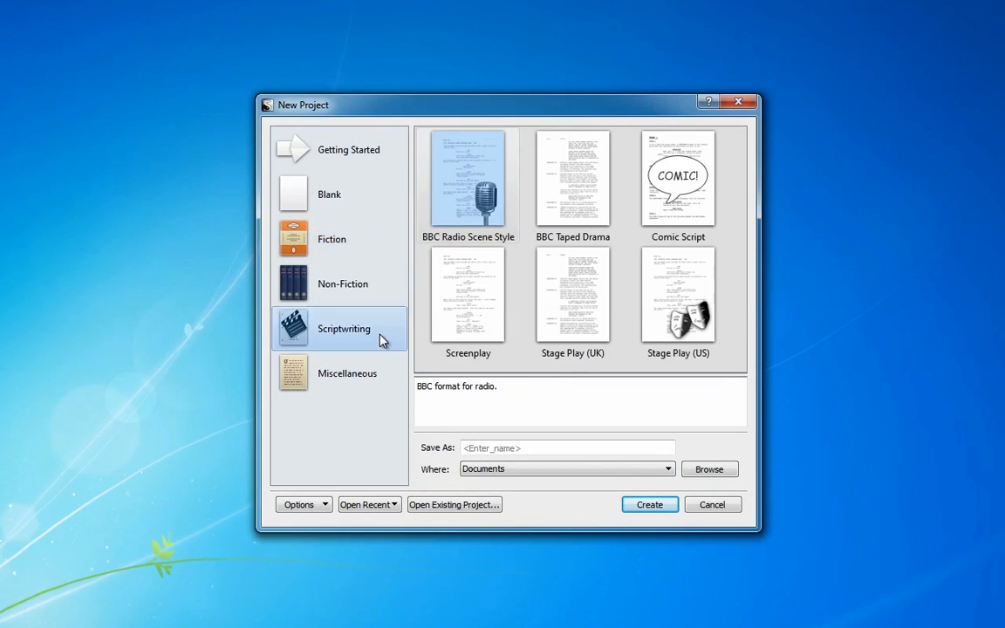
click(342, 283)
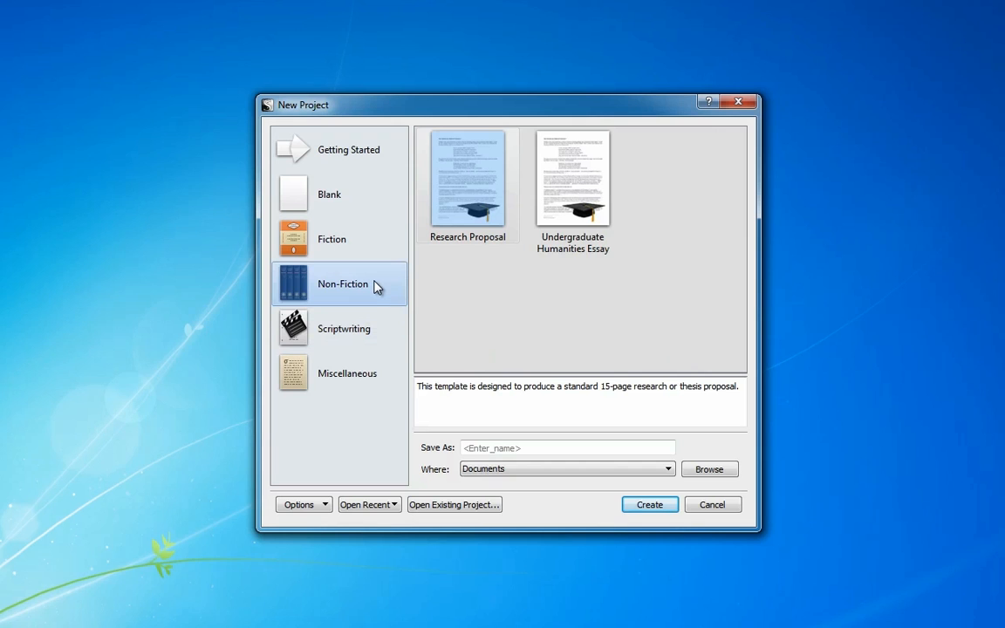
click(330, 193)
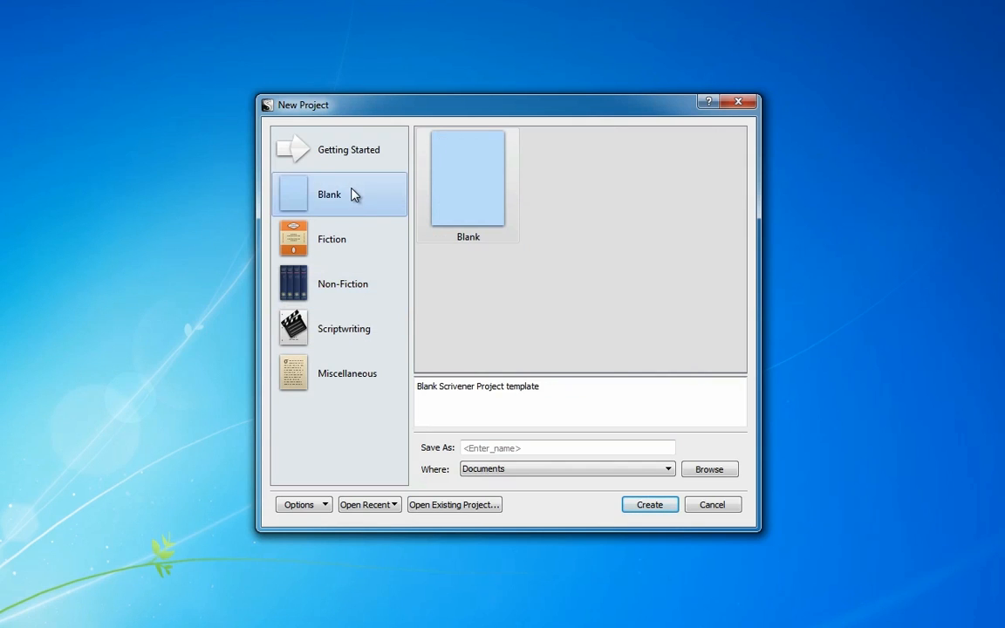
Name the project 'My Great Novel' and create it in Documents.
text(M)
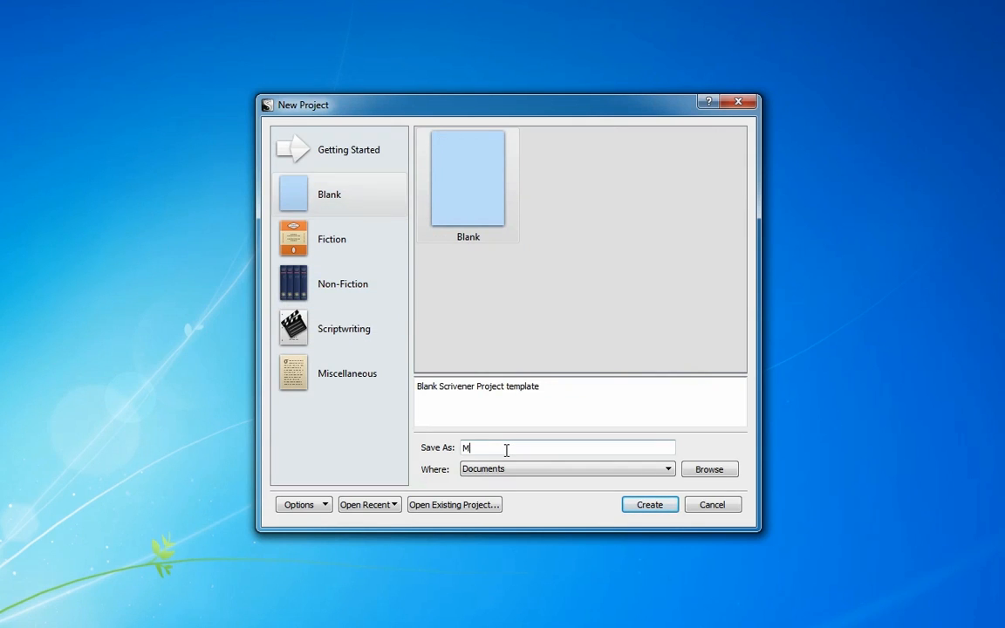
text(y Great Novel)
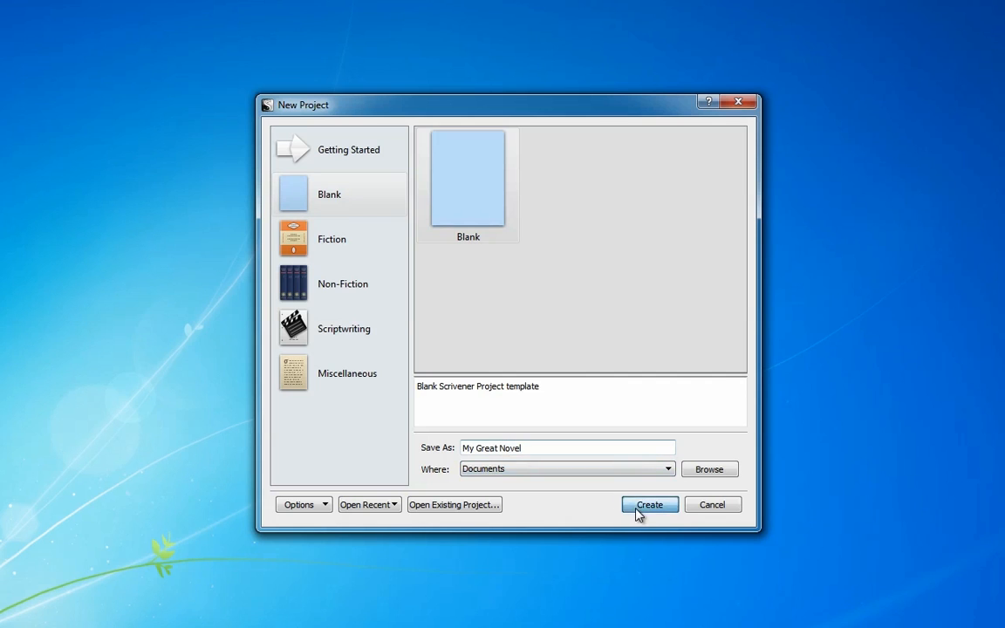
click(649, 504)
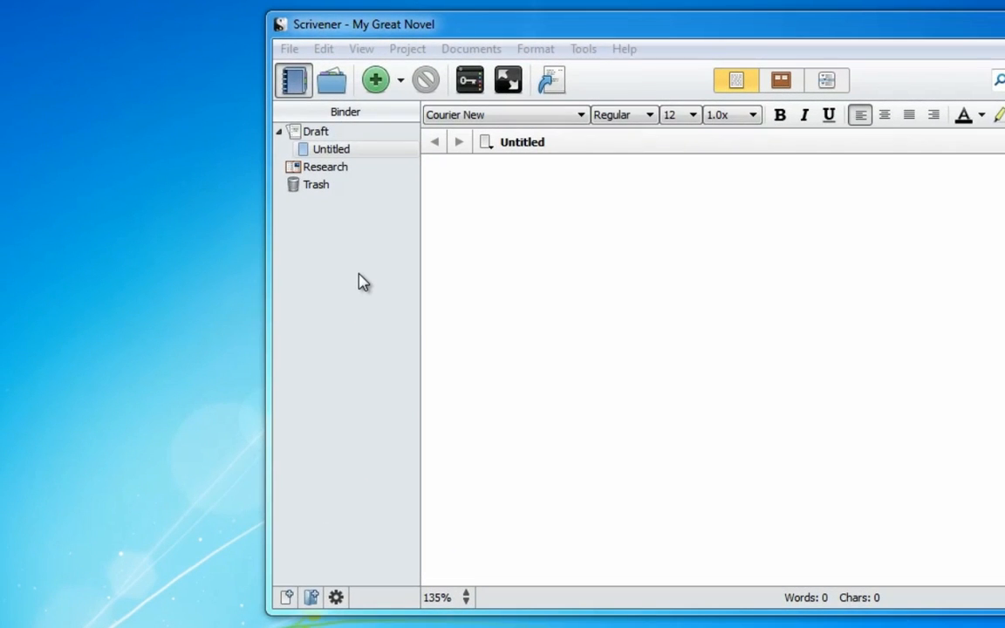
Toggle the Binder and Inspector off and on, leaving the caret in the empty Untitled document.
click(293, 81)
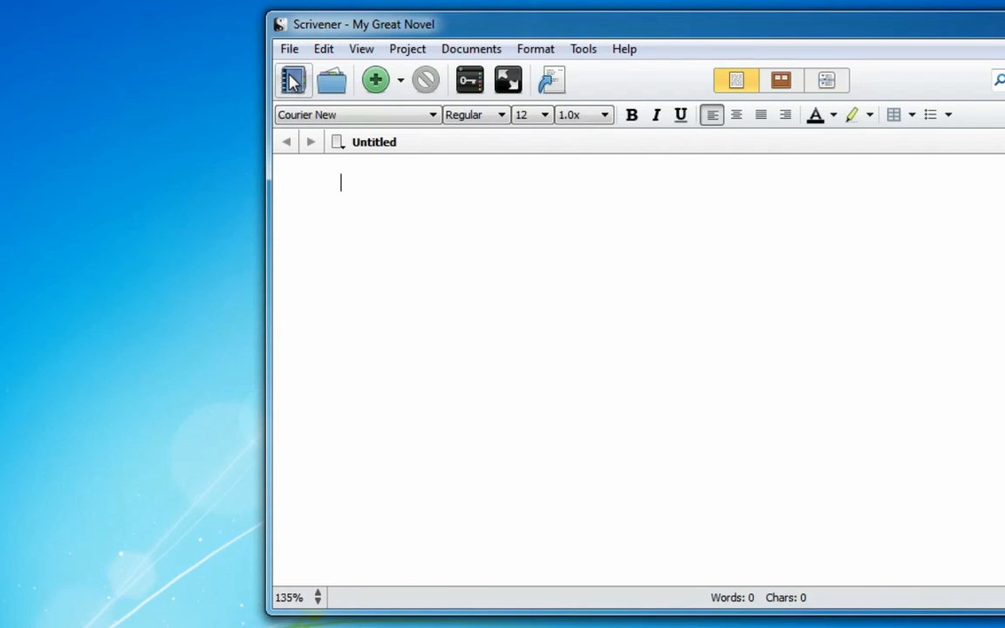
click(295, 81)
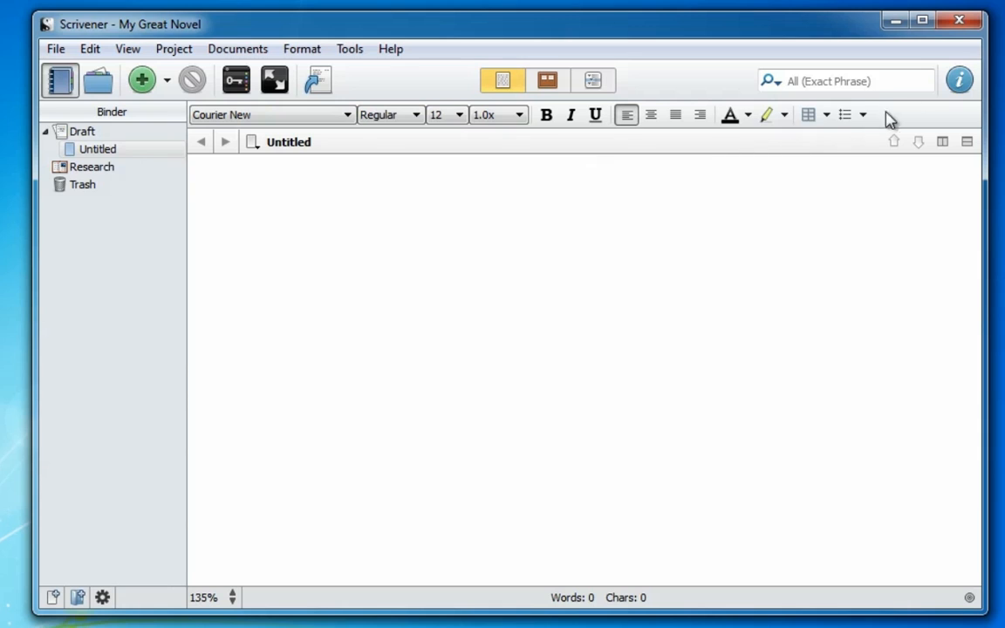
click(963, 80)
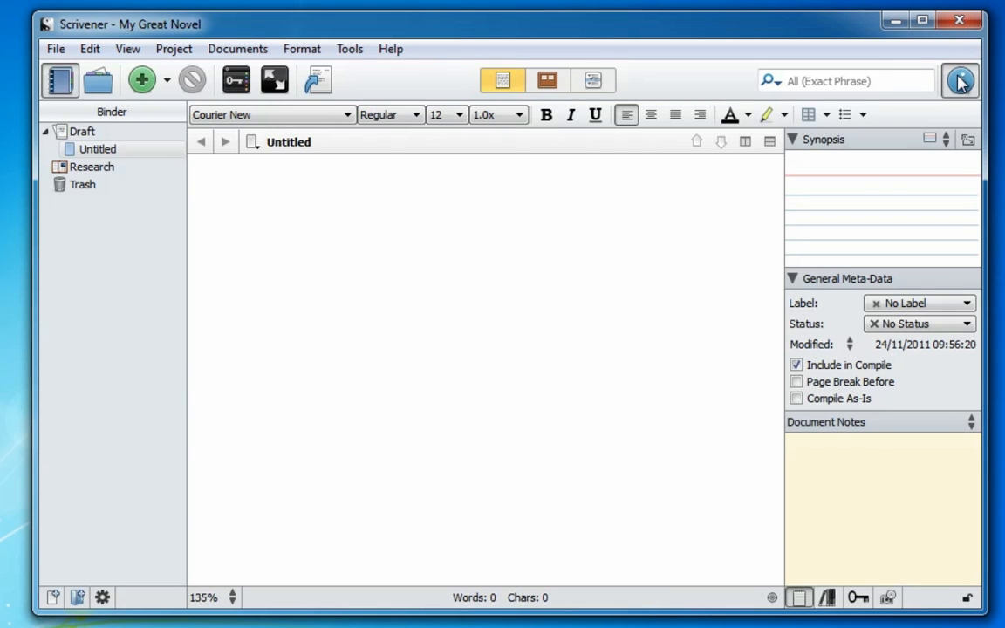
click(964, 80)
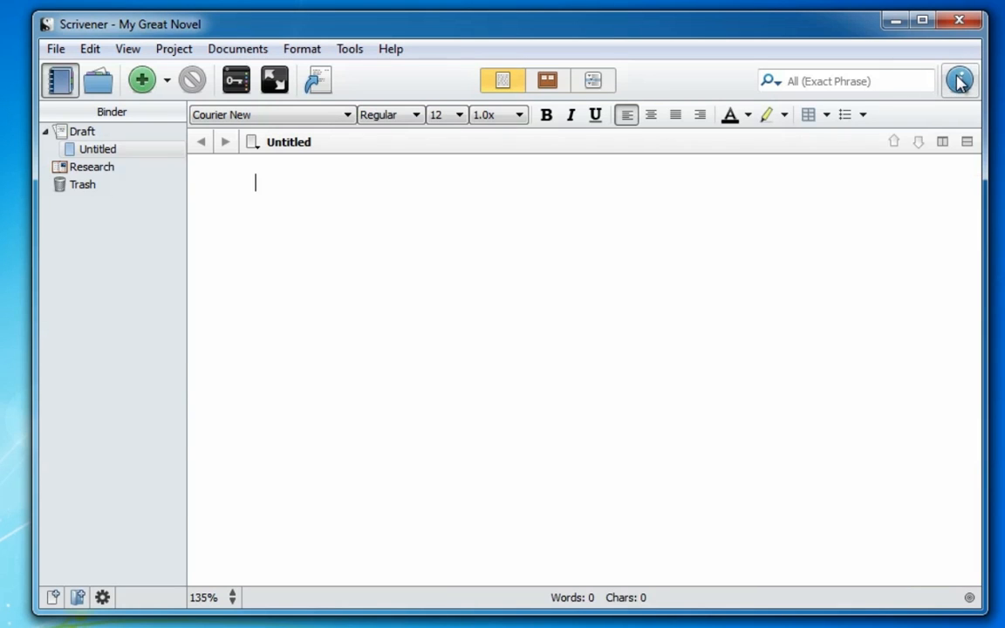
click(967, 140)
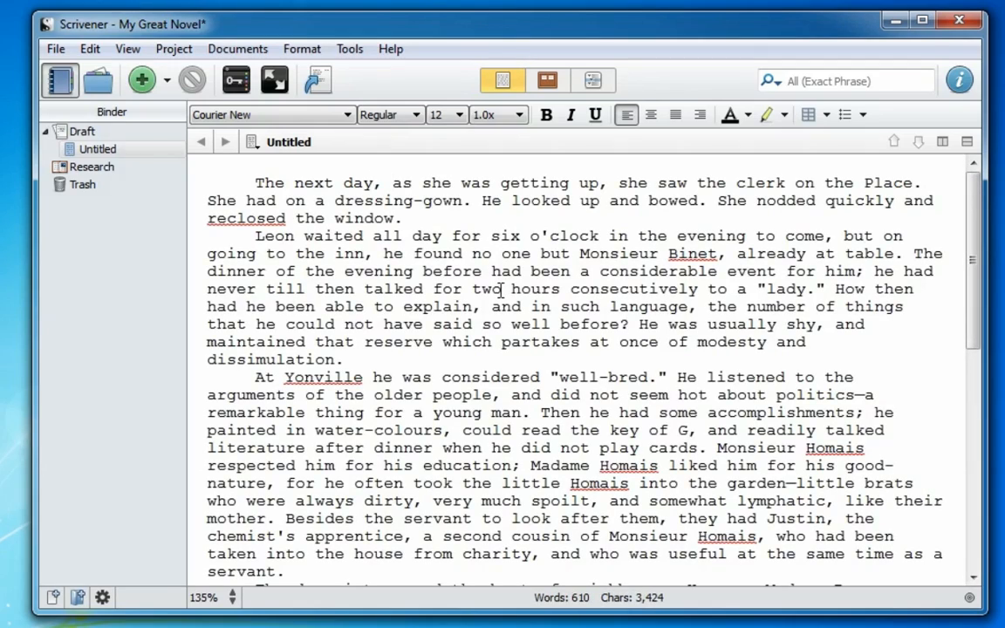
Select all pasted text for the Corbel font change, then select Monsieur Homais to bold it.
key(ctrl+a)
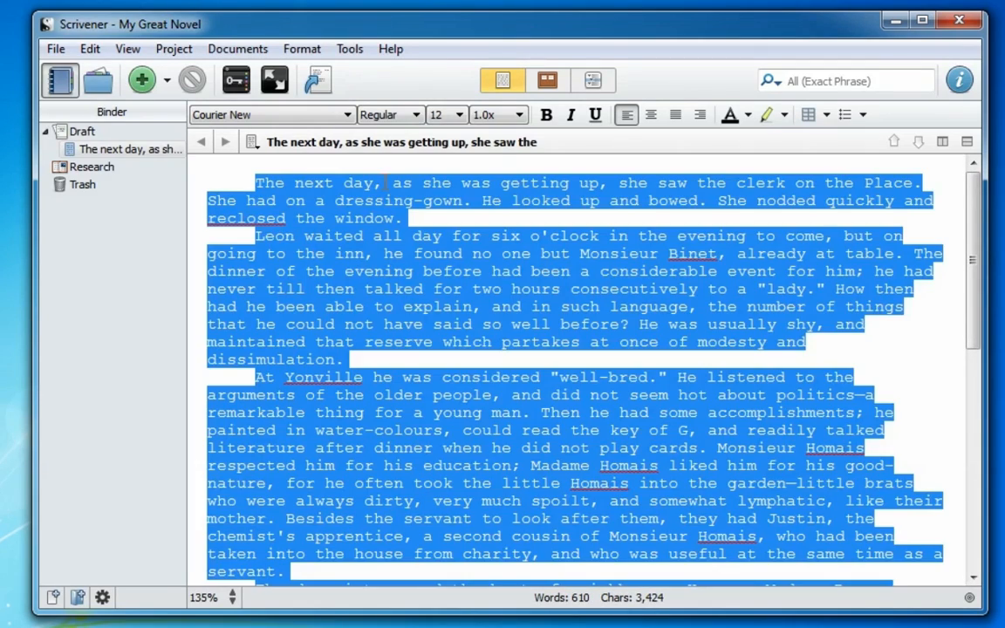
scroll(down, 3)
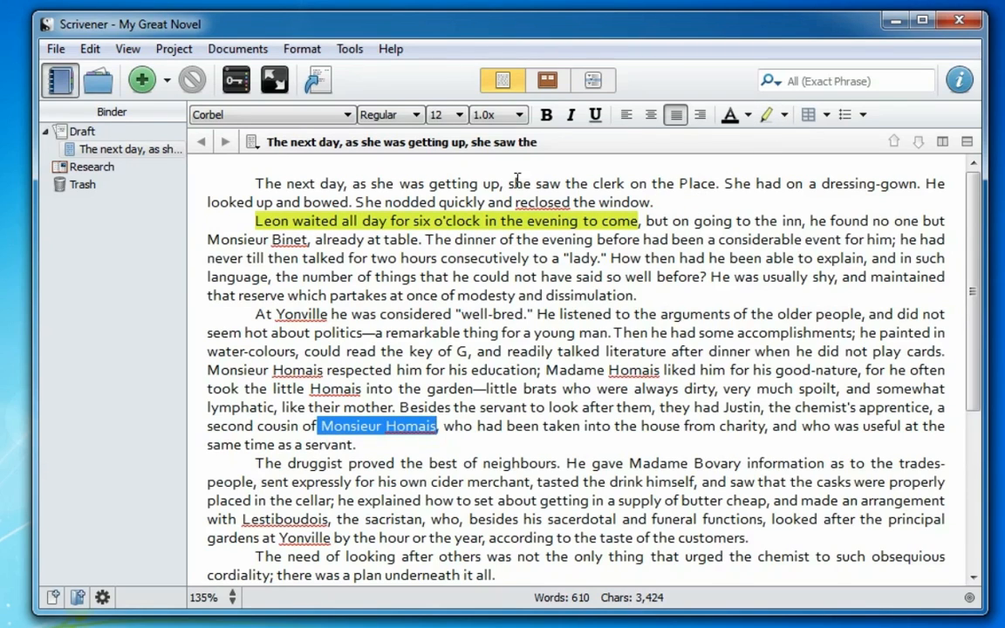
double_click(820, 276)
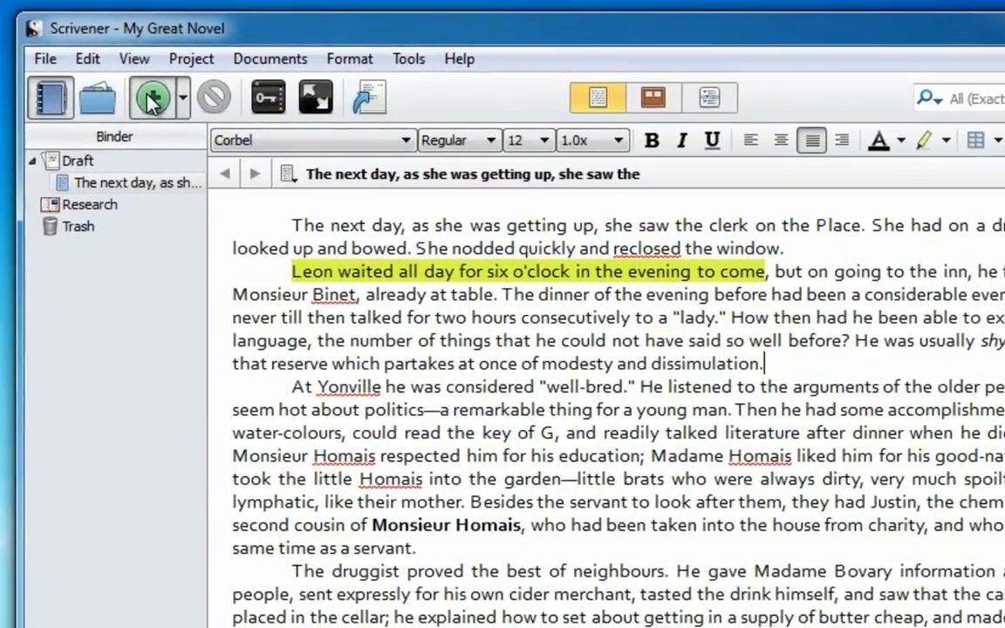
Add a new Draft scene The Club Foot containing its story text beginning 'He had recent…'.
click(157, 97)
text(The Club Foot)
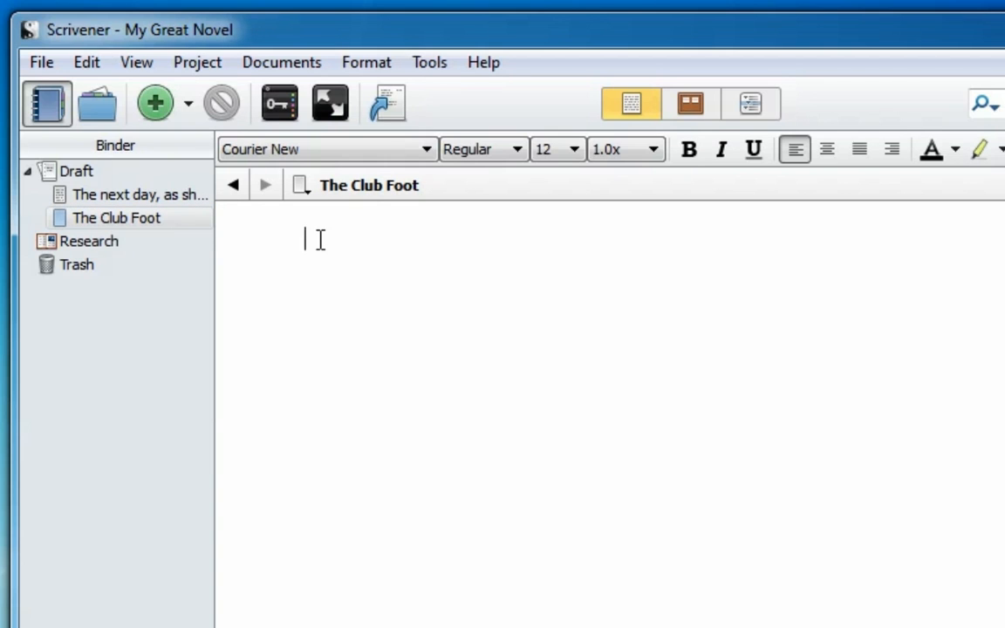
text(He had recently read a eulogy on a)
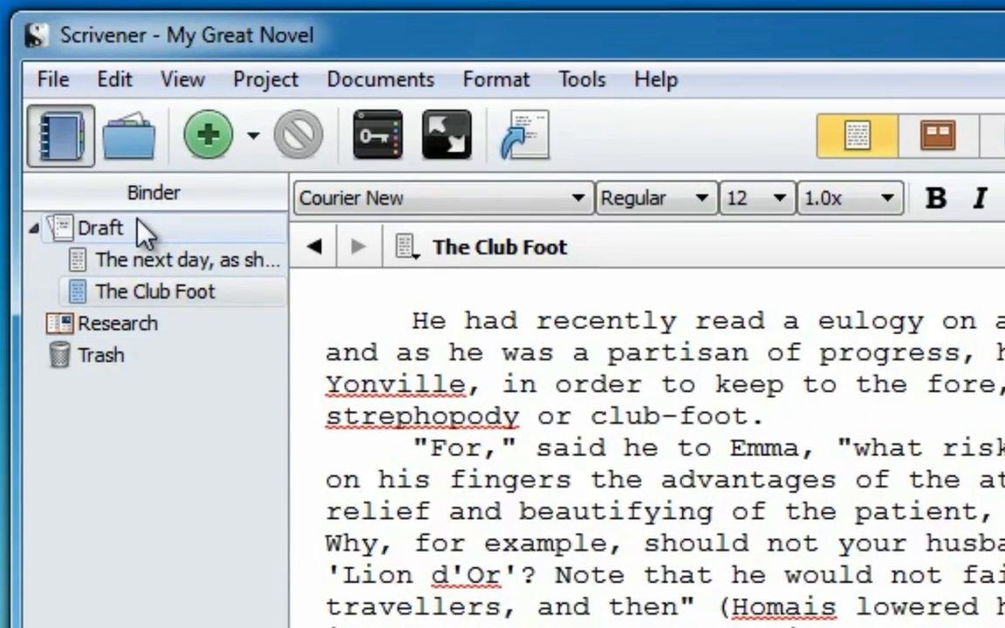
mouse_move(156, 258)
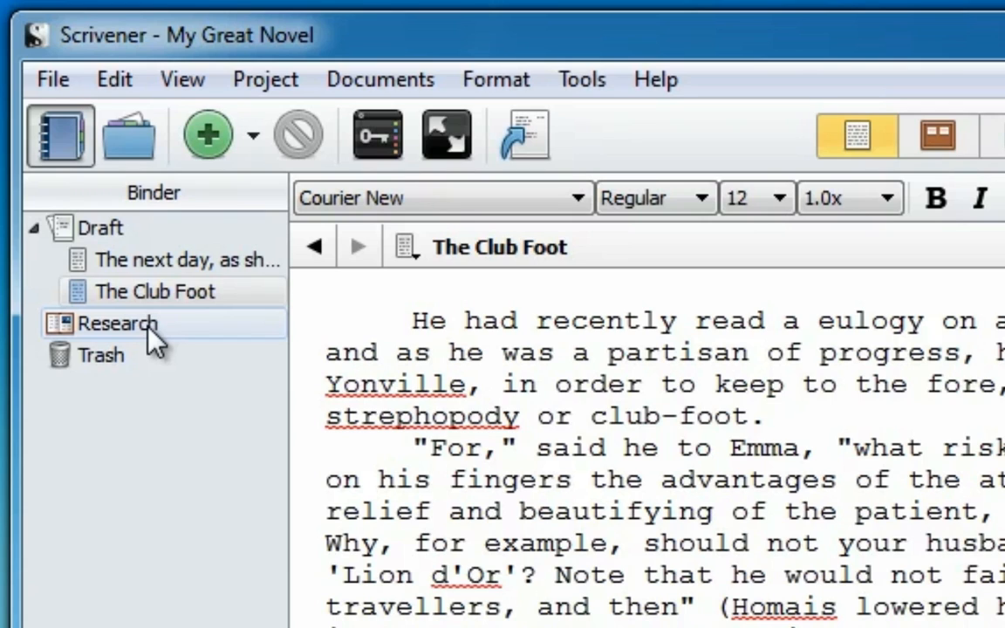
mouse_move(160, 335)
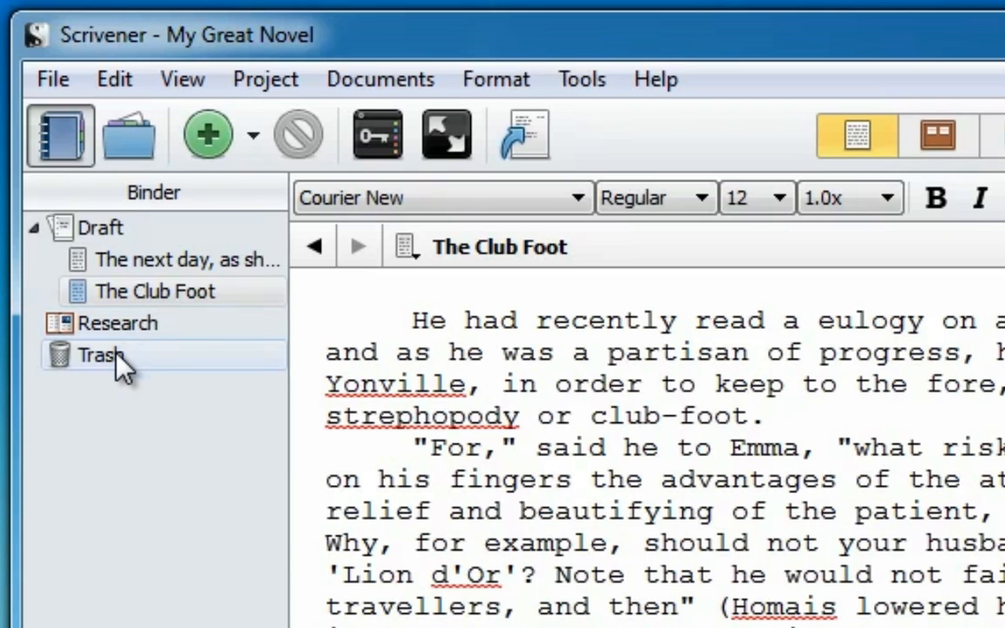
click(265, 80)
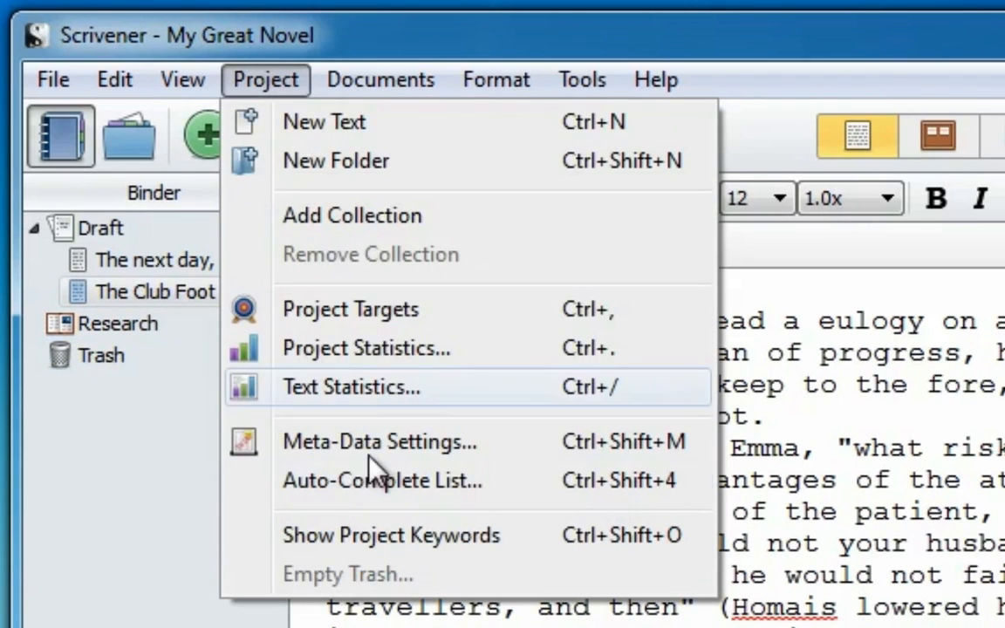
mouse_move(440, 585)
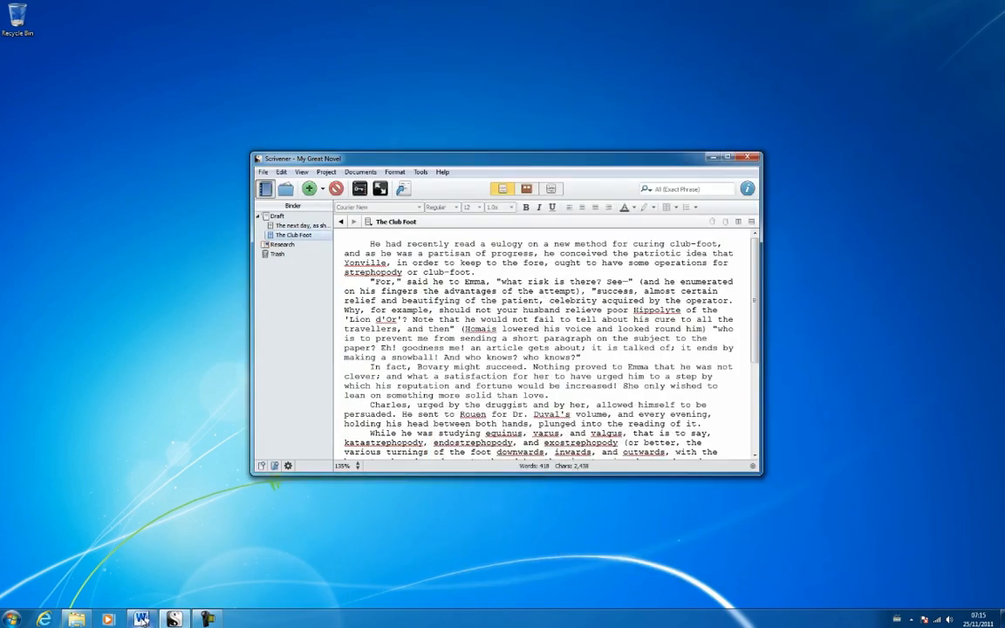
Import the Emma and Leon Word file into the Draft, accepting the import warning.
click(727, 157)
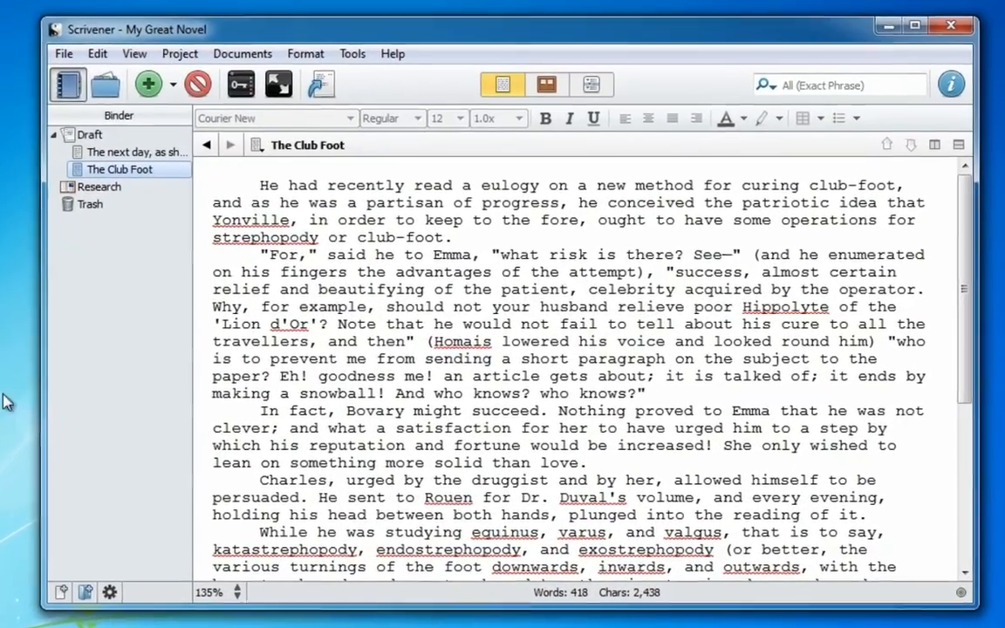
click(56, 48)
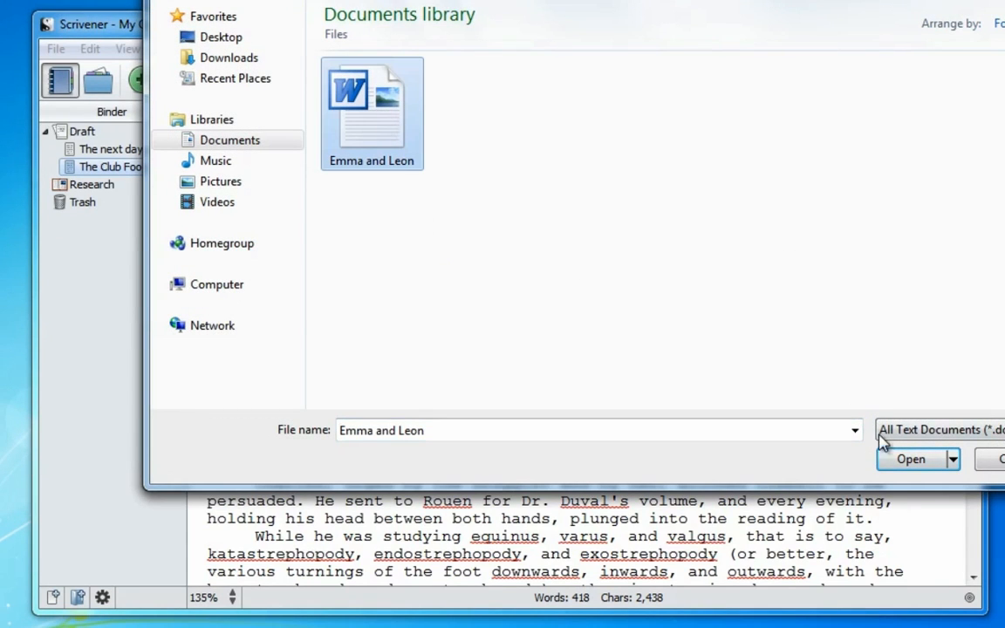
click(911, 458)
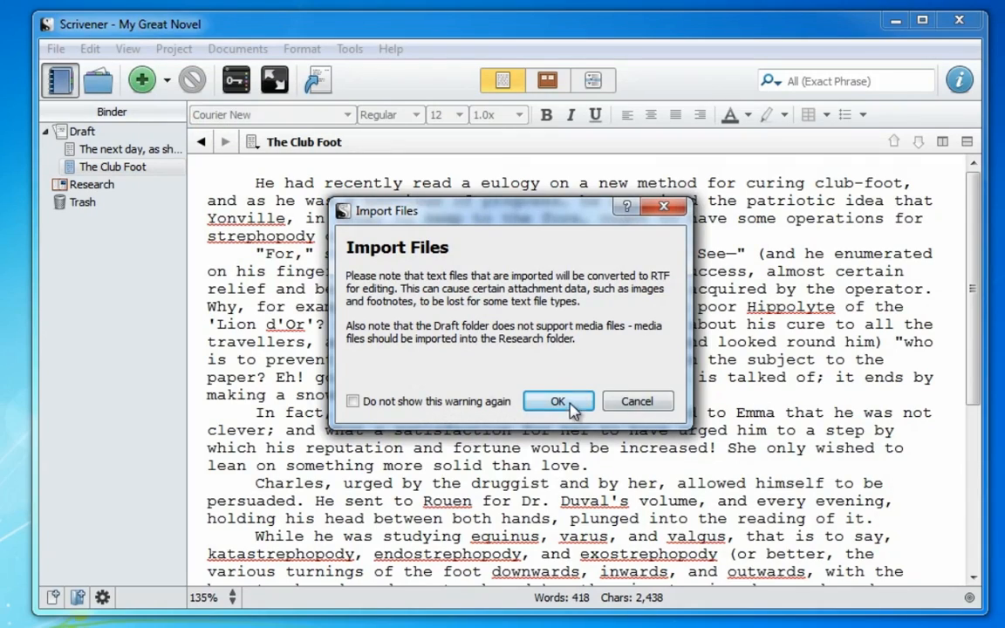
click(558, 401)
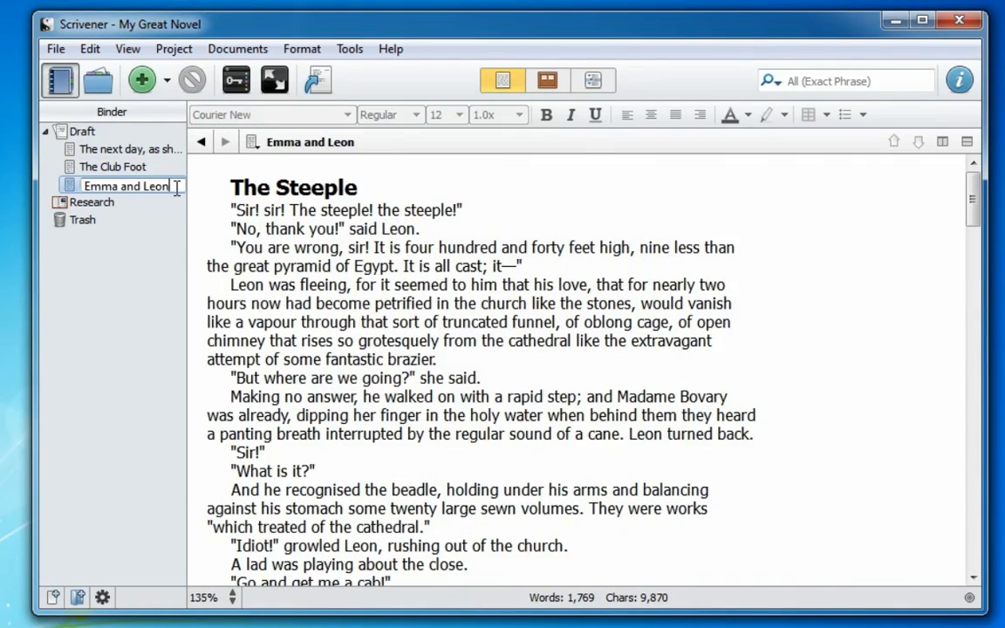
Scroll the Emma and Leon document down to the Odalisque Bathing heading.
scroll(down, 3)
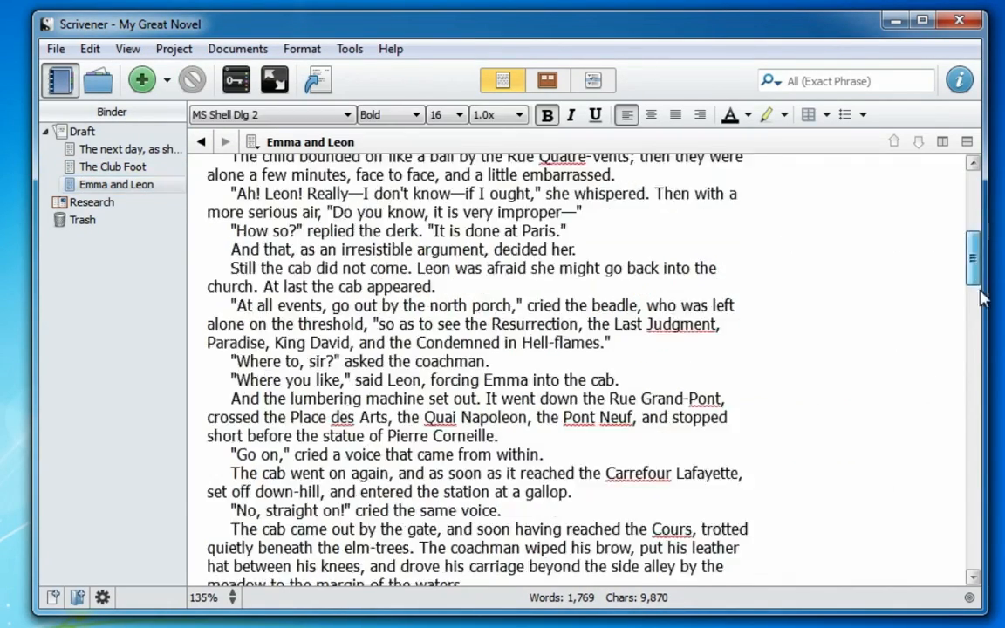
scroll(down, 3)
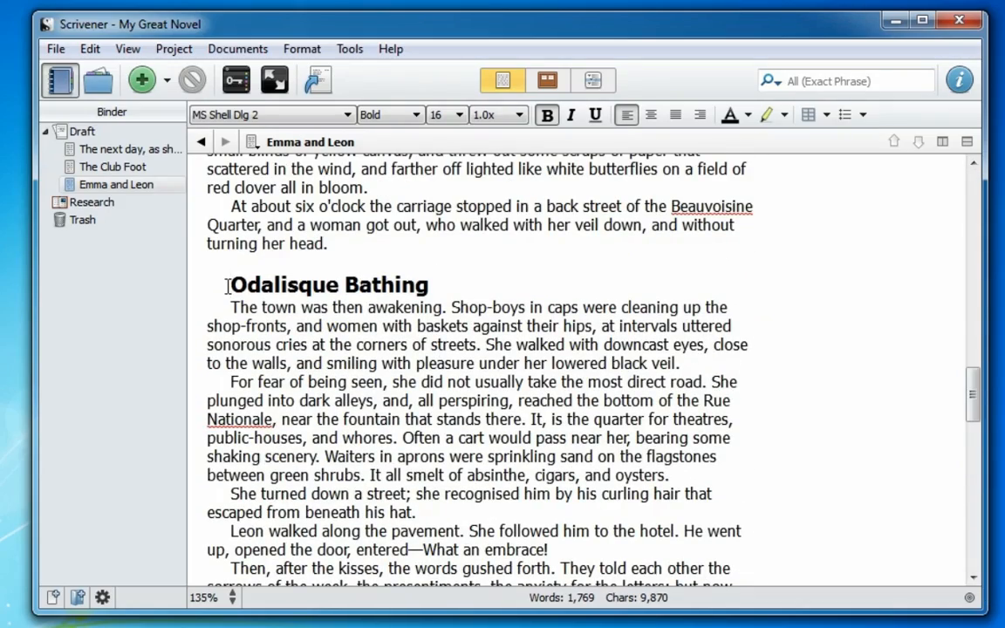
Split Odalisque Bathing into its own document at the selection and add a new Draft folder.
click(237, 48)
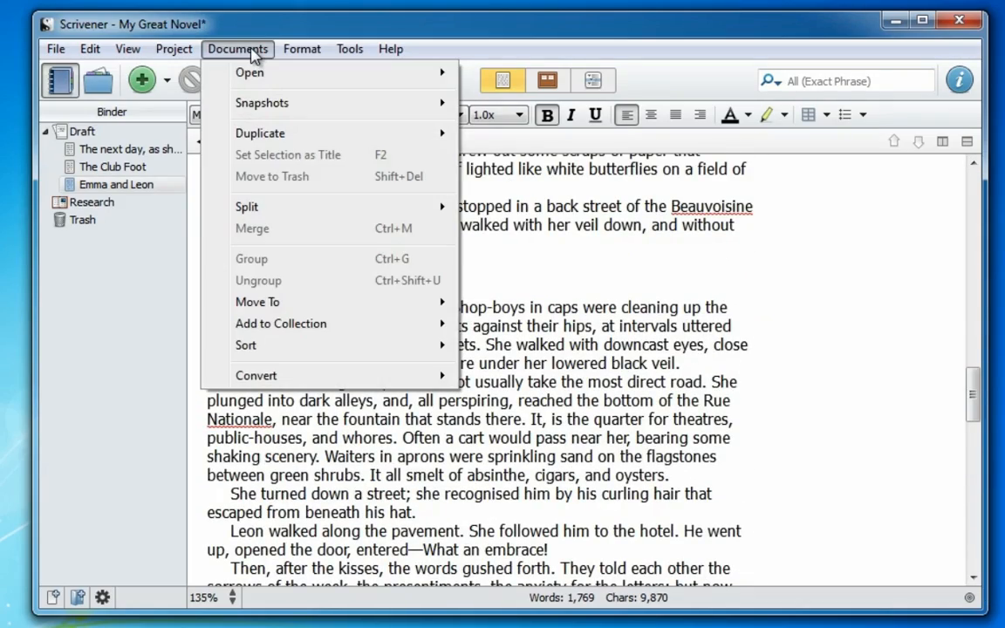
mouse_move(247, 206)
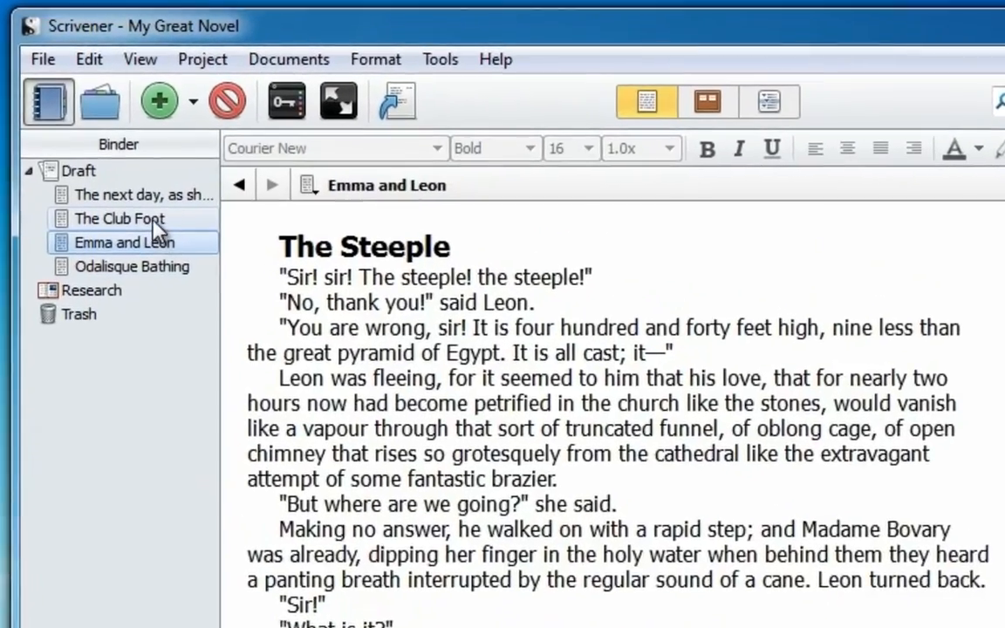
click(143, 194)
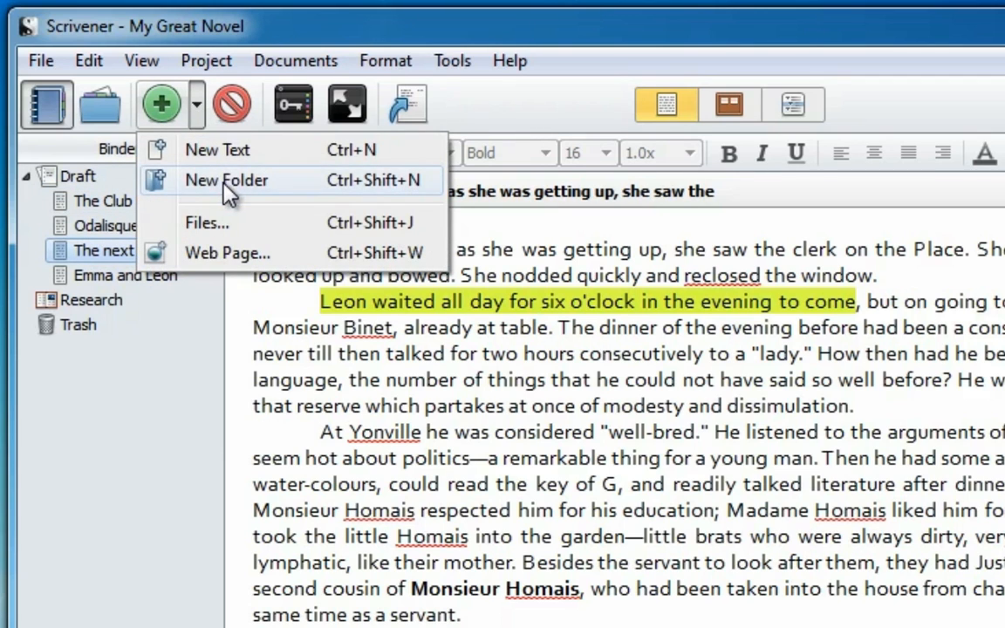
click(225, 179)
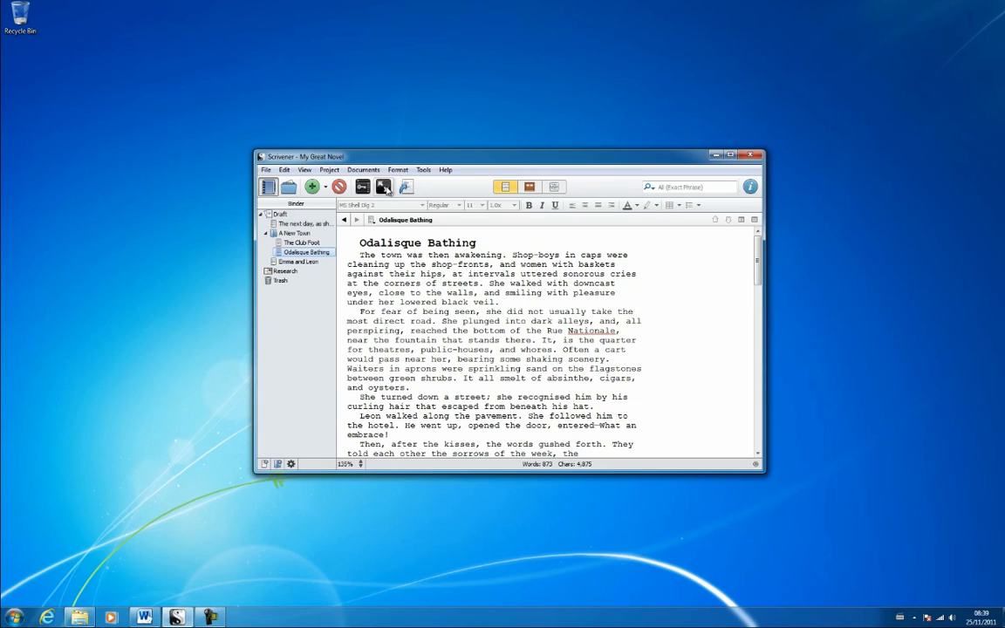
mouse_move(321, 300)
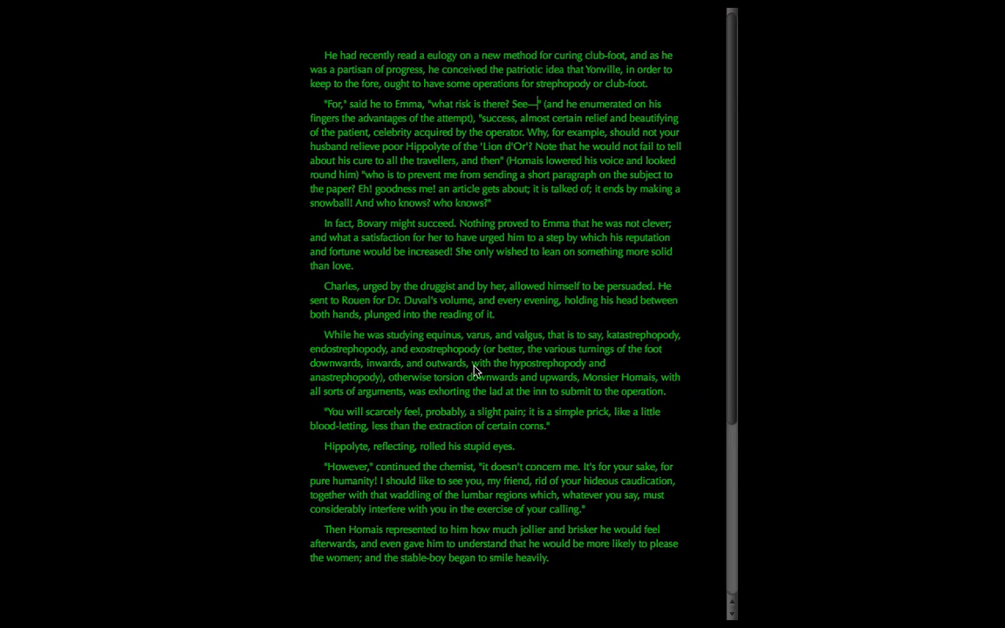
scroll(down, 3)
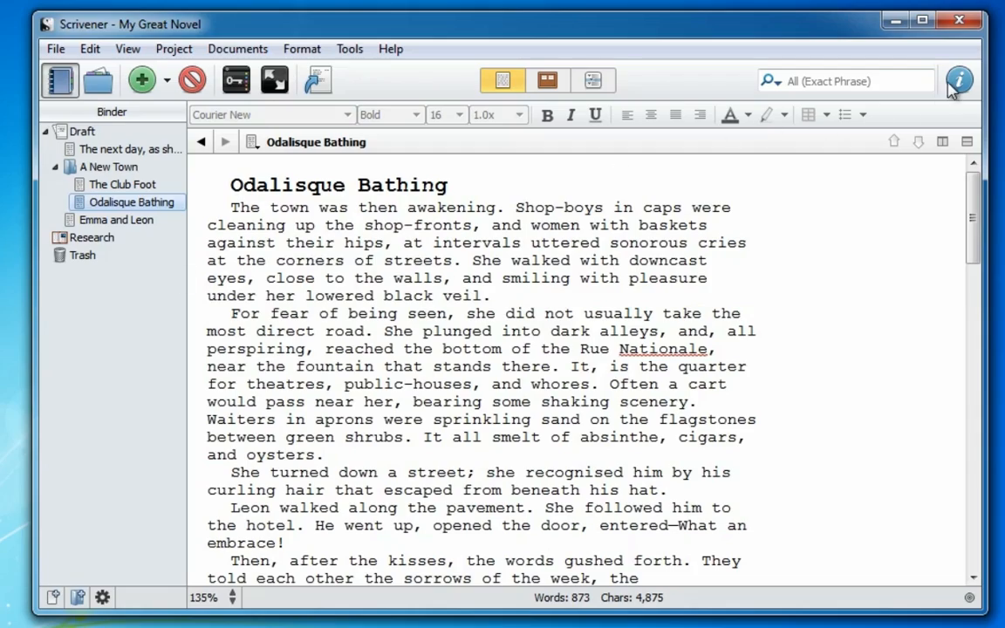
Show Emma and Leon's Inspector and begin its synopsis: Emma meets Leon, black cab together.
click(960, 81)
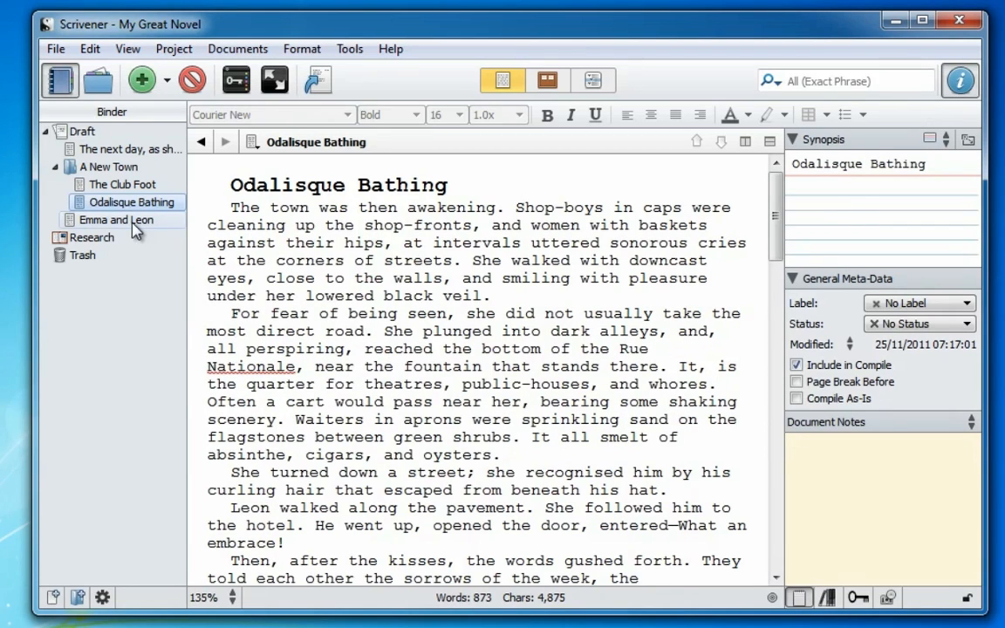
click(116, 220)
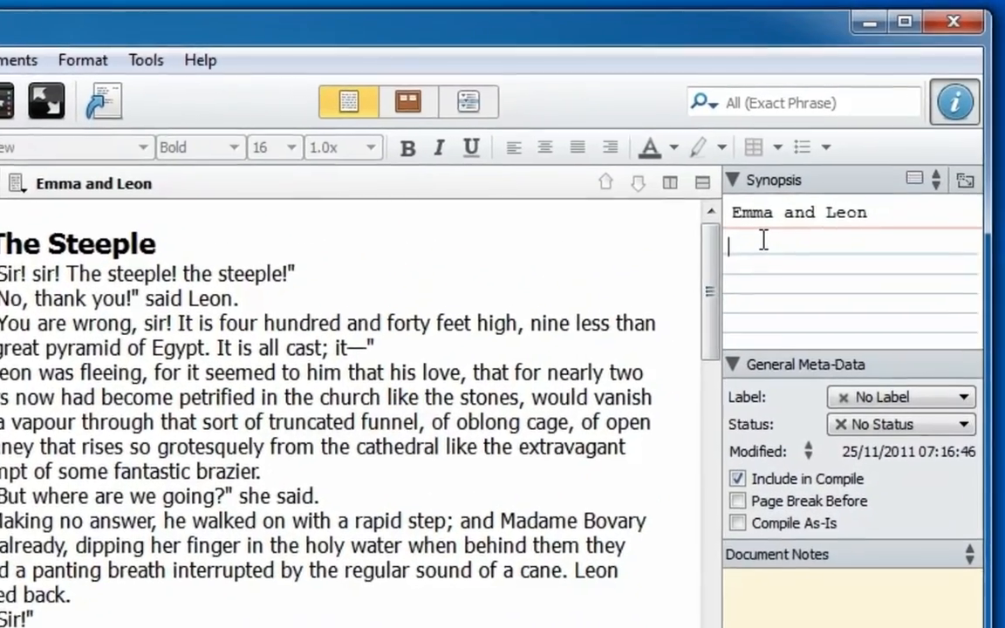
text(Emma)
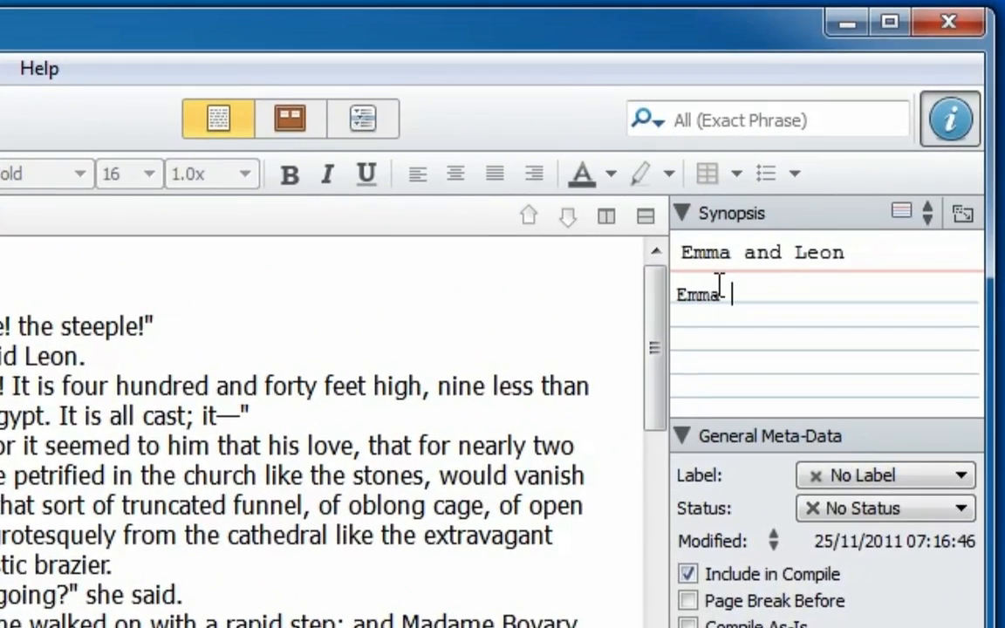
text(meets Leon at the)
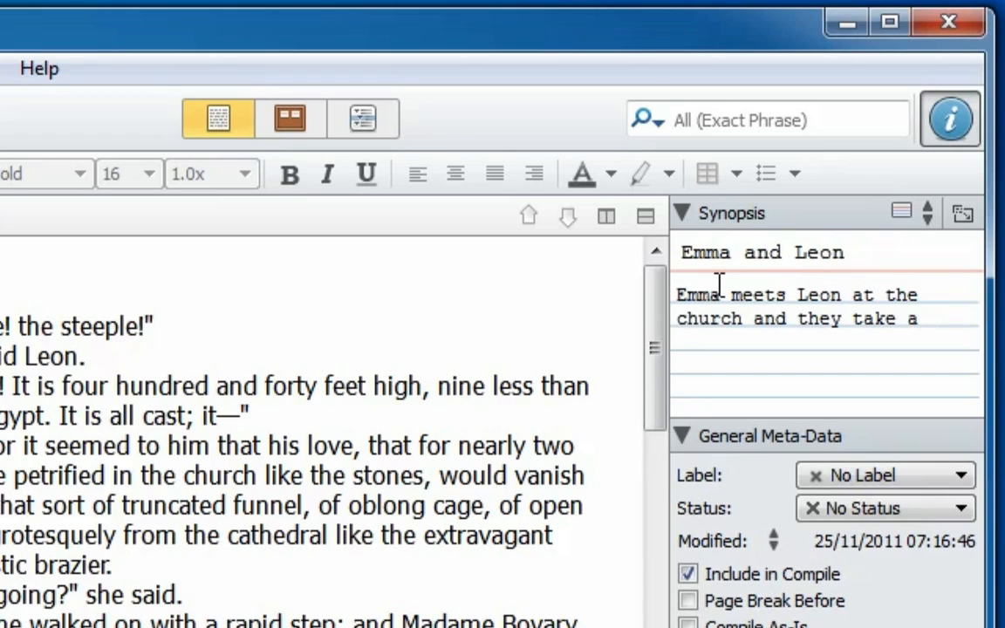
text(black cab together.)
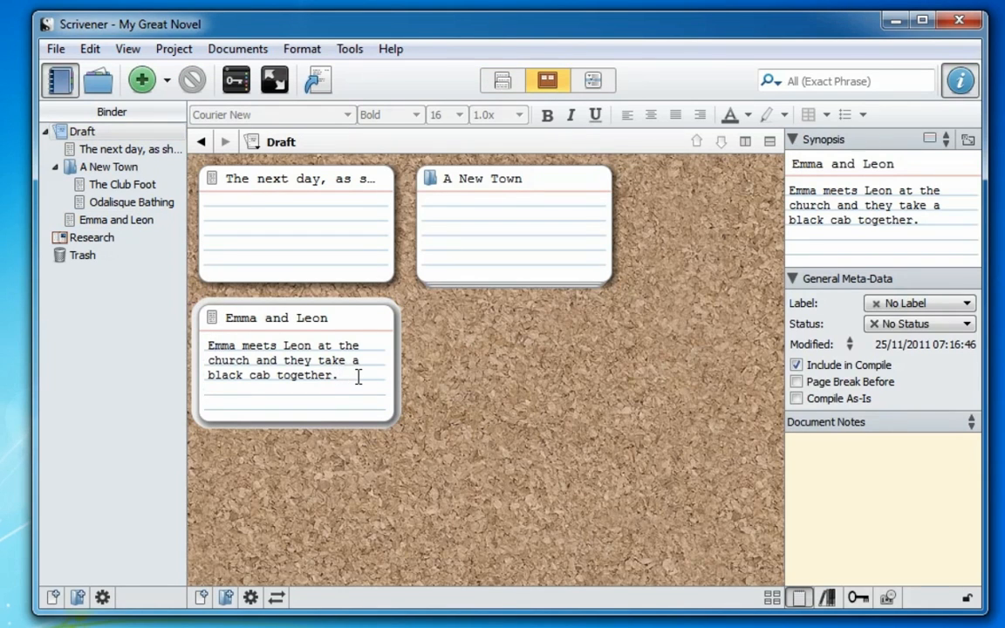
Finish the synopsis on the Emma and Leon card: 'Leon instructs the driver … driving.'.
text(Leon instru)
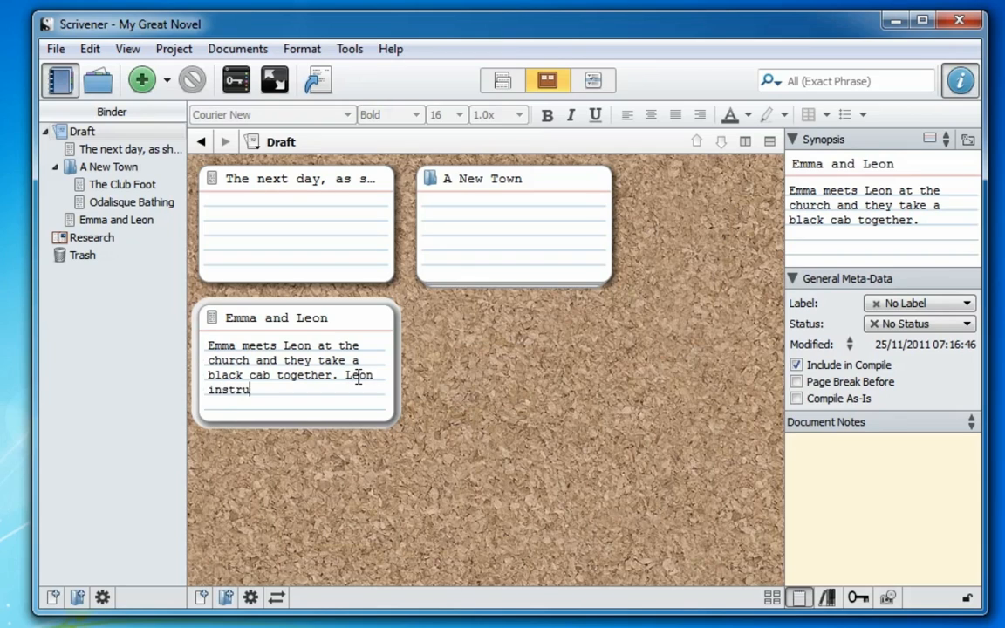
text(cts the driver to keep)
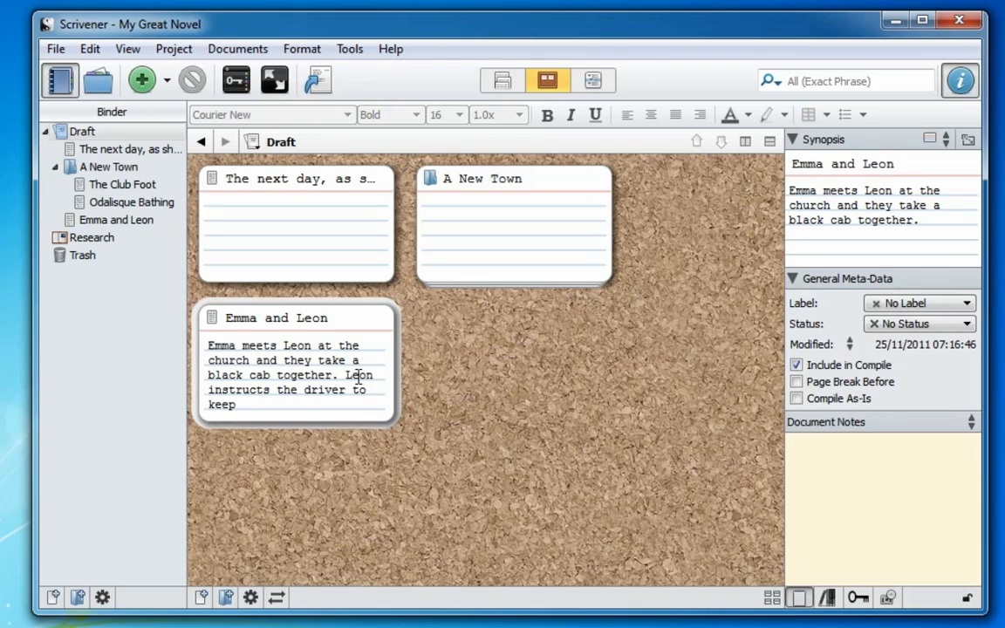
text(driving.)
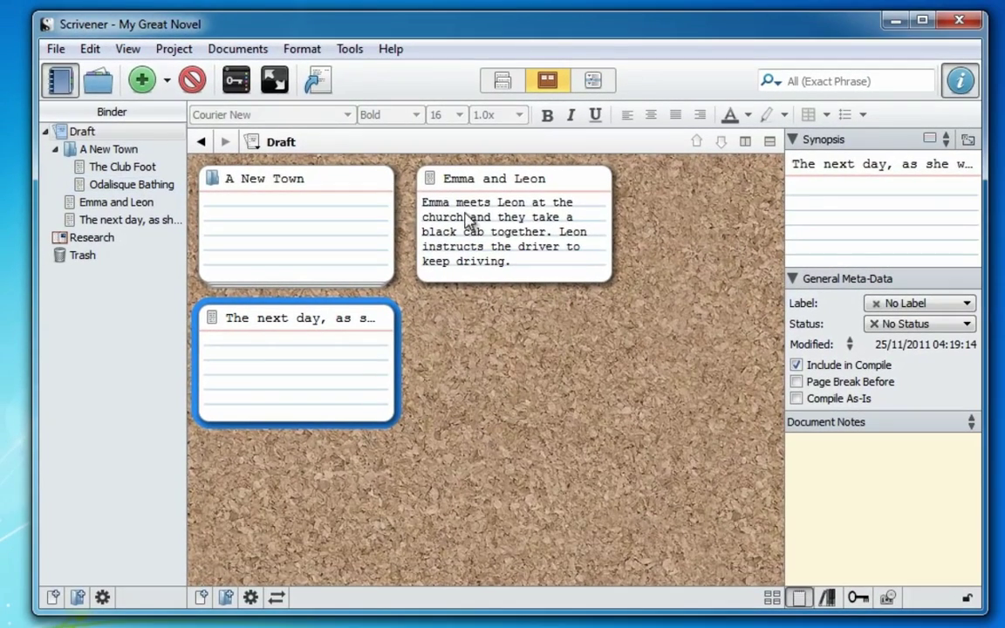
Drag the Emma and Leon card to the end of the Draft.
click(504, 224)
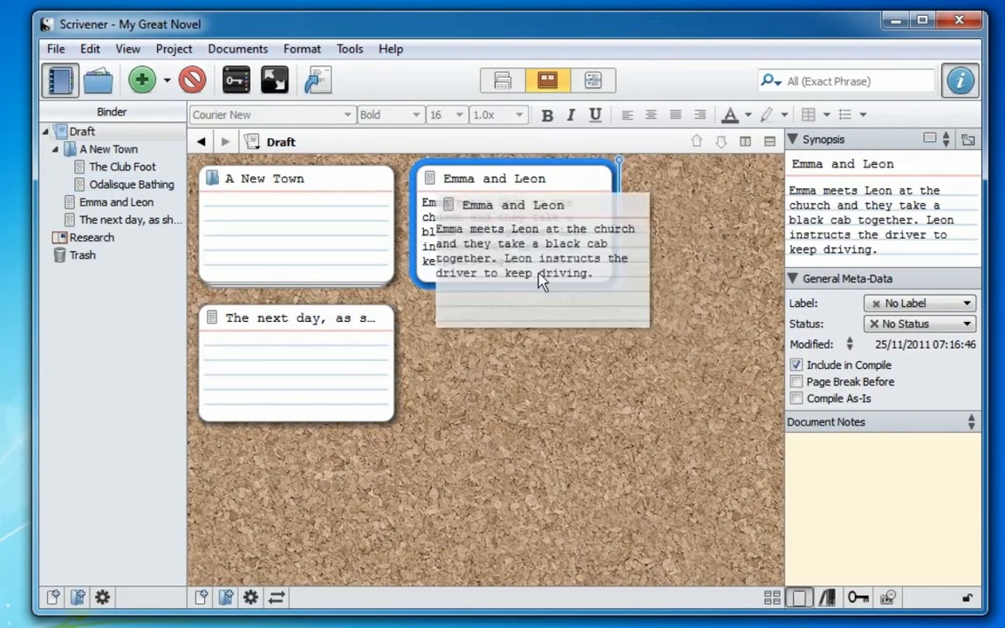
drag(515, 219, 295, 361)
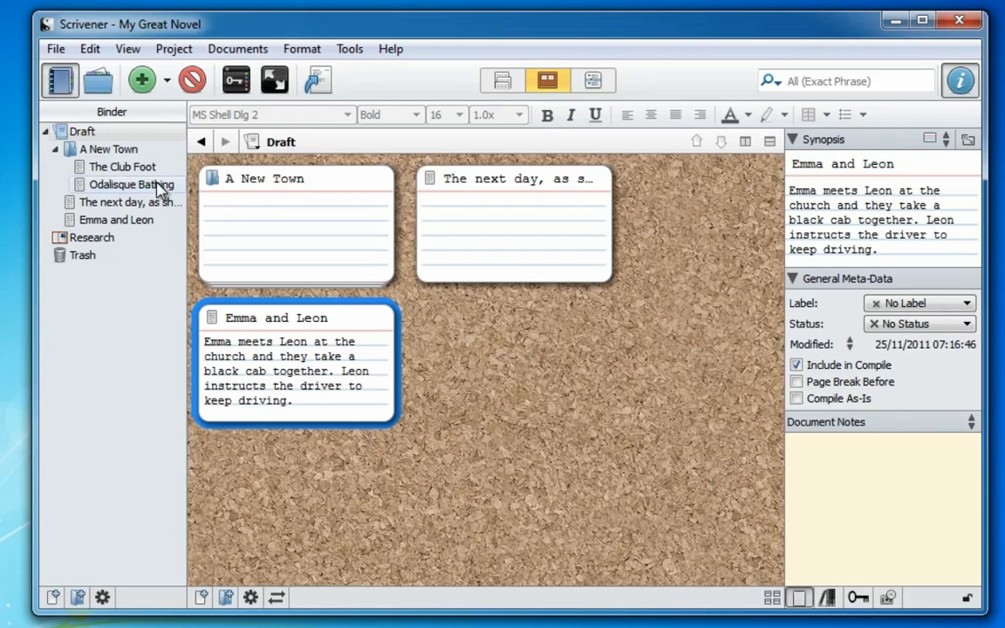
Show A New Town's corkboard and select the Odalisque Bathing card.
click(108, 150)
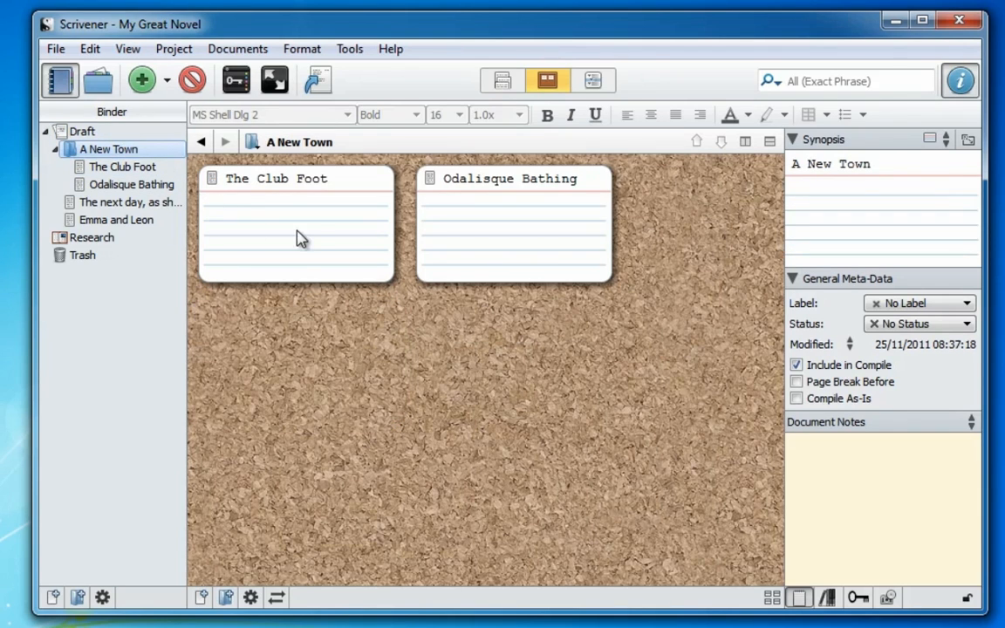
mouse_move(314, 230)
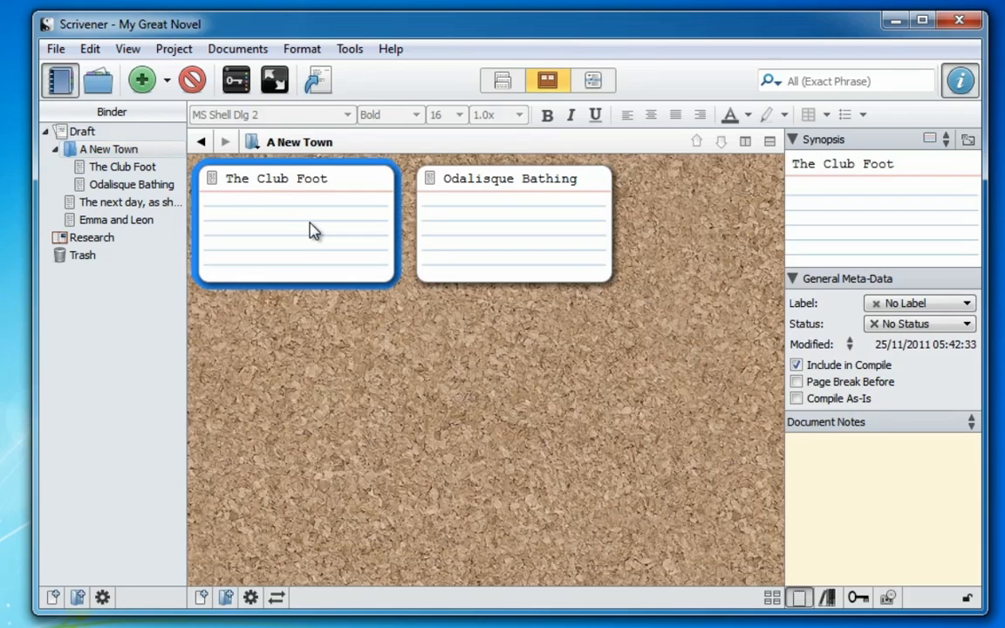
click(539, 244)
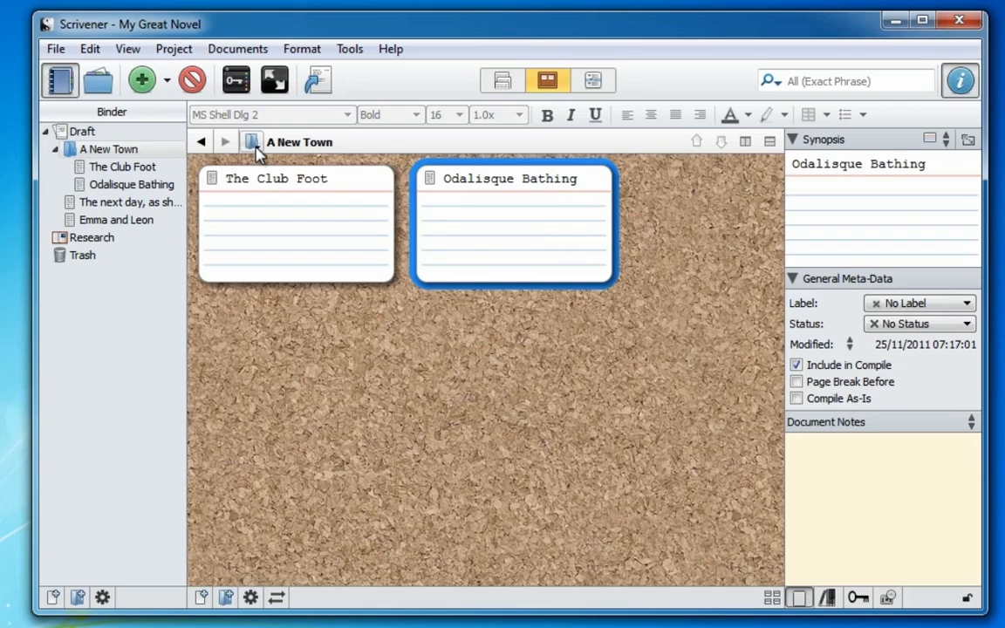
Add a They Buy a Gun card synopsised 'Emma and Leon plot the murder'.
click(141, 80)
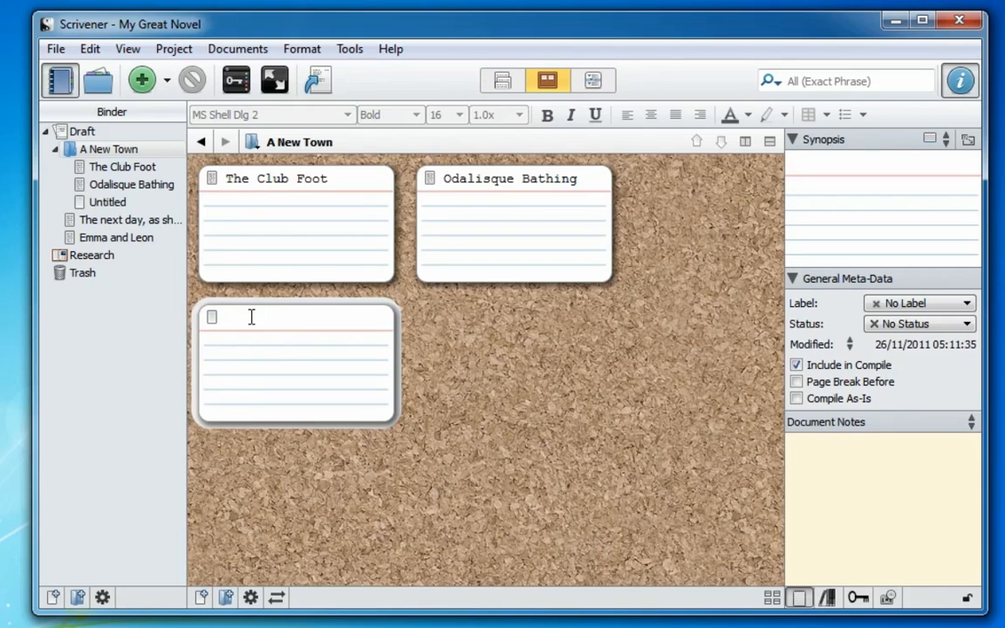
text(They Buy a)
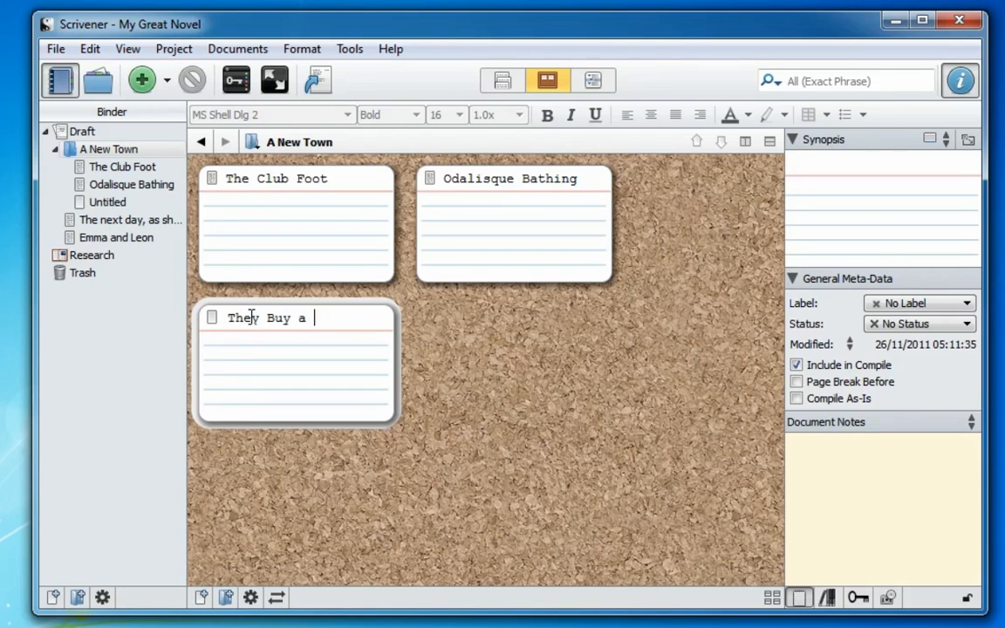
text(Gun)
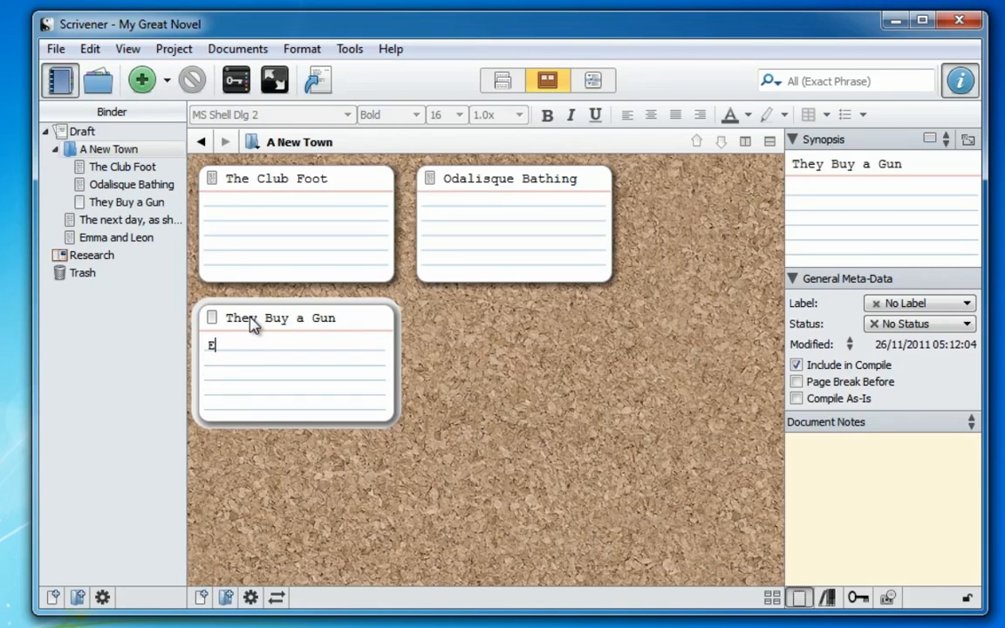
text(mma and Leon)
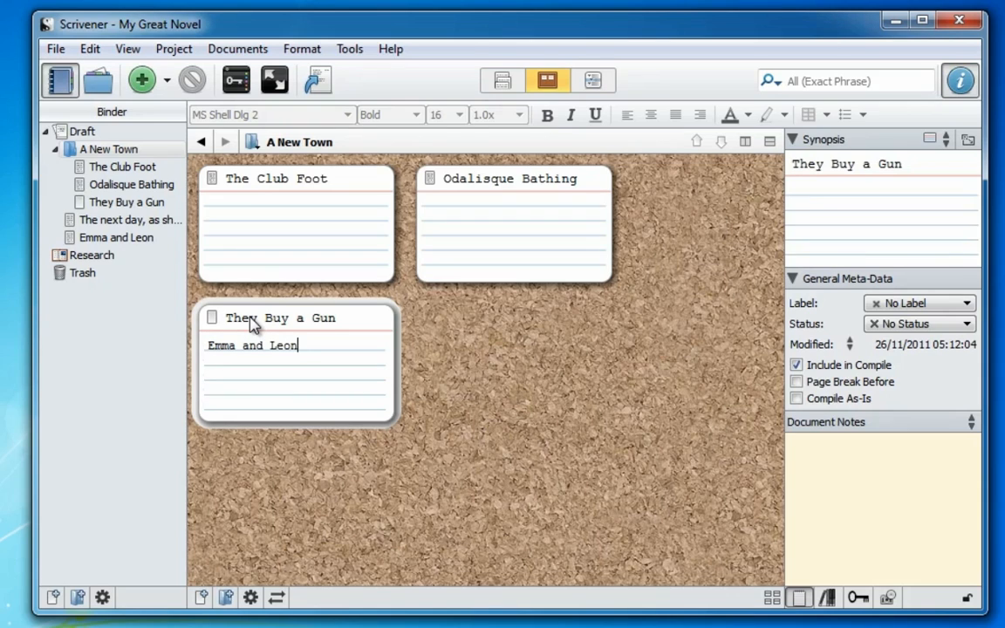
text(plot the murder of Charles...)
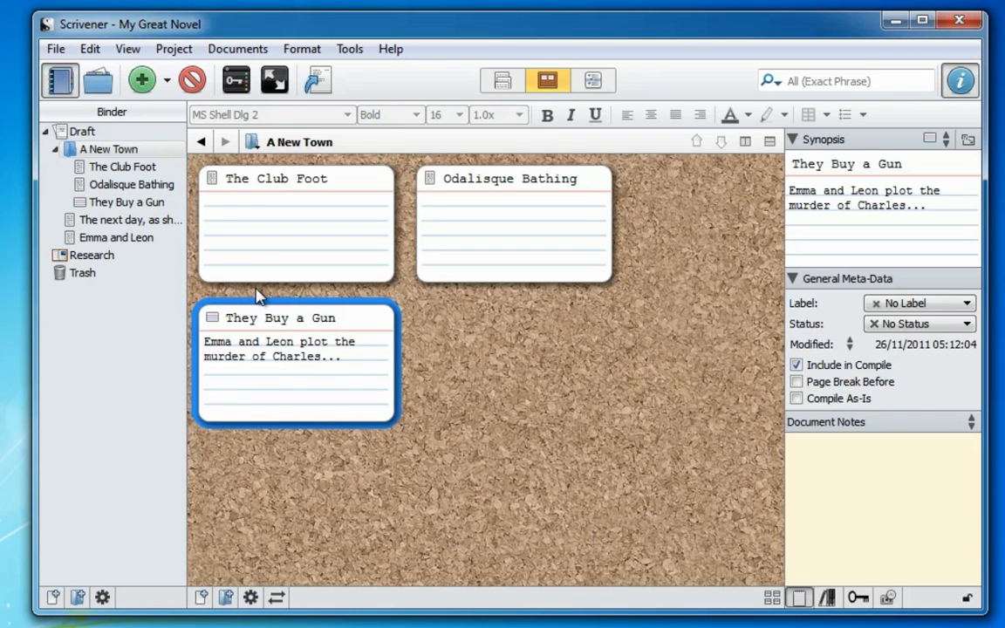
Open the They Buy a Gun scene and begin its text with 'The'.
click(126, 202)
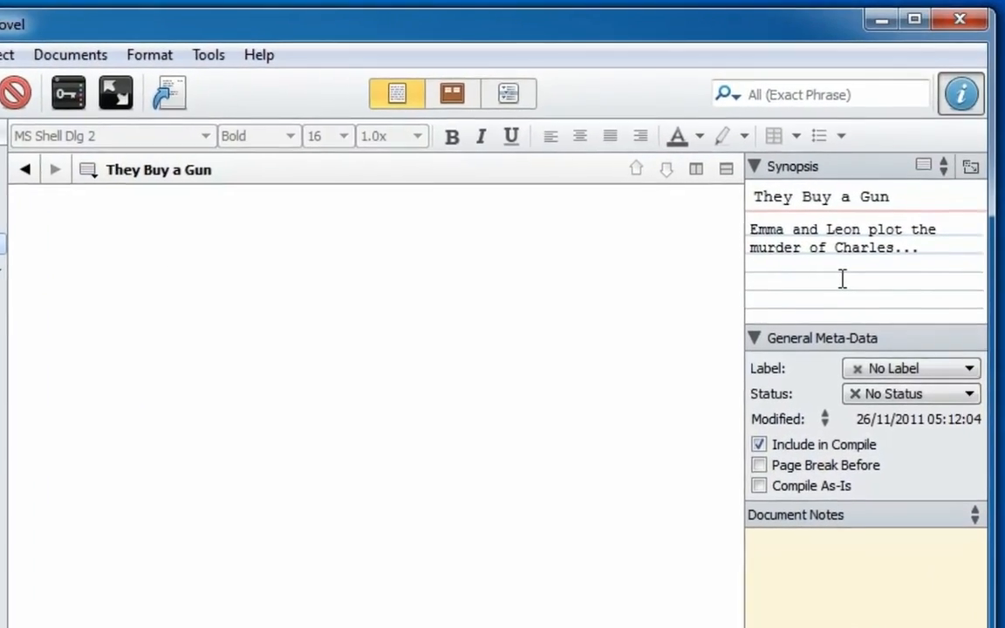
text(The next day, as sh...)
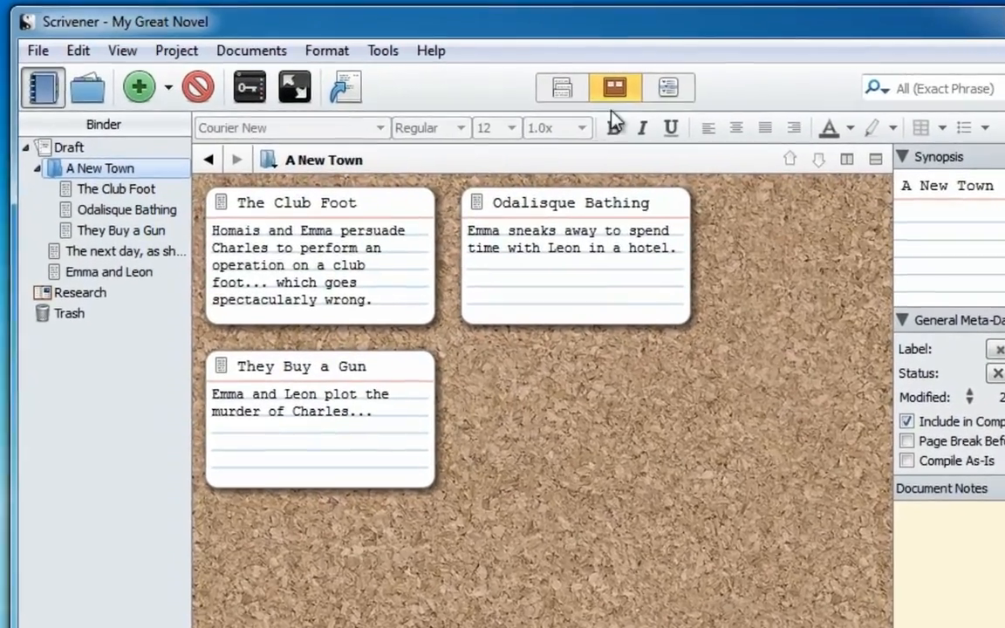
Give Odalisque Bathing the hotel giant-squid-attack synopsis and add a new blank scene to A New Town.
click(670, 87)
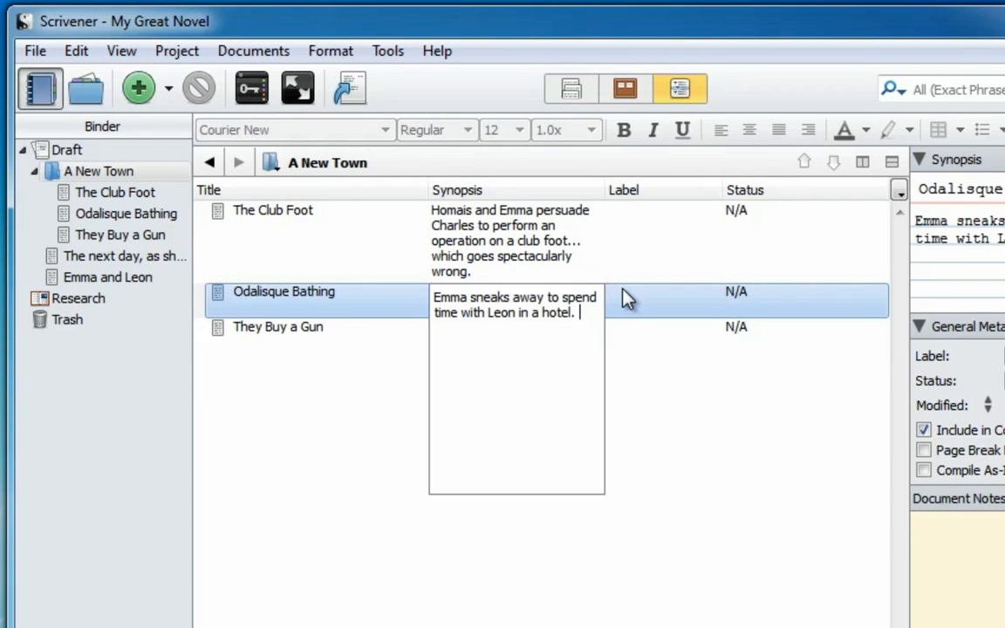
text(The hotel is attacked by a giant s)
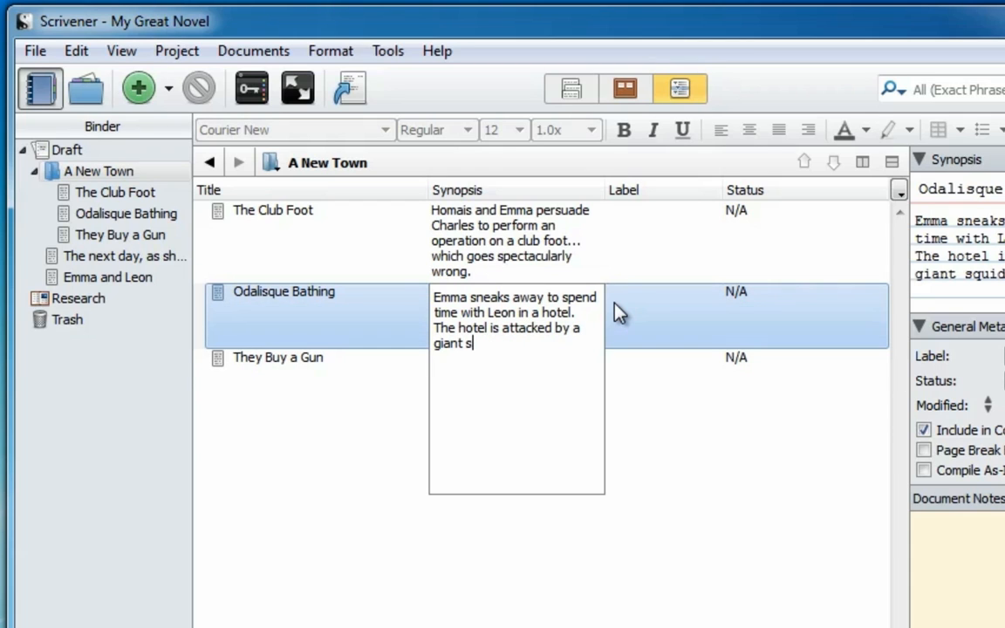
text(quid.)
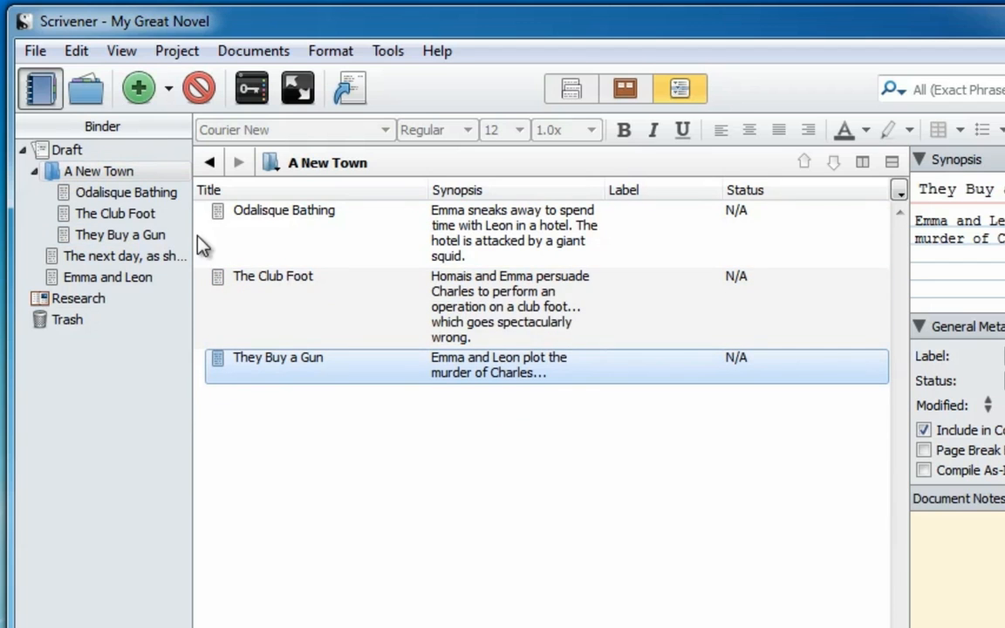
click(136, 90)
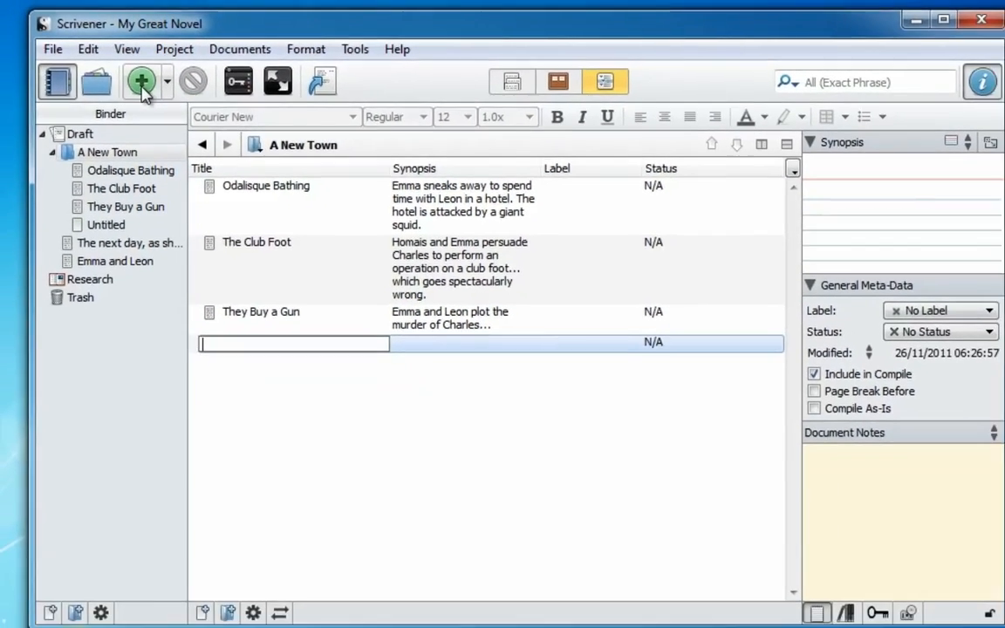
Title the scene Emma Battles the Giant Squid, add its synopsis, and begin its opening words about the giant tentacles.
text(Emma Battles the Giant Squid)
click(465, 344)
text(Using only a hairpin and her ingenuity, Emma defeats the giant squid and saves Leon from certain)
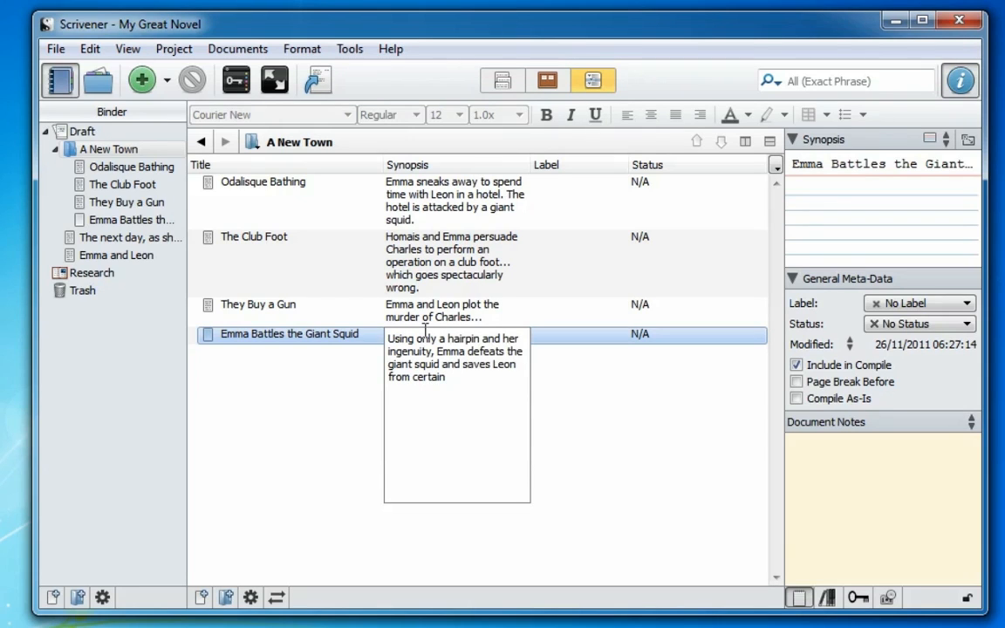
click(287, 310)
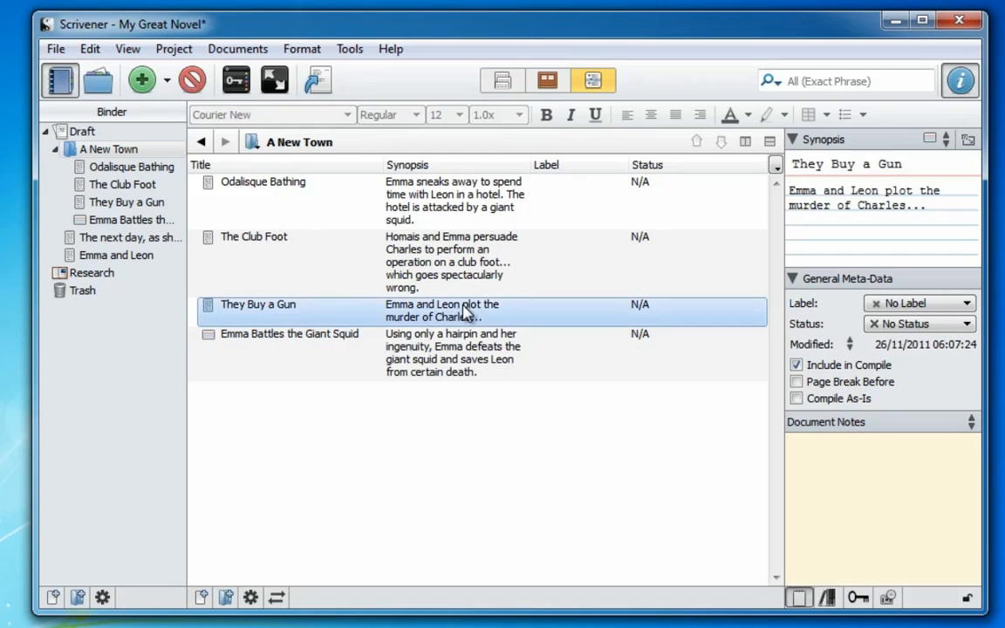
click(290, 345)
text(Emma sa)
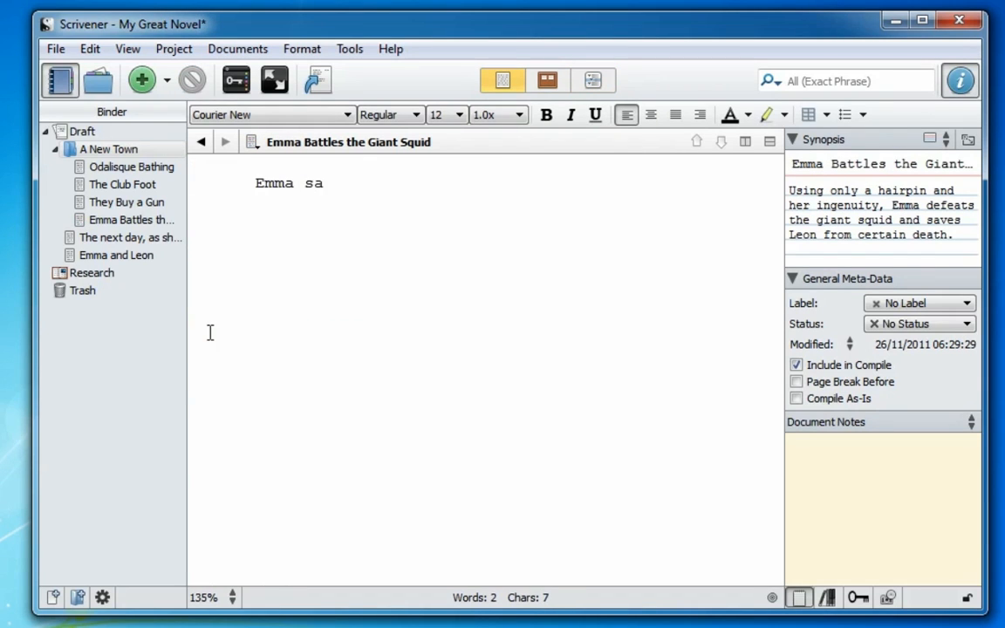
text(w the giant tent)
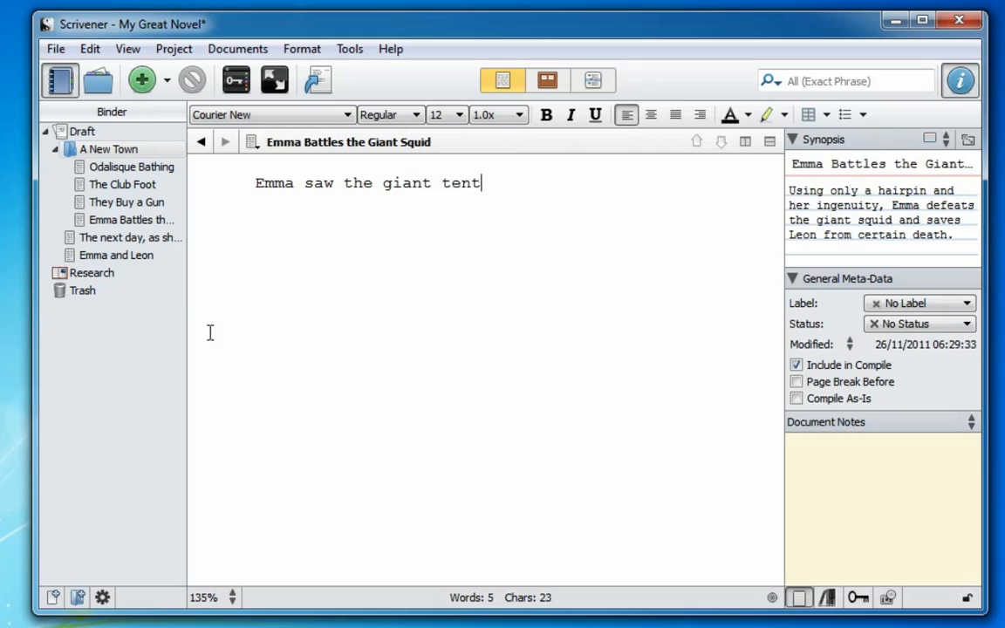
click(590, 80)
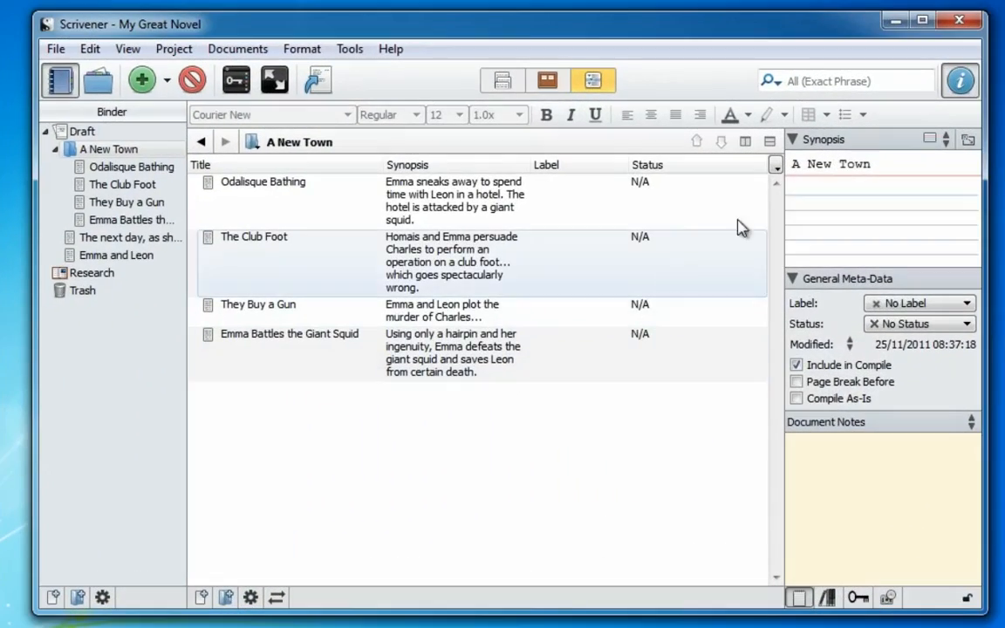
Show the list of extra outliner columns available for A New Town.
click(777, 166)
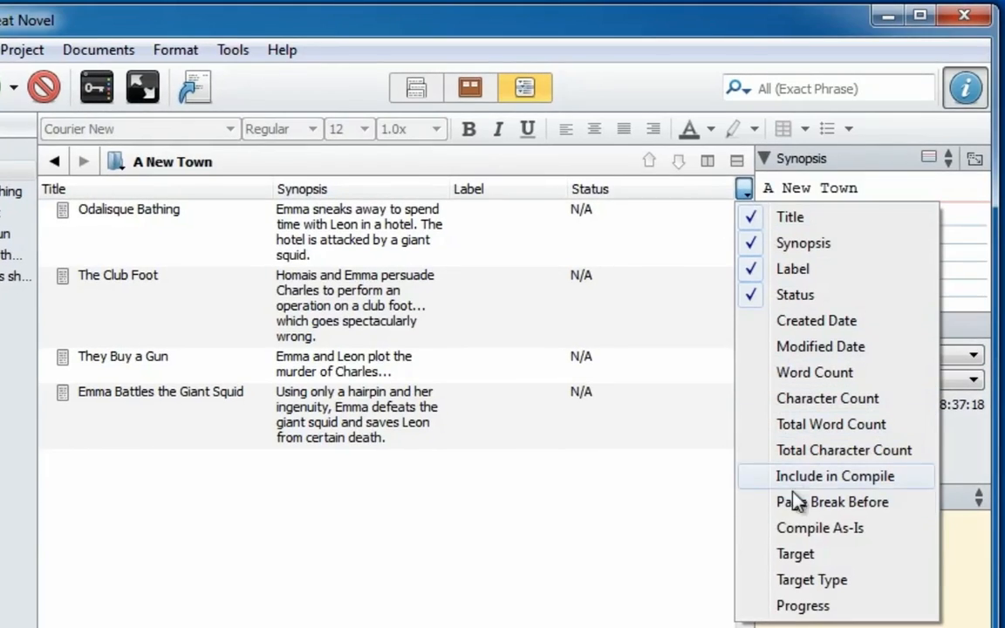
mouse_move(882, 604)
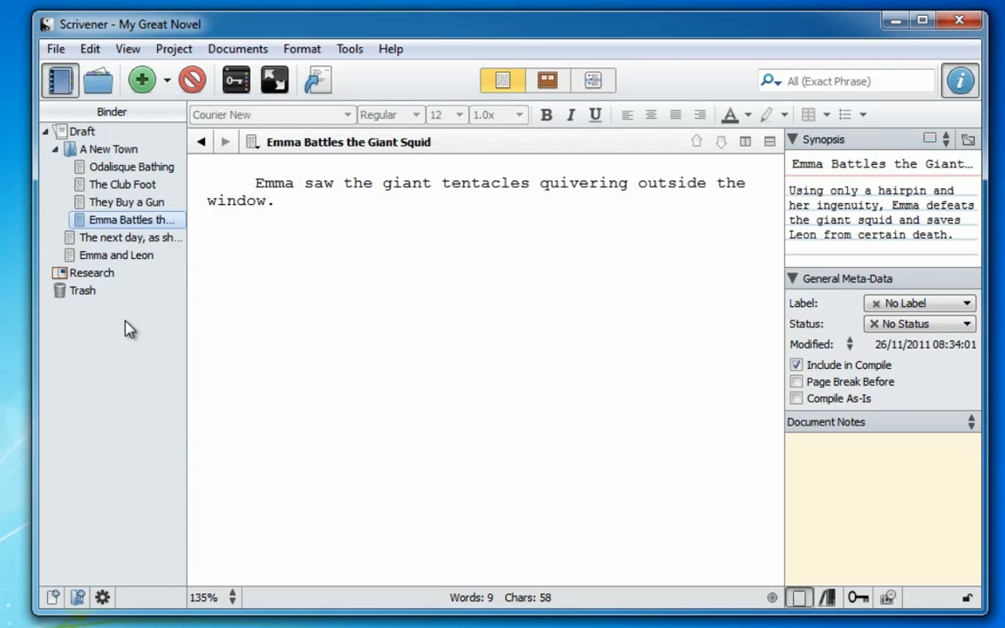
In They Buy a Gun, write that the gun shop was located on the corner with Weston Avenue.
click(108, 150)
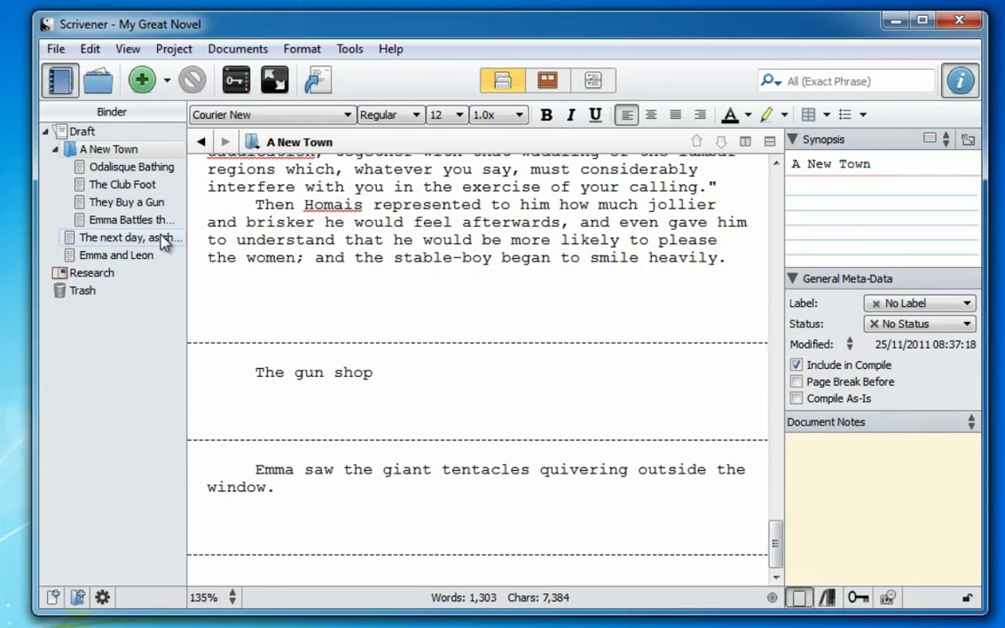
click(131, 220)
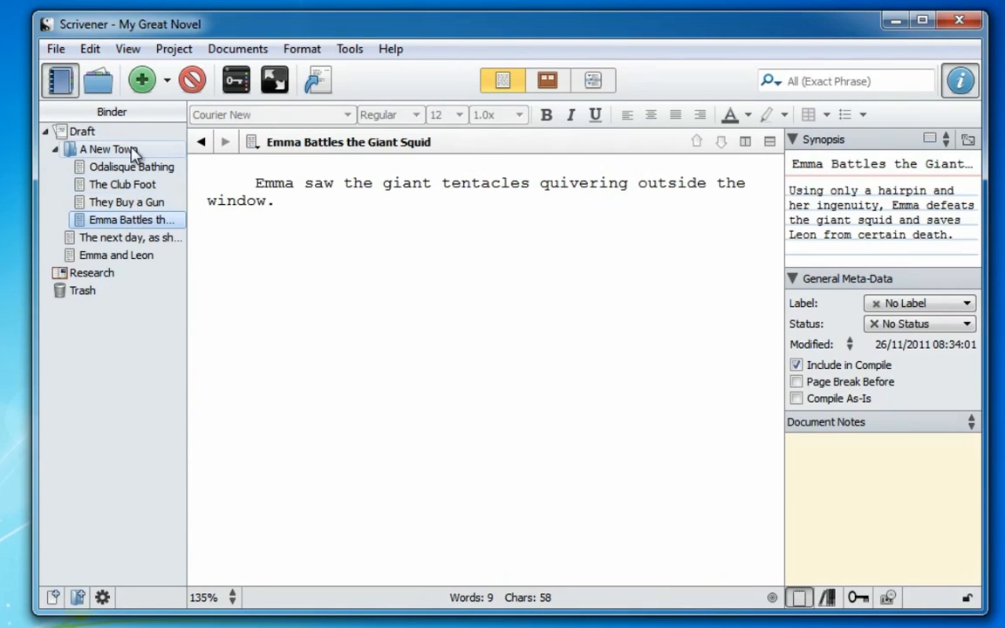
click(108, 148)
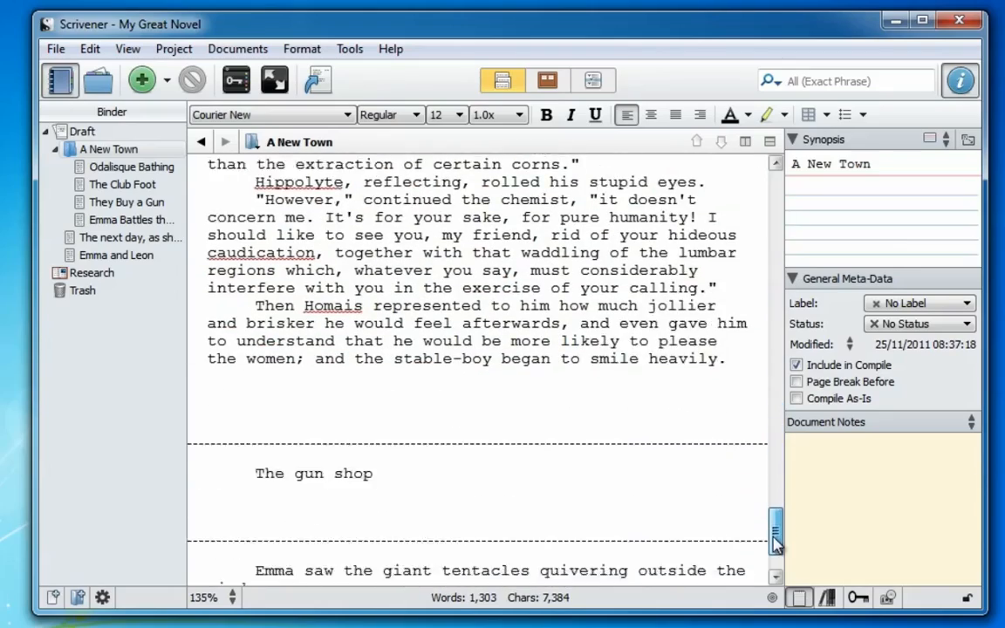
scroll(down, 3)
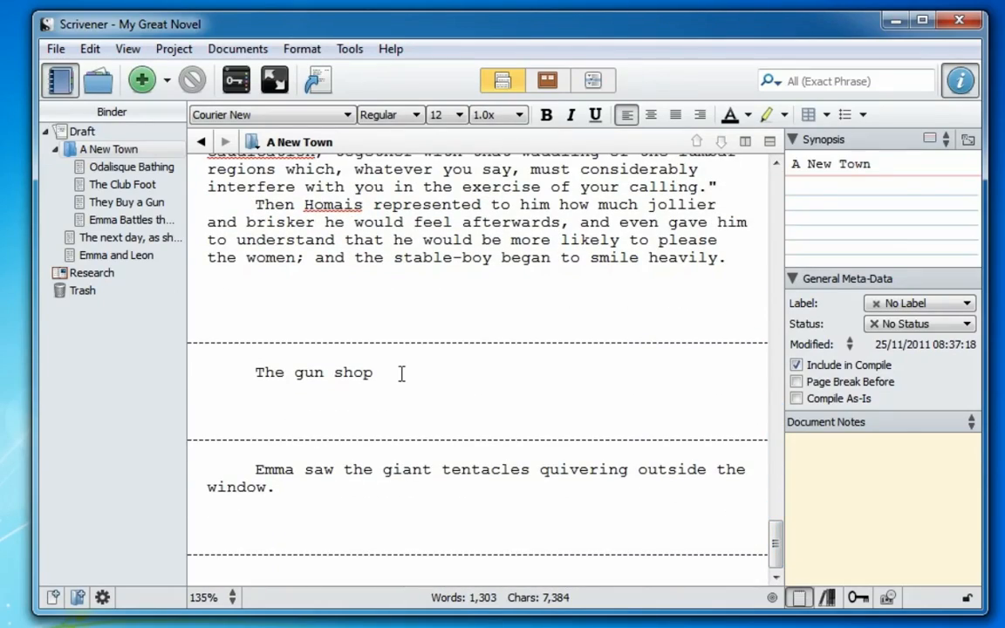
text(was l)
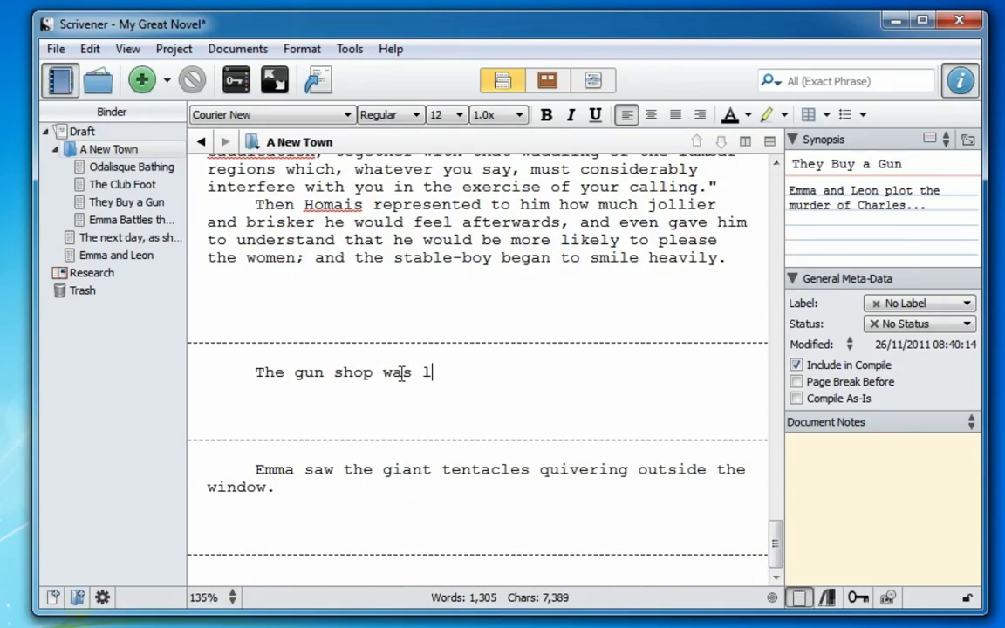
text(ocated on the corner of Smith Street)
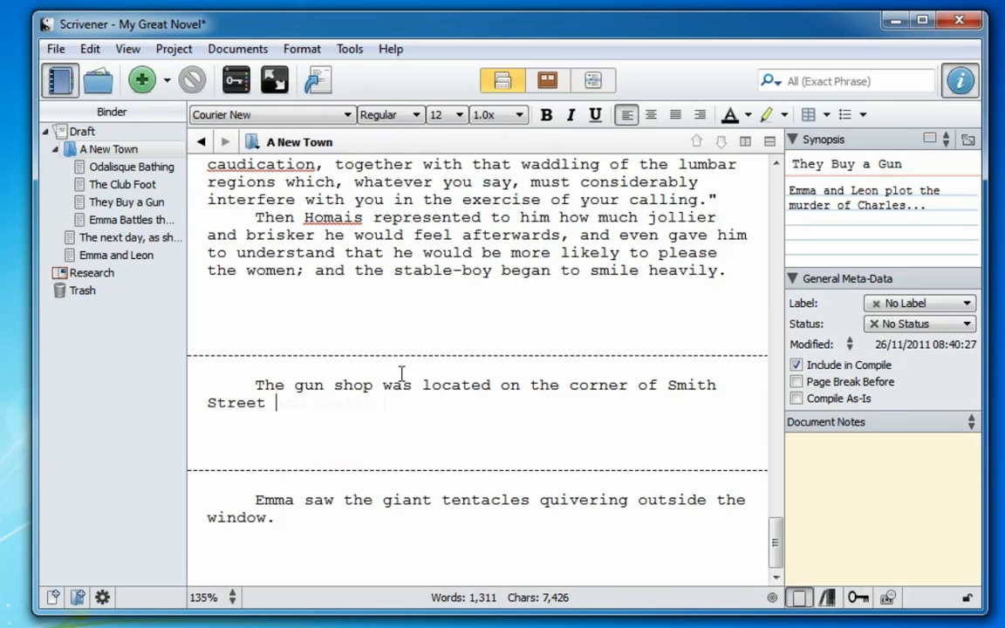
text(and Weston Avenue.)
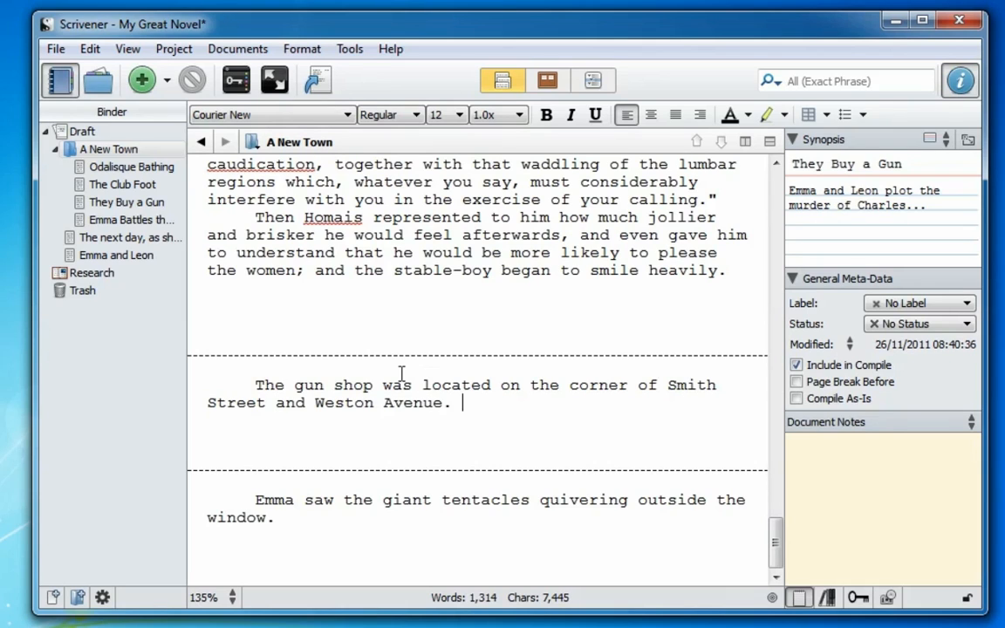
Extend the squid scene: Emma's light marine-biology knowledge, mistaking the tentacles, then pulling the Uzi from her garter.
click(126, 202)
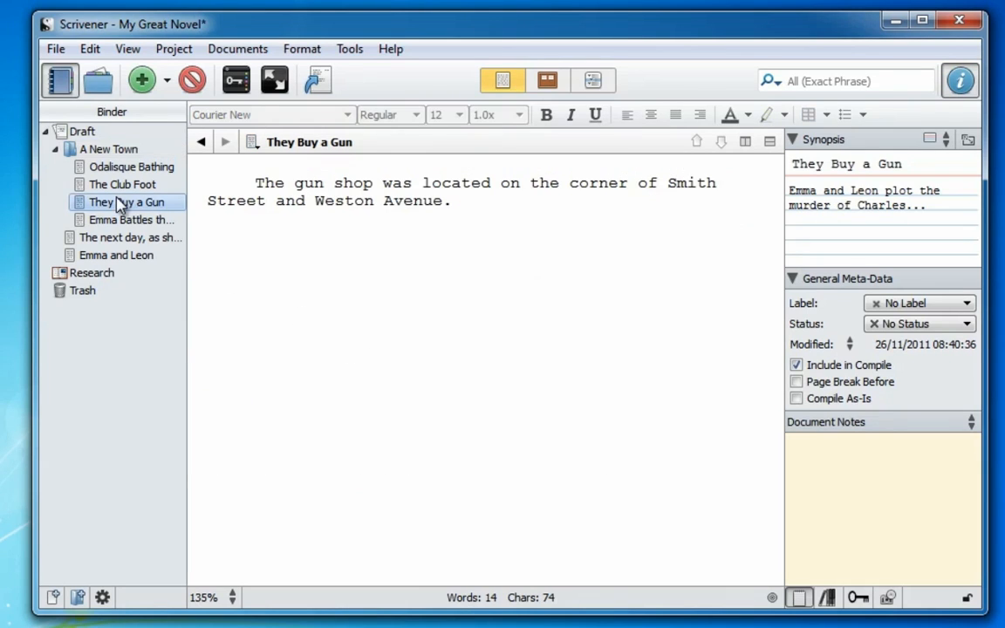
click(129, 220)
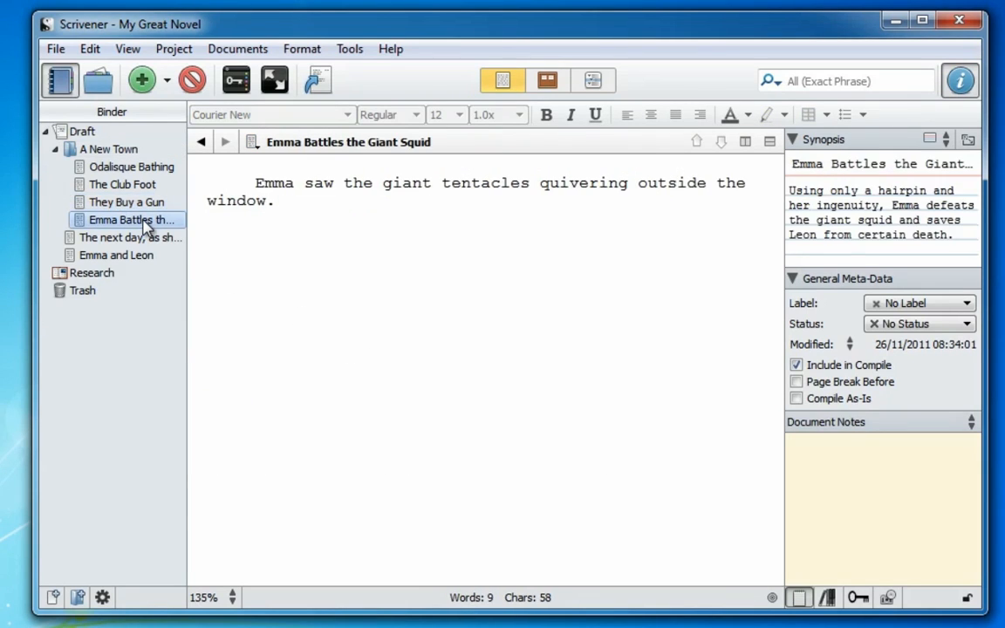
click(286, 201)
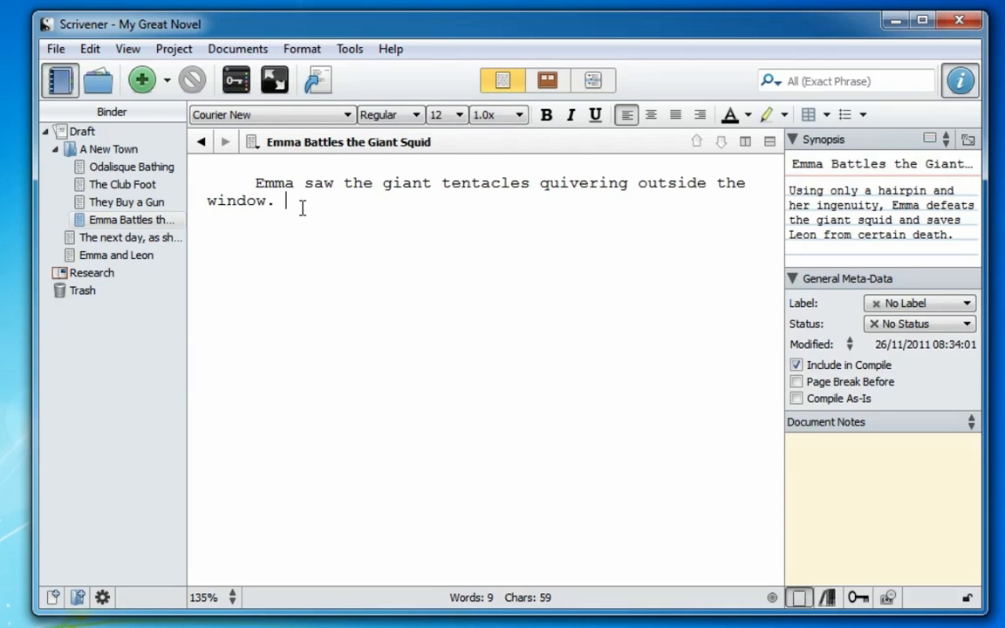
text(Her kn)
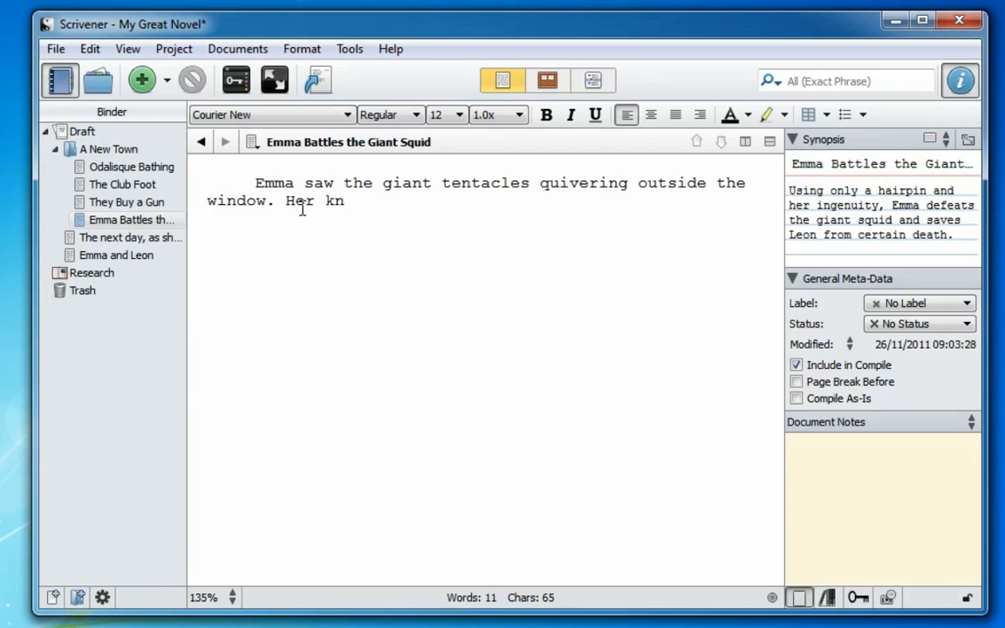
text(owledge)
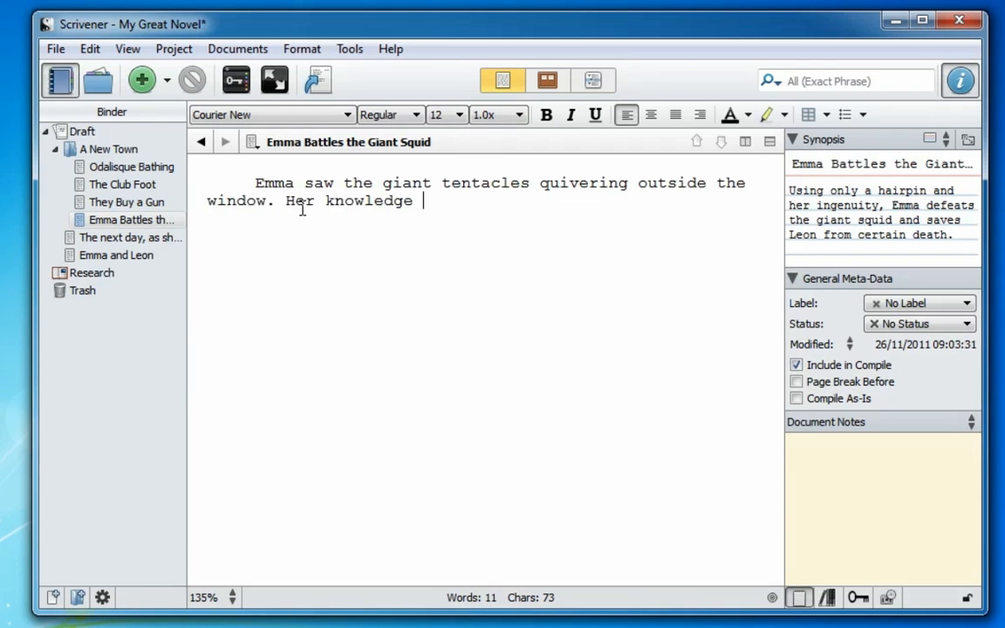
text(of marine biology being light, at first she mistook its tentative exploratory movements for the gentle concessions of a willow in the wind; it was only when the glass shattered and she found herself in the cephalopod's clammy embrace that she thought to pull the Uzi from her)
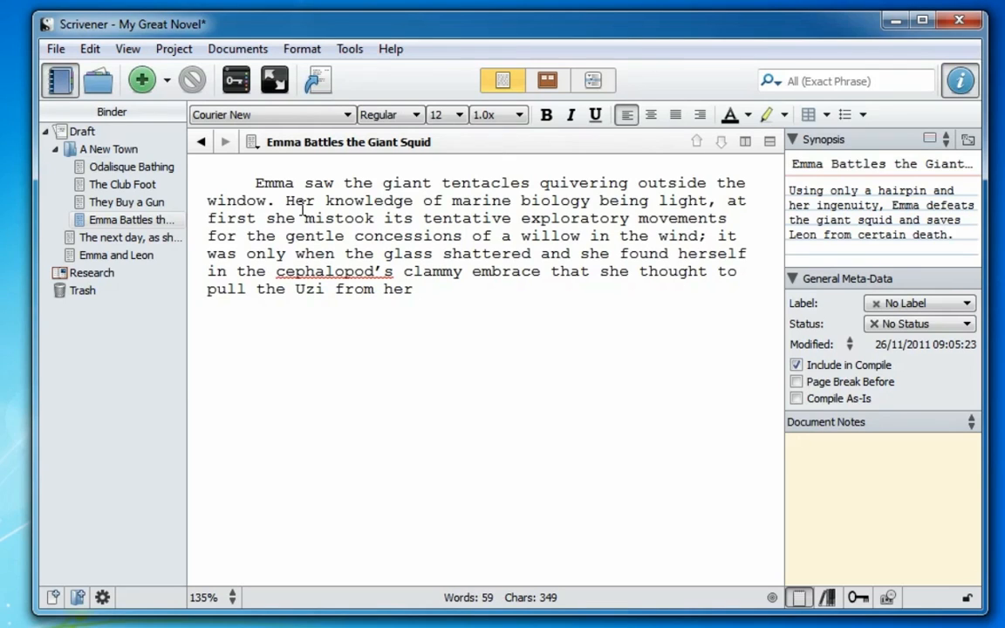
text(garter.)
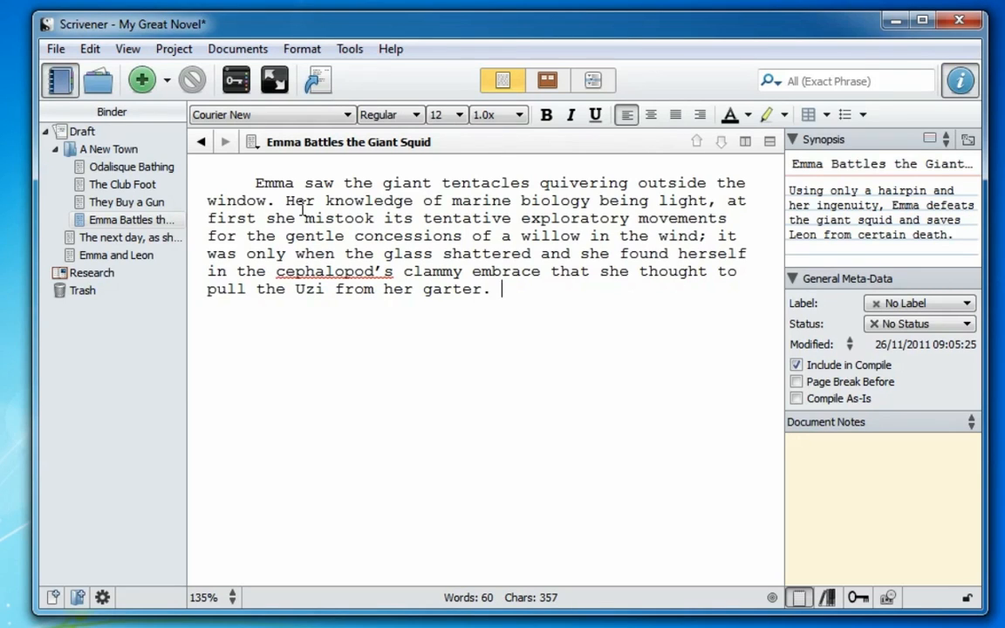
View the gun and squid scenes together, then the whole Draft as one text, then the A New Town chapter.
click(126, 202)
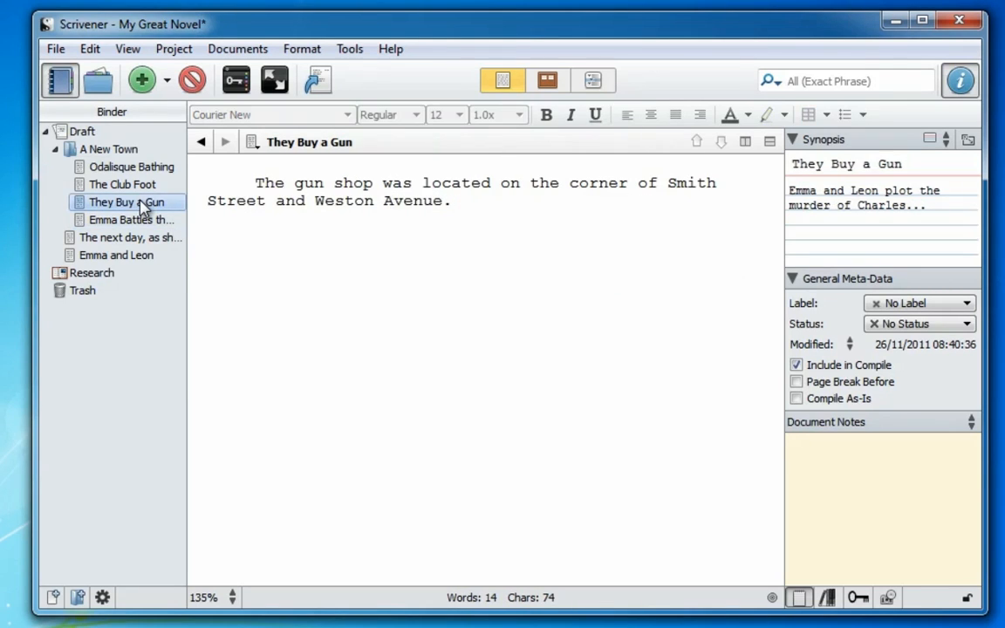
click(131, 220)
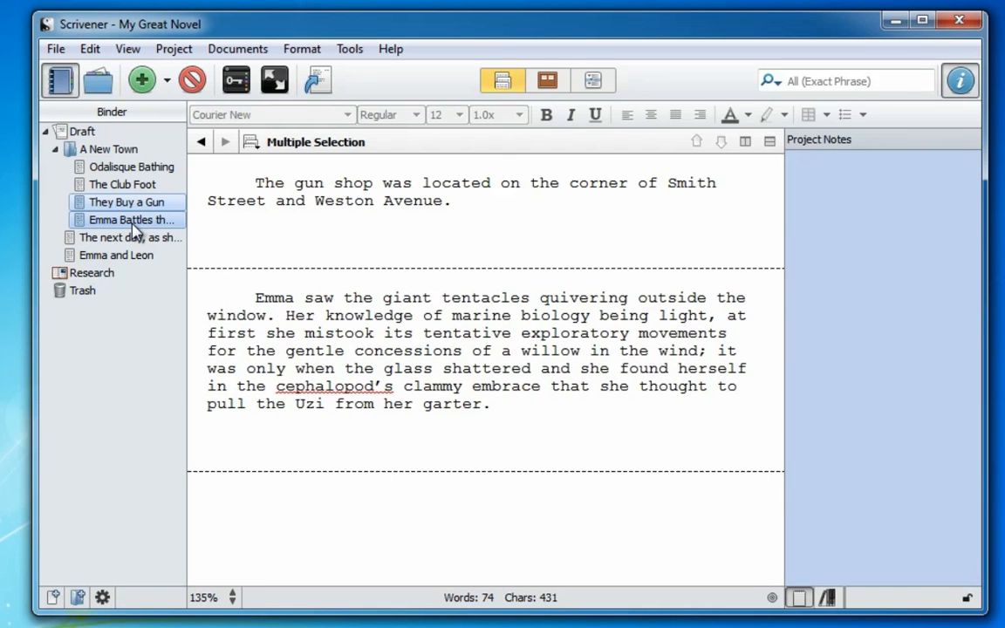
click(81, 131)
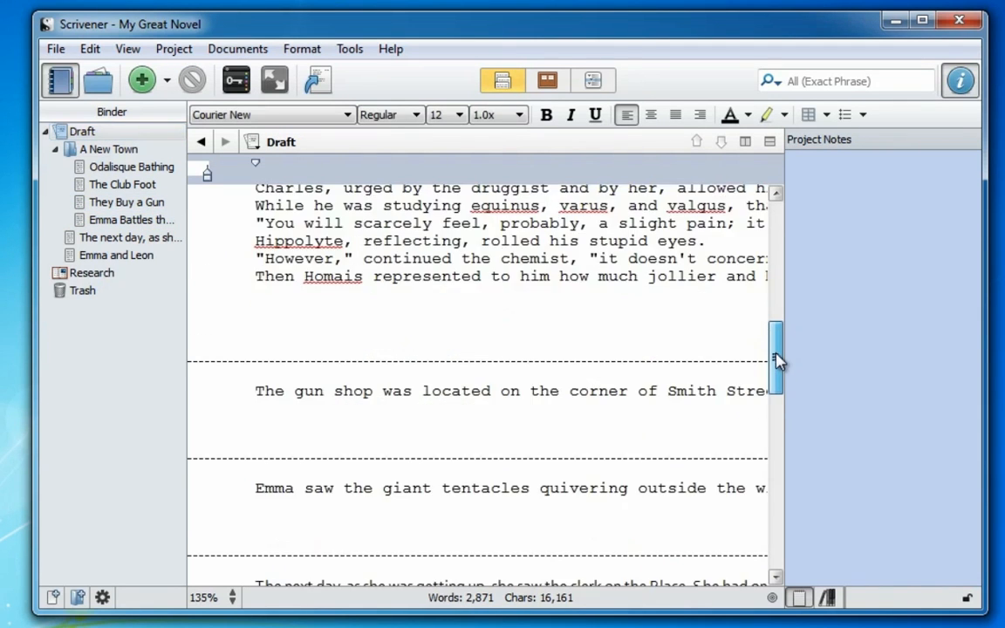
drag(775, 358, 775, 506)
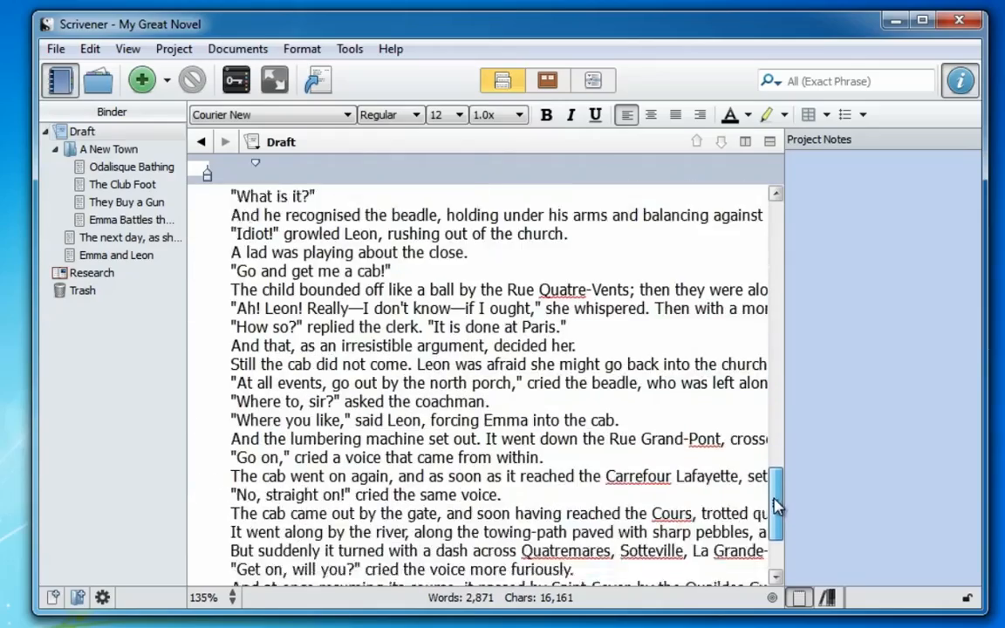
click(108, 149)
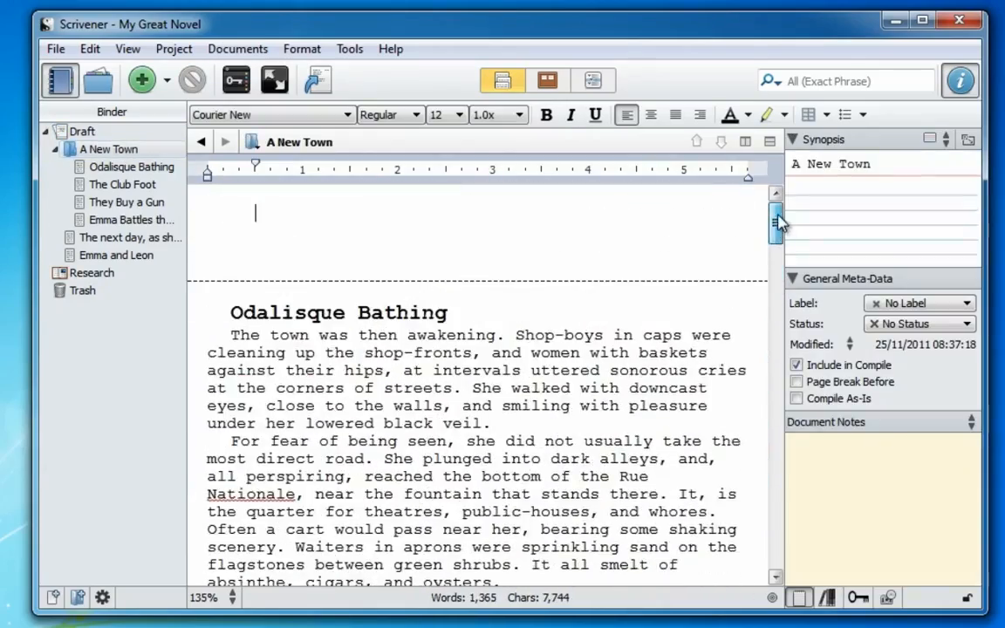
scroll(down, 3)
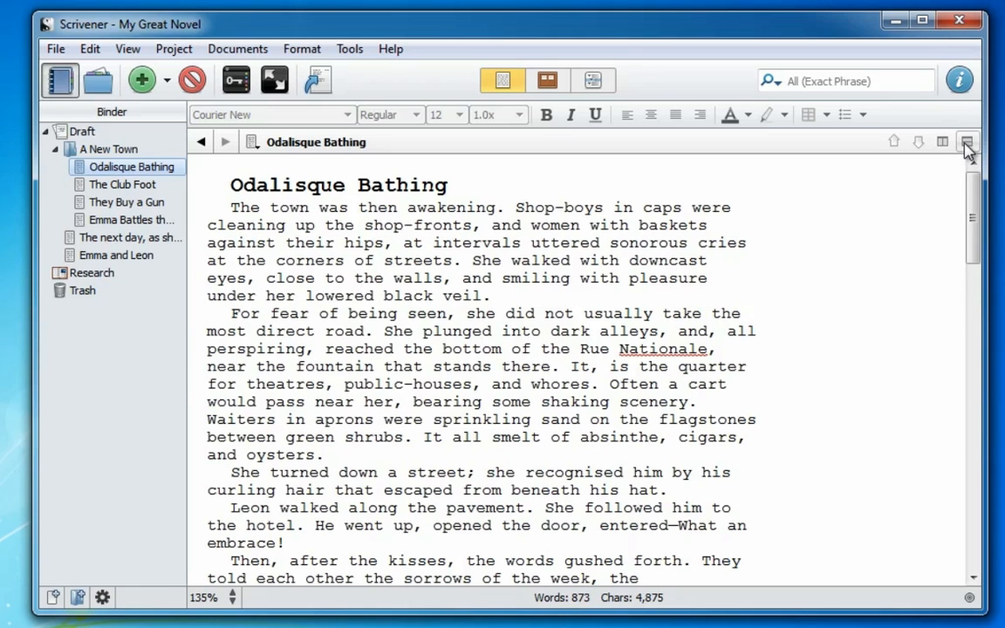
Split the editor vertically with Emma Battles the Giant Squid left and They Buy a Gun right.
click(967, 139)
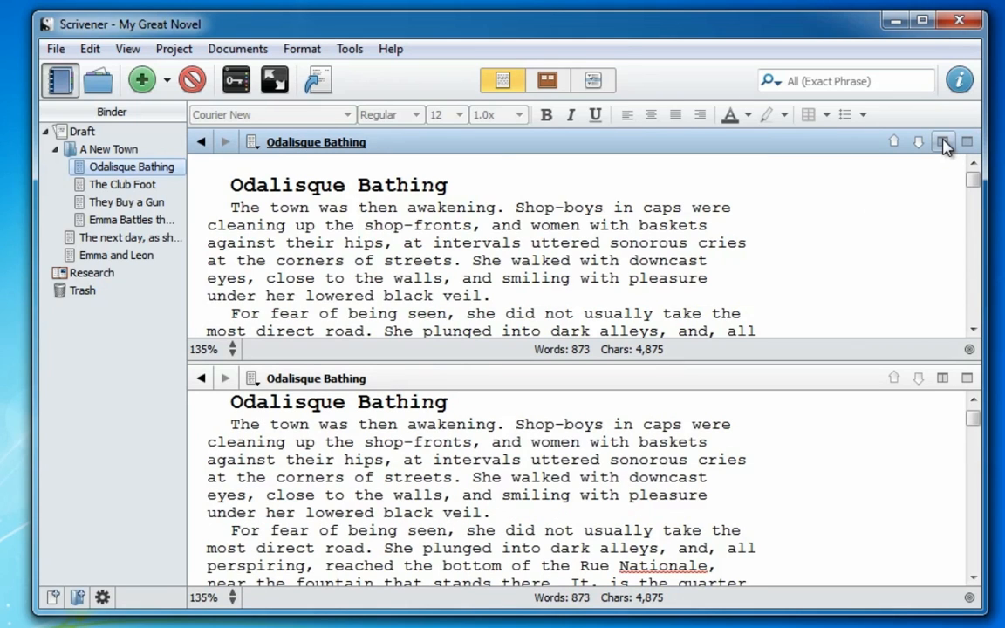
click(942, 139)
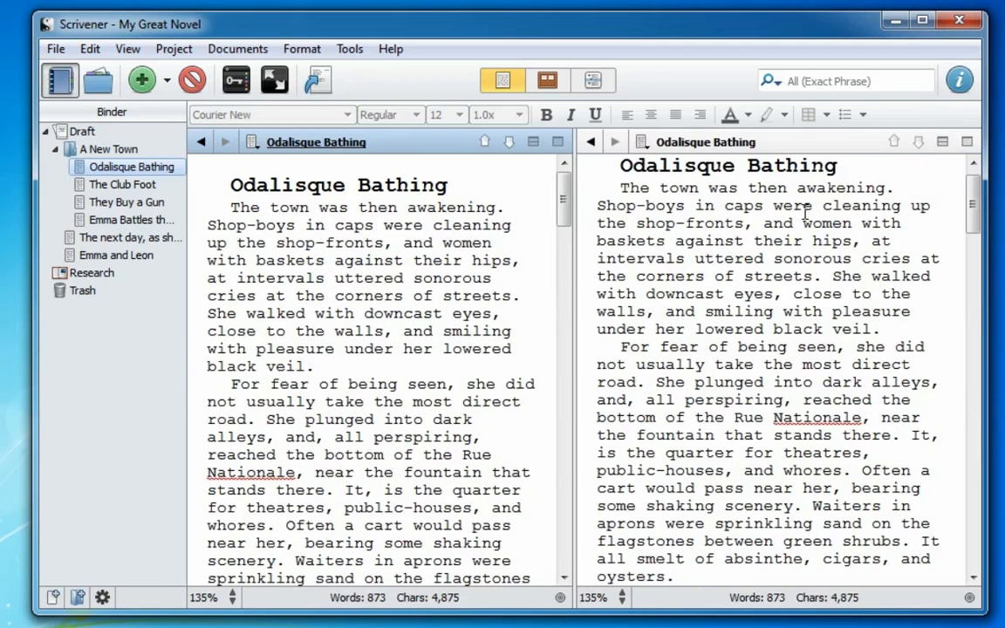
mouse_move(136, 225)
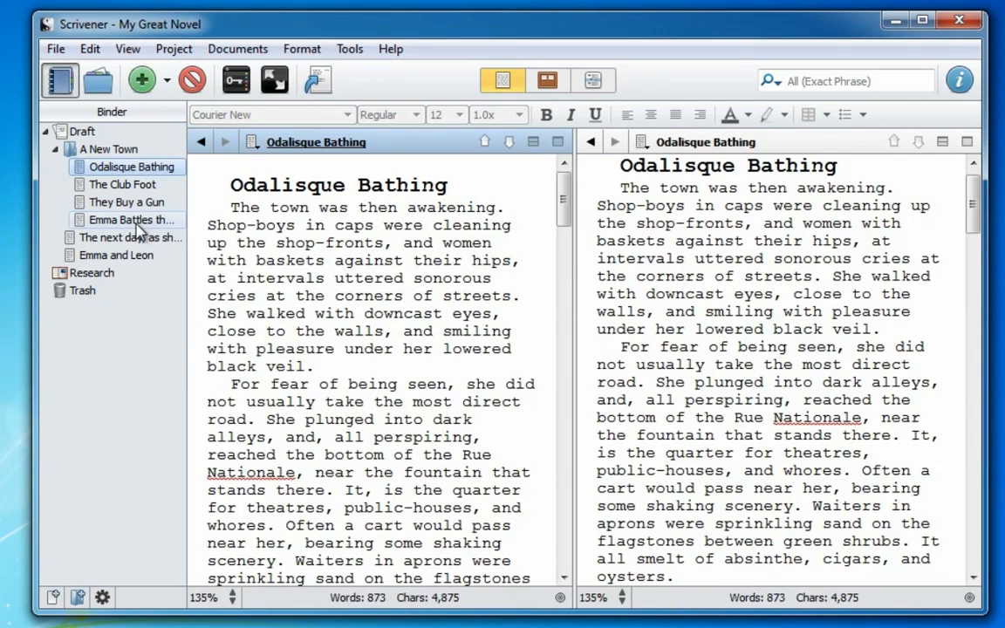
click(131, 220)
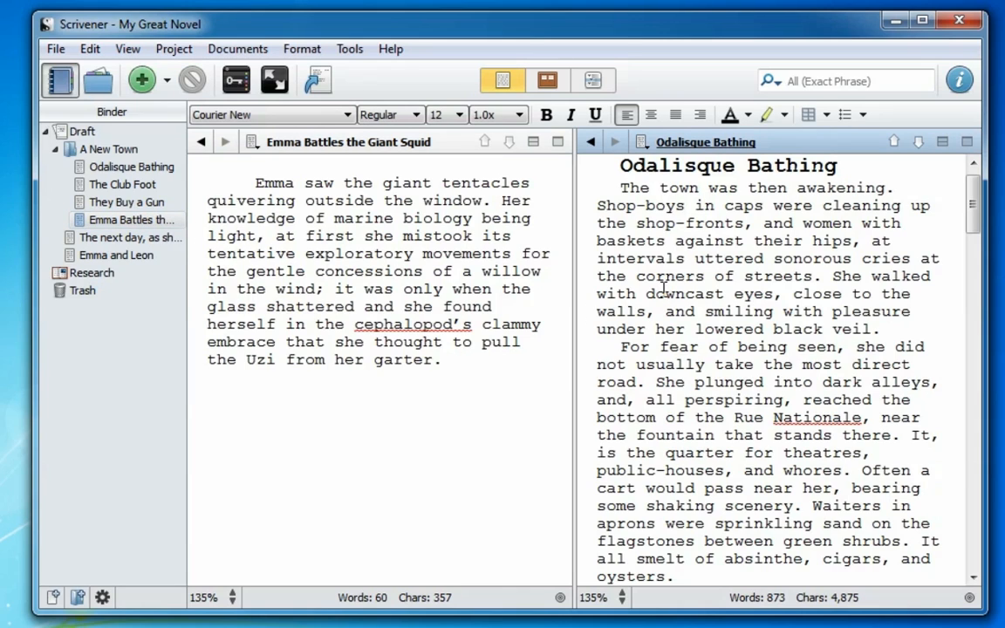
click(126, 202)
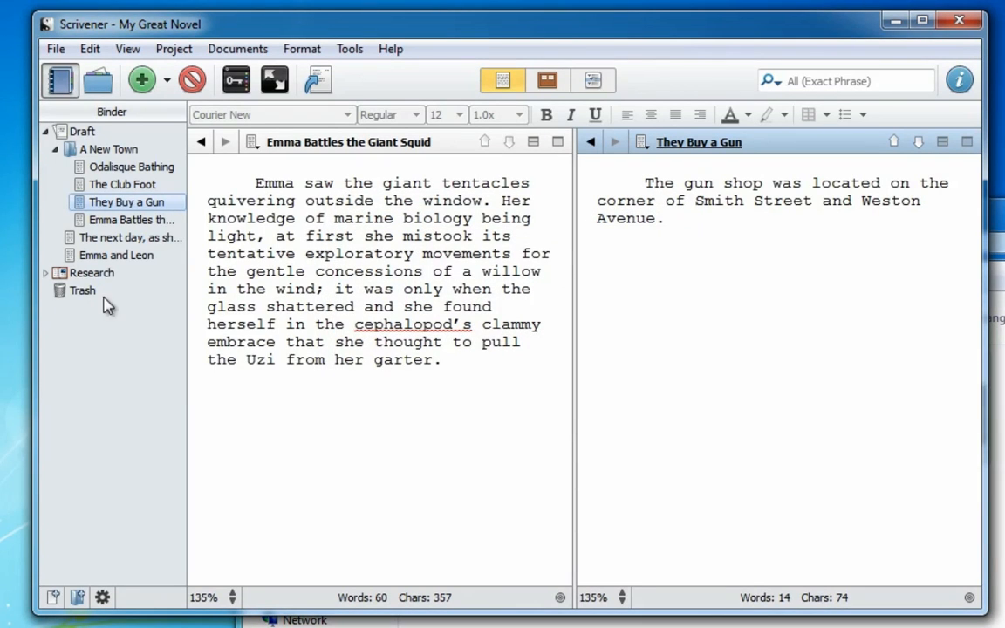
View the ModernEmma photo and Arsenic Poisoning PDF in the lower pane, then return to a single editor.
click(46, 272)
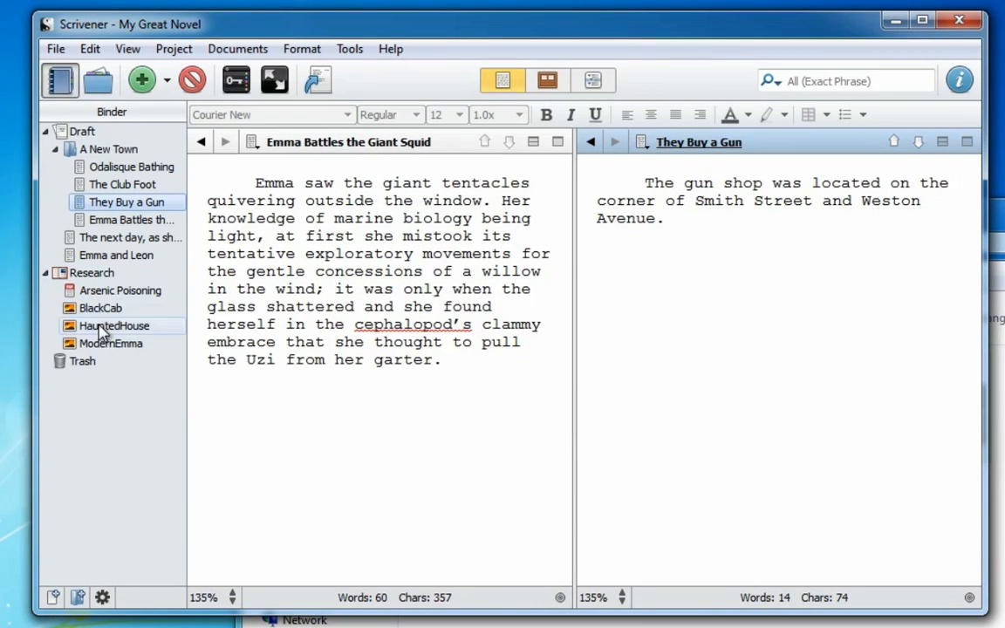
click(110, 344)
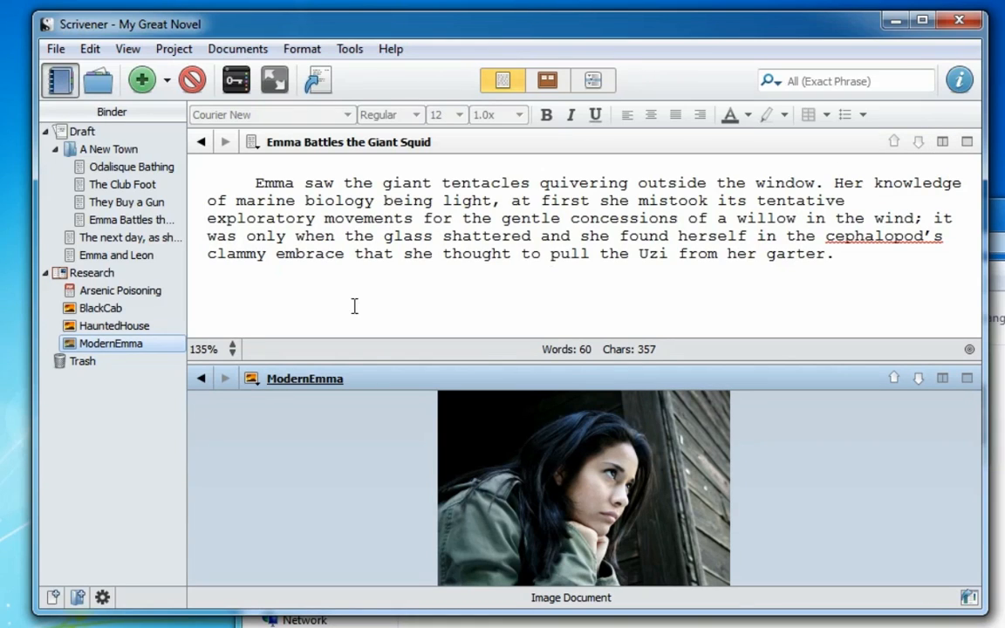
click(119, 289)
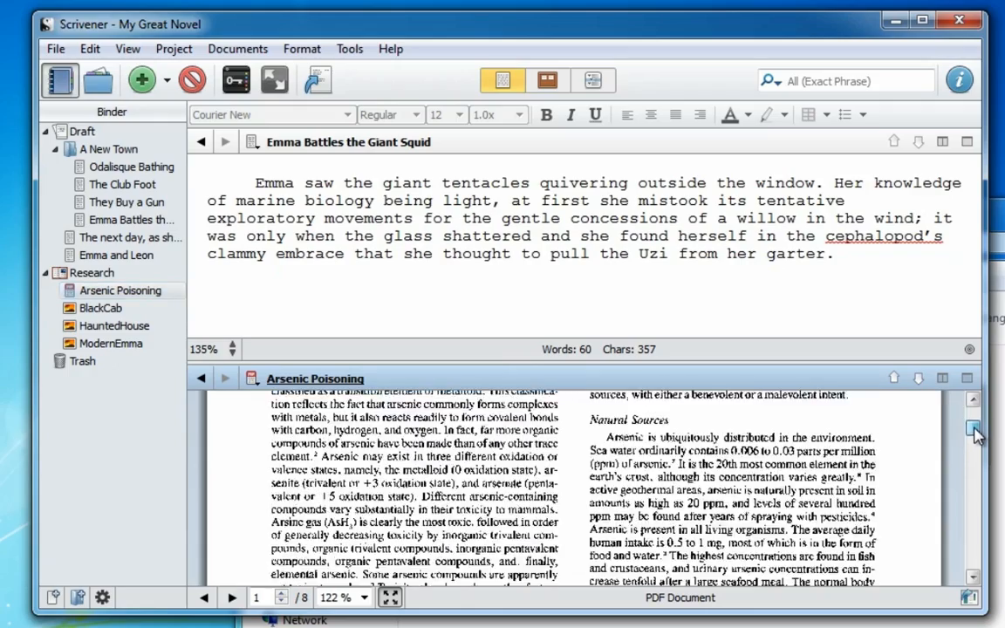
click(133, 167)
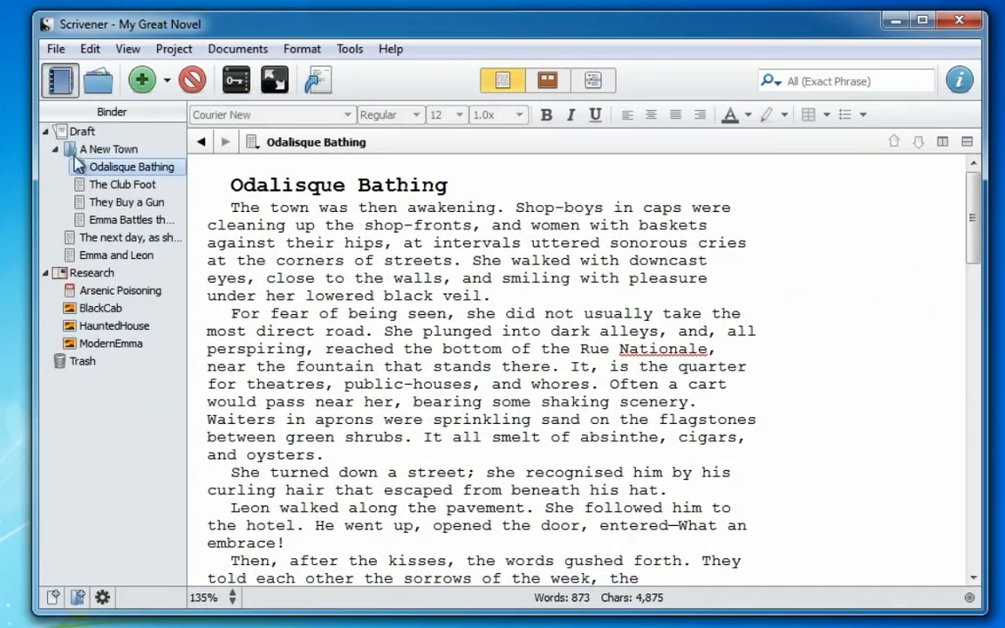
Compile the Draft of My Great Novel to PDF (.pdf) and acknowledge the Compile Success message.
click(57, 49)
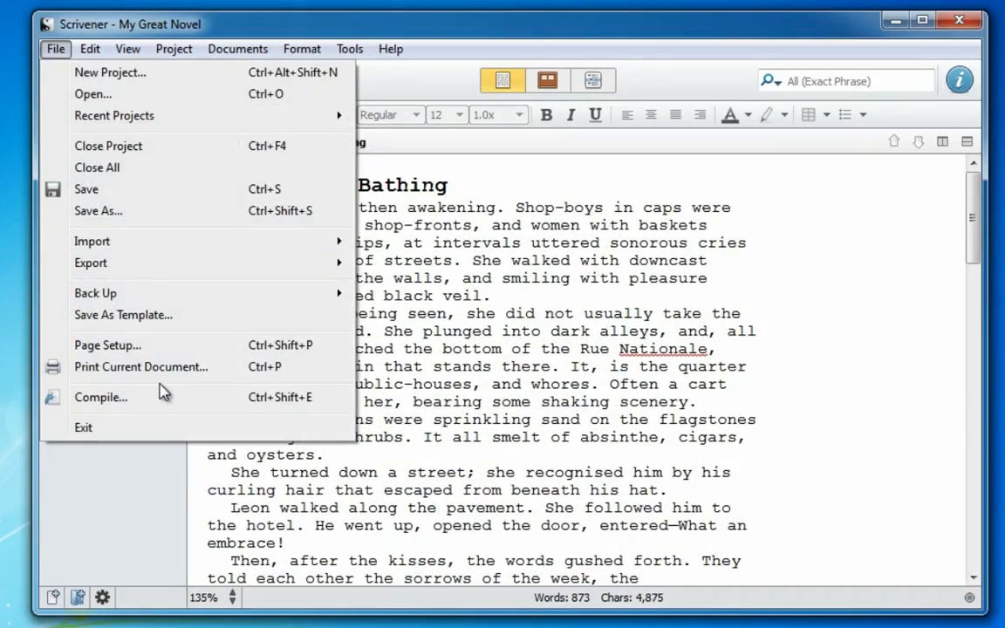
click(102, 398)
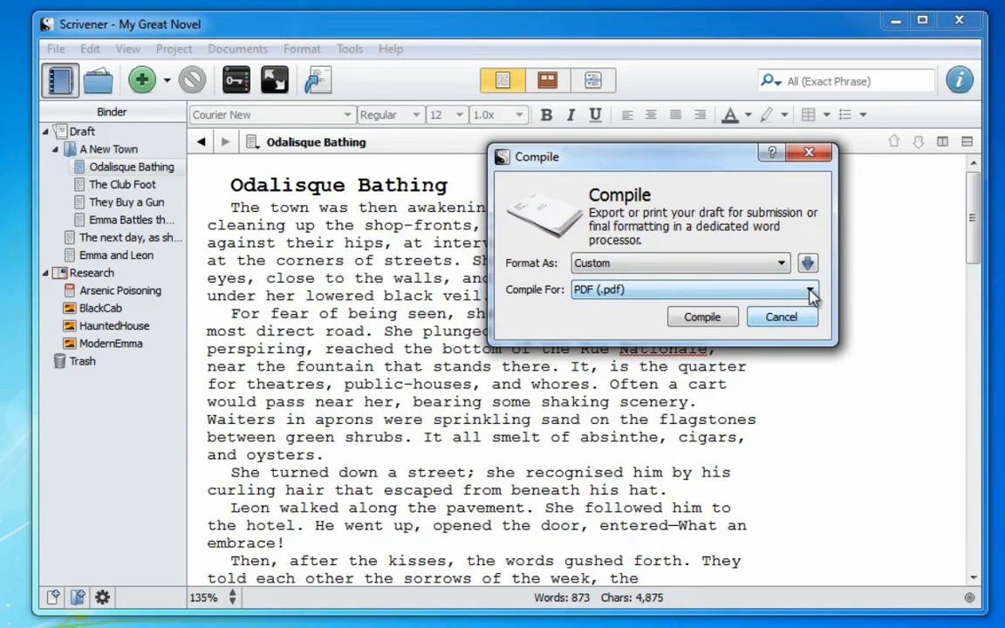
click(810, 289)
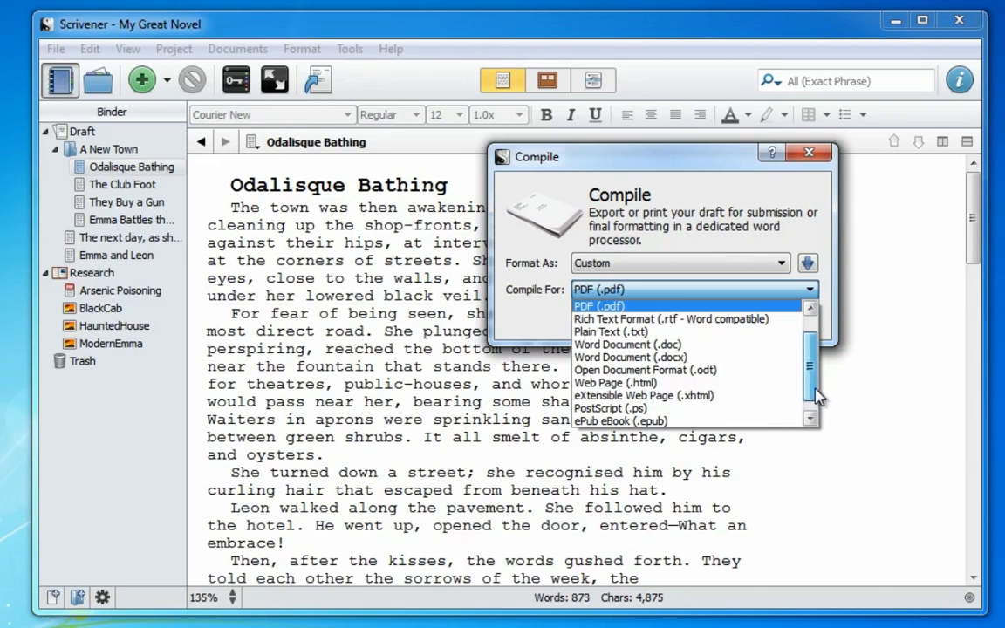
click(601, 305)
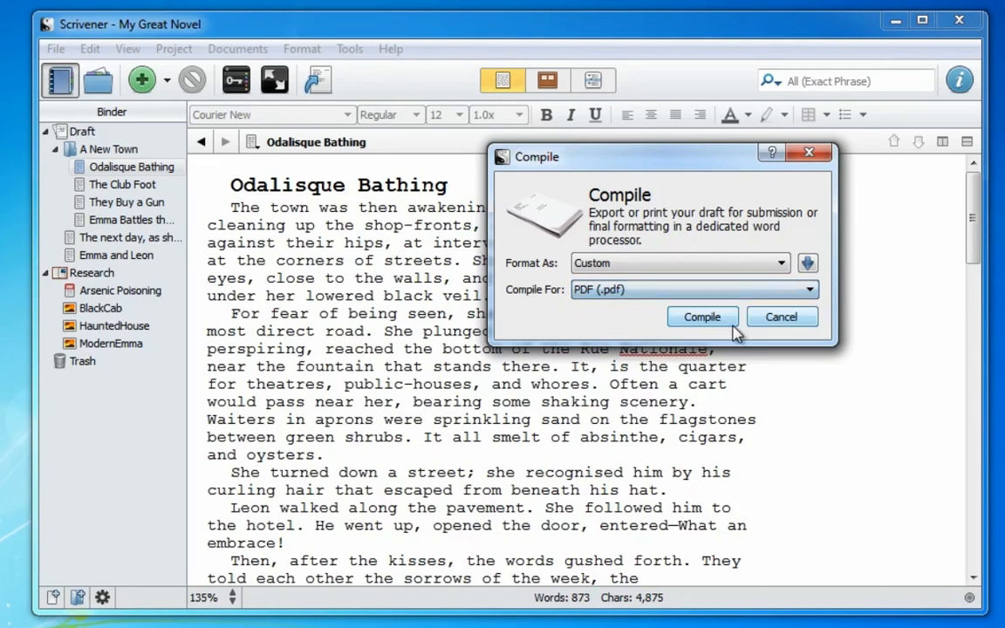
click(702, 318)
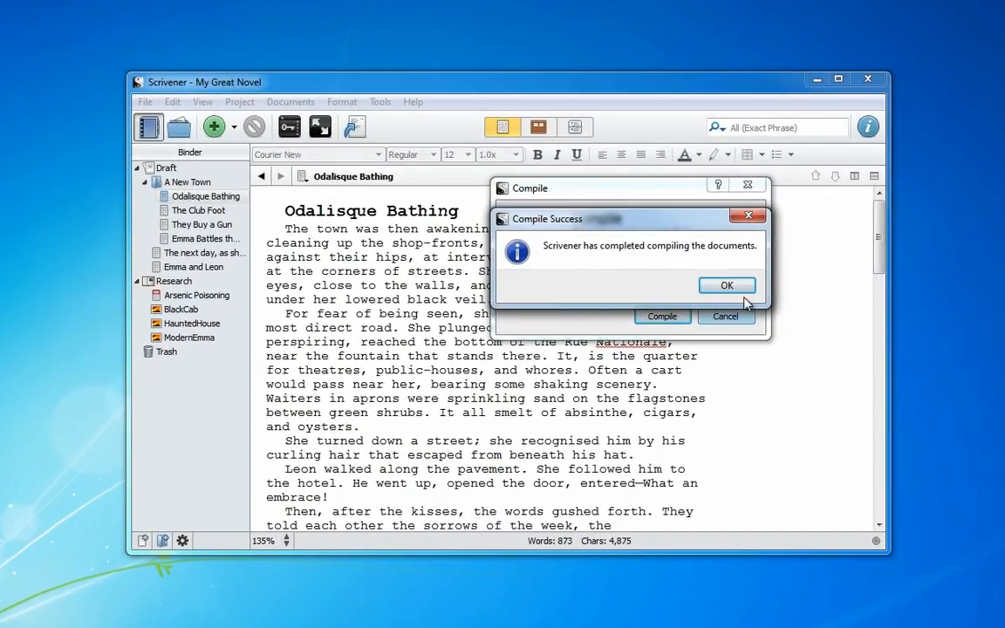
click(726, 286)
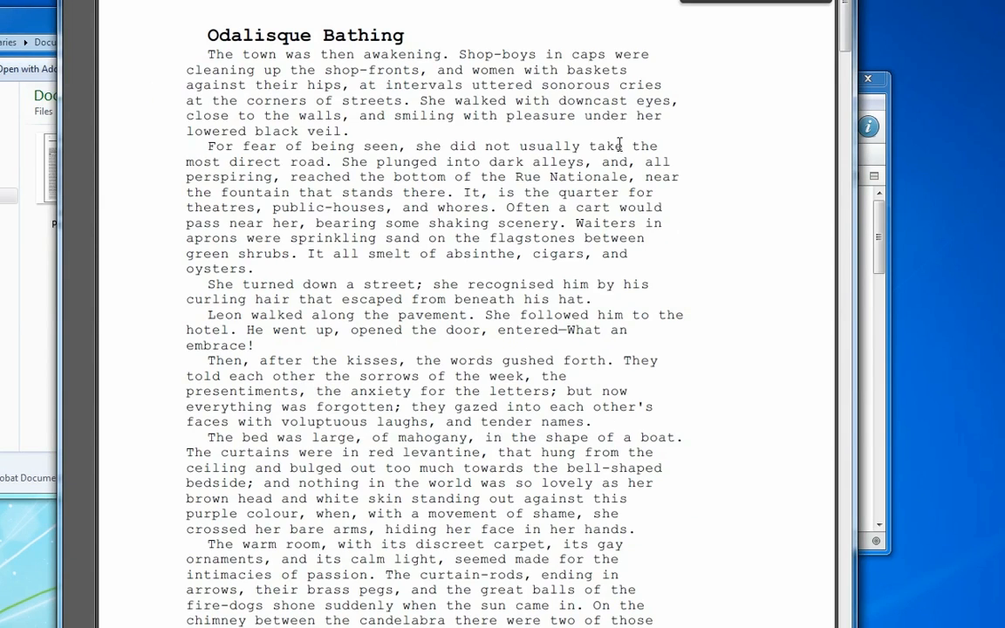
Scroll down through the compiled PDF pages in Adobe Reader.
scroll(down, 3)
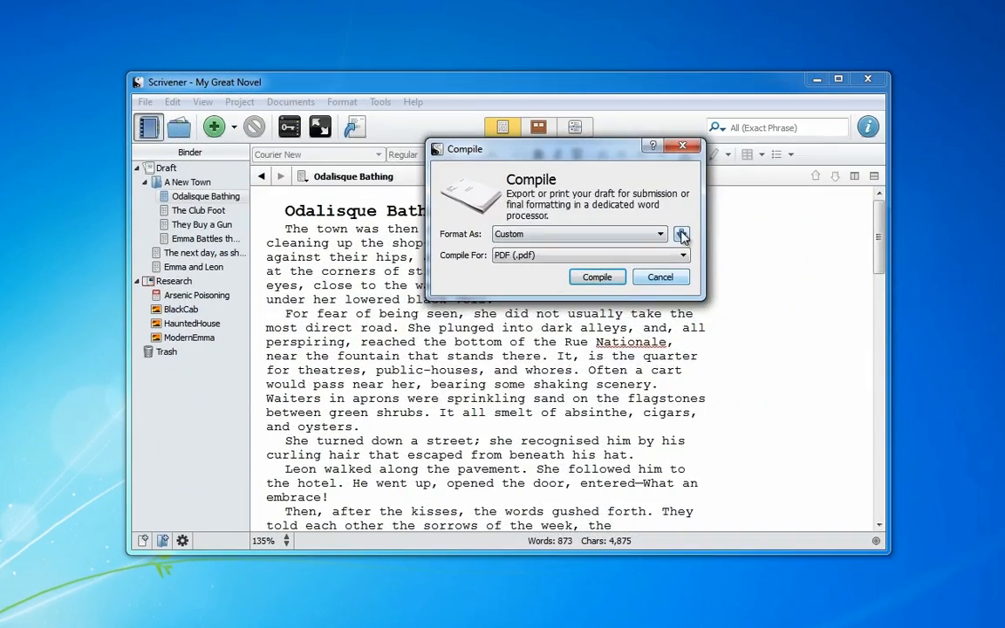
Expand the compile options and, under Formatting, include titles for Level 1+ documents.
click(682, 234)
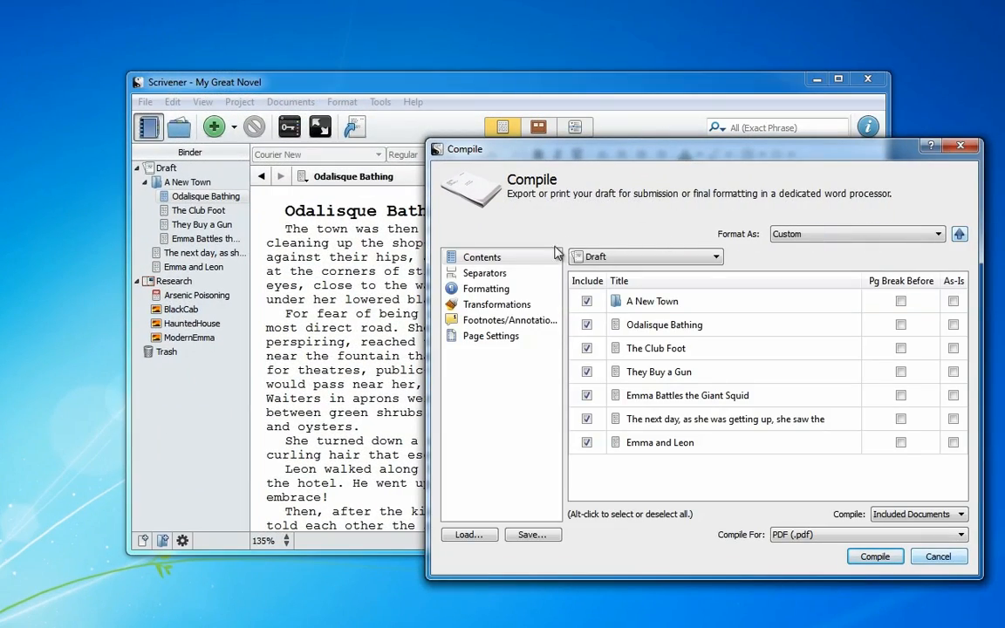
click(485, 273)
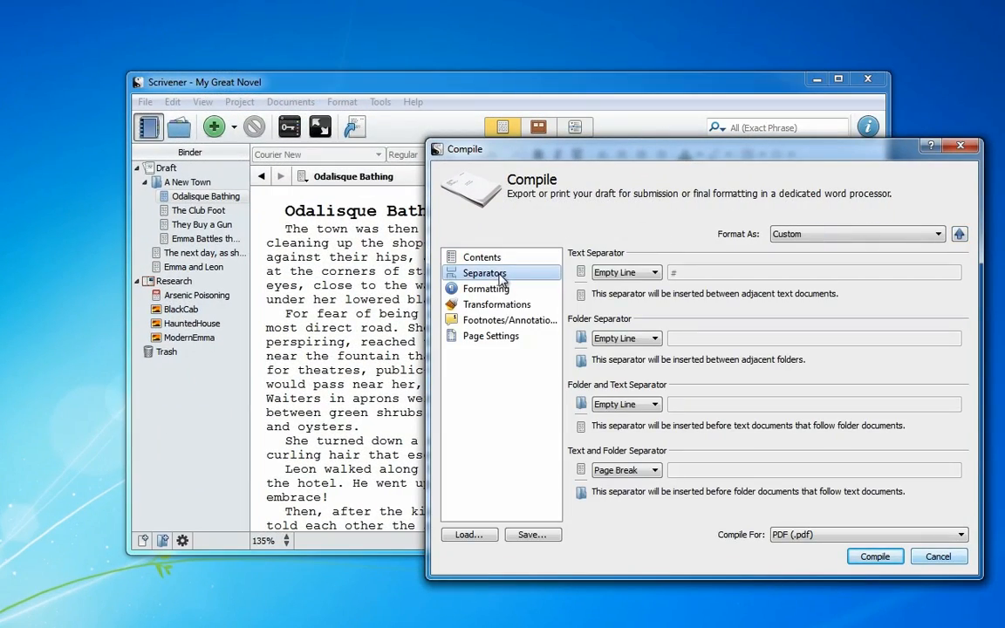
click(485, 288)
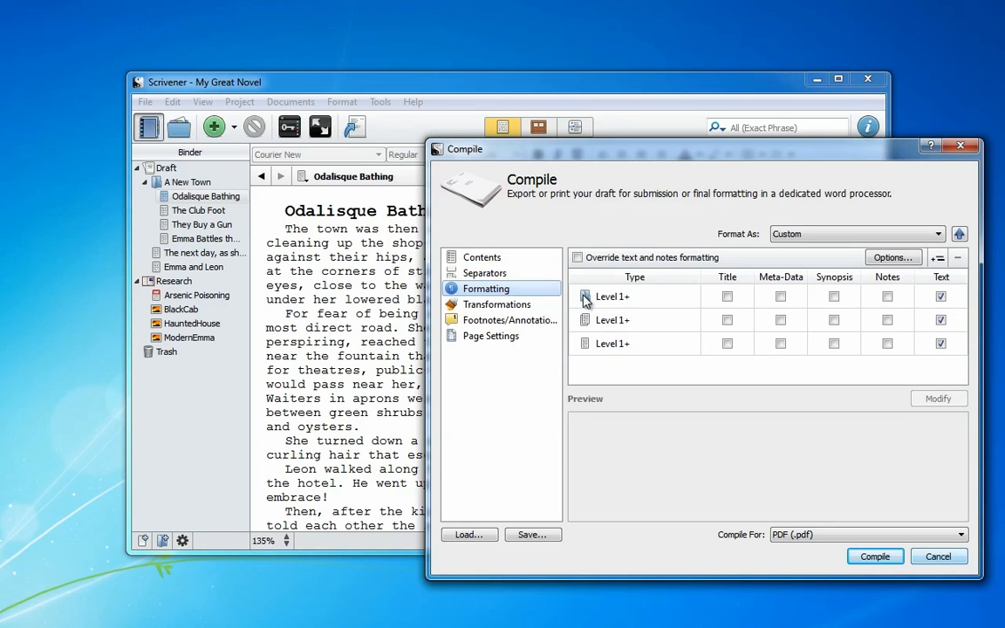
click(726, 297)
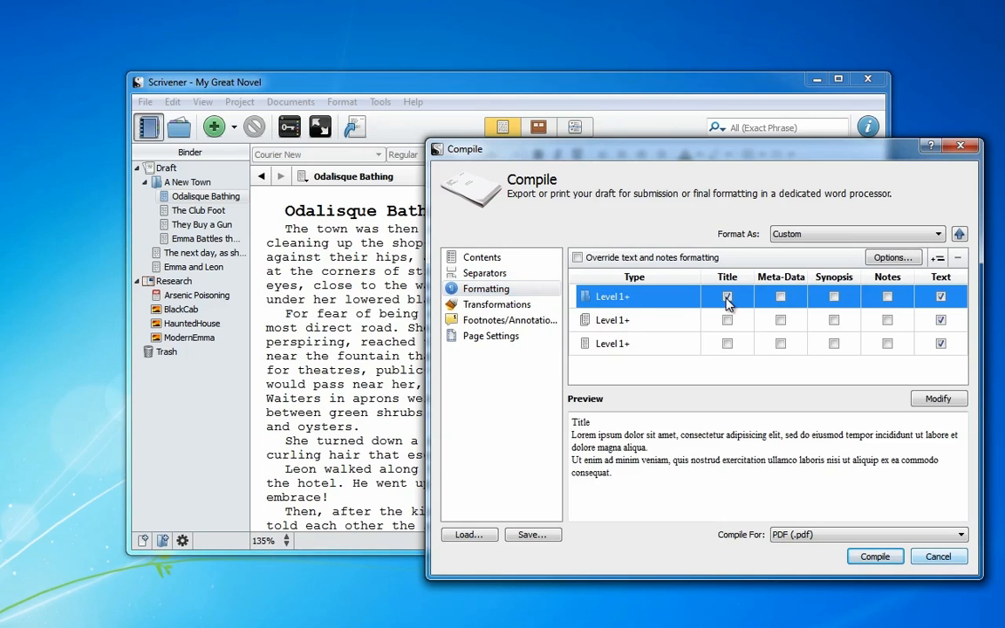
Review Transformations, Page Settings and Contents, then browse the output formats list with PDF chosen.
click(499, 303)
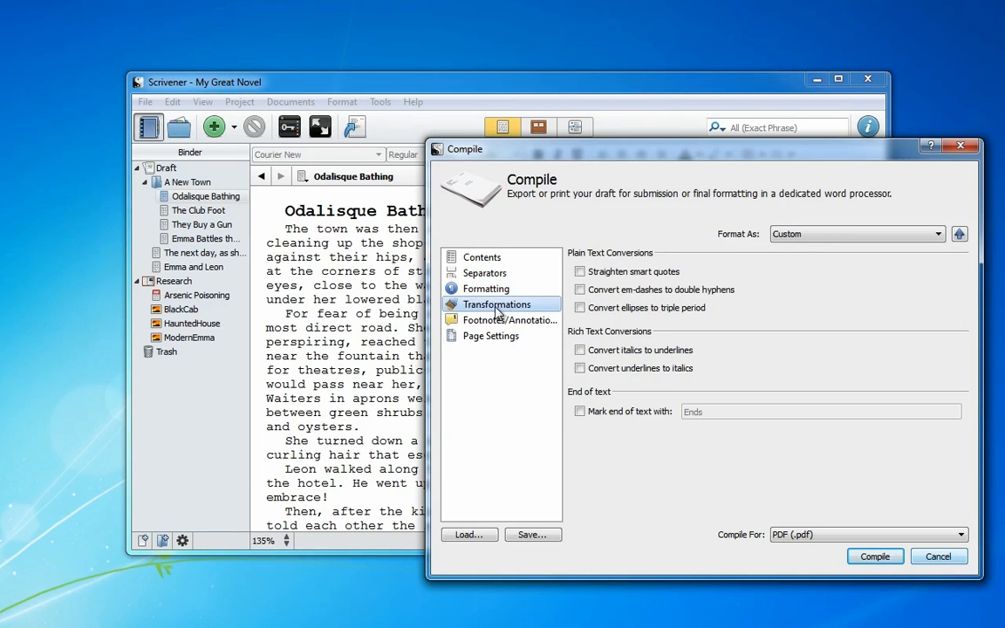
click(492, 335)
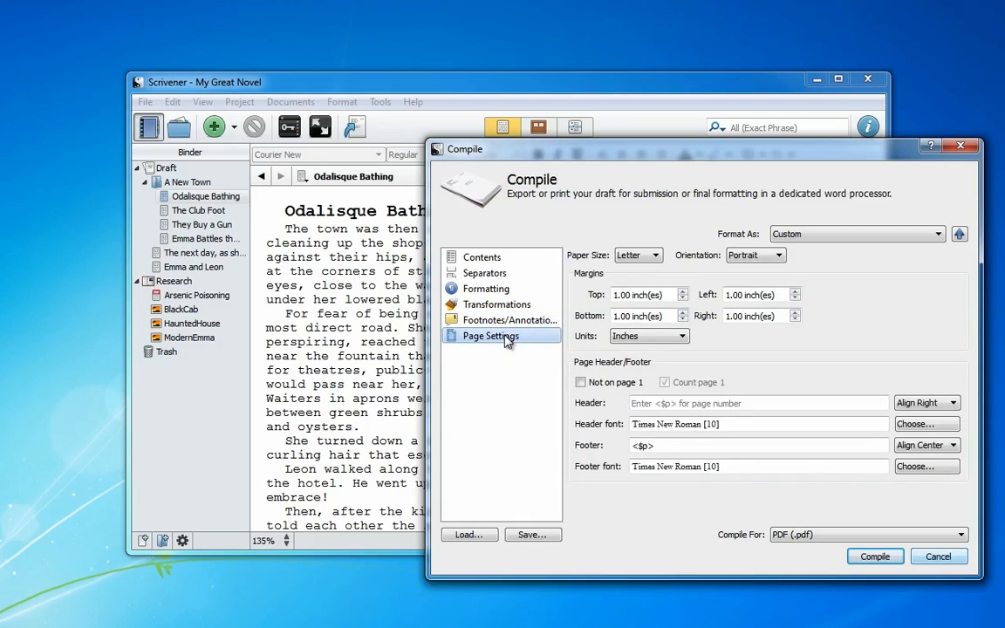
click(482, 257)
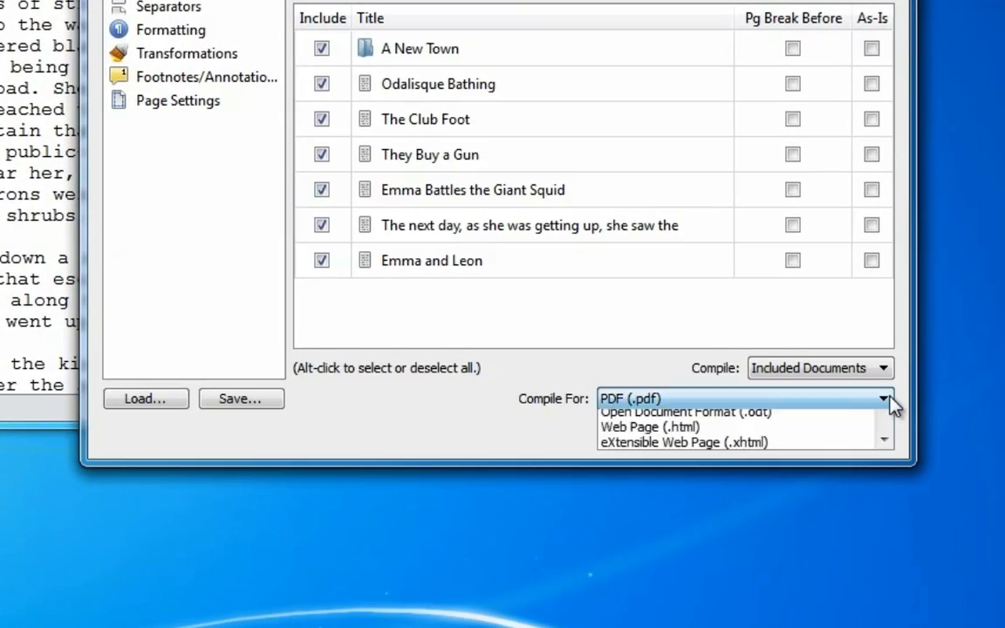
click(883, 398)
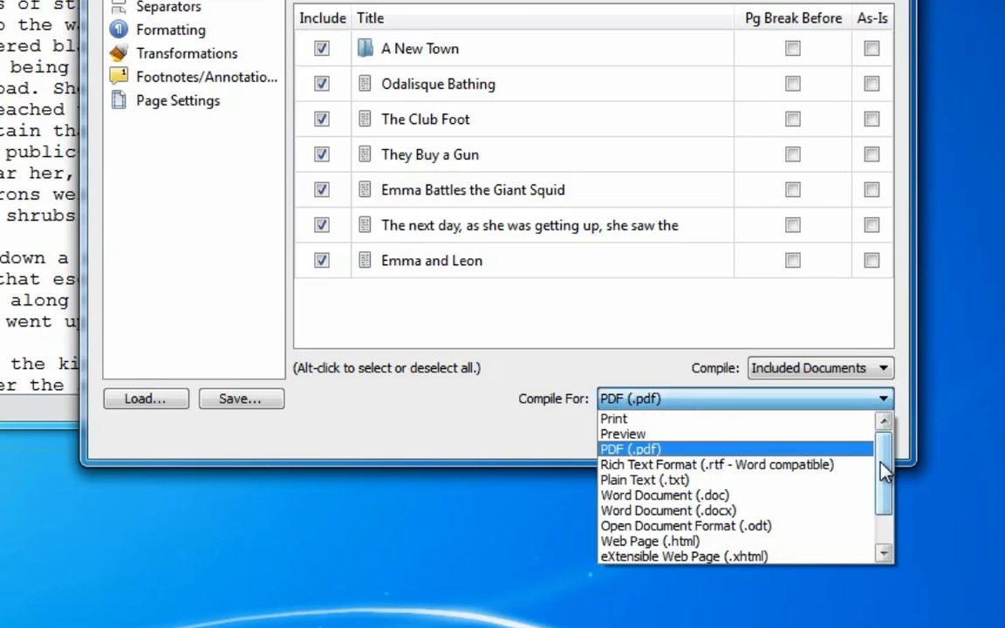
scroll(down, 3)
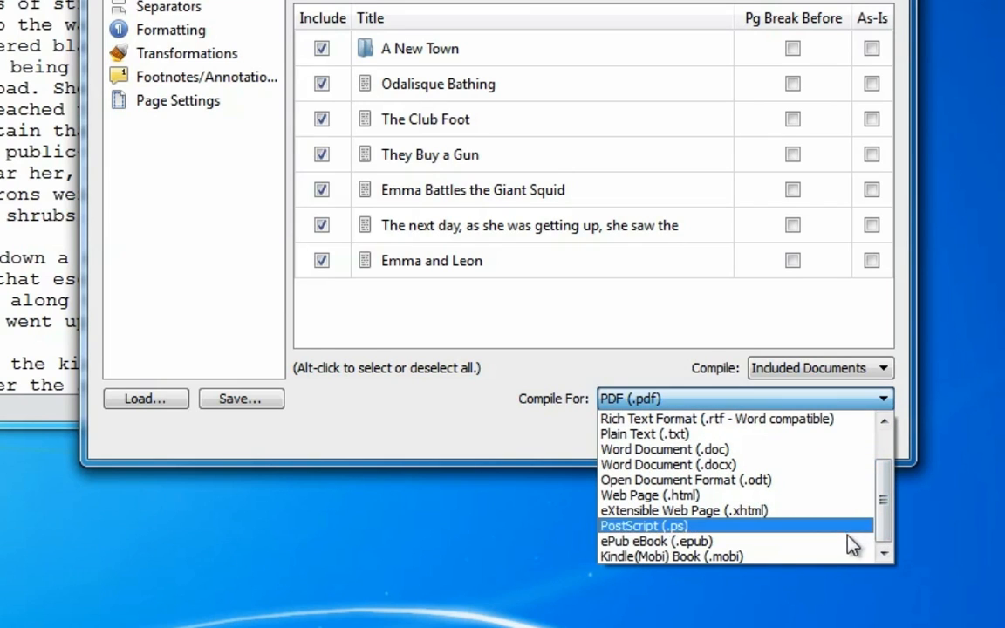